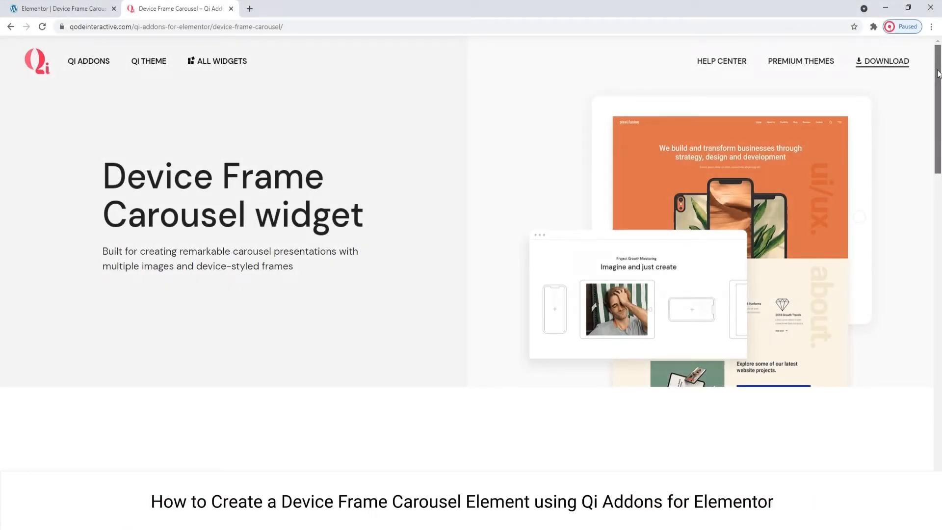
- Add a Qi Device Frame Carousel beneath the heading by searching 'device' in the widget panel
scroll("down", 3)
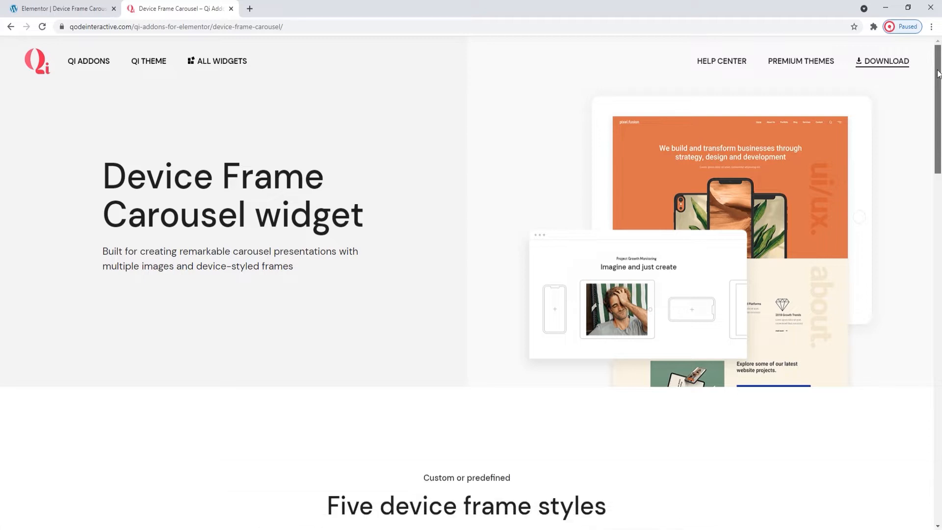
scroll("down", 3)
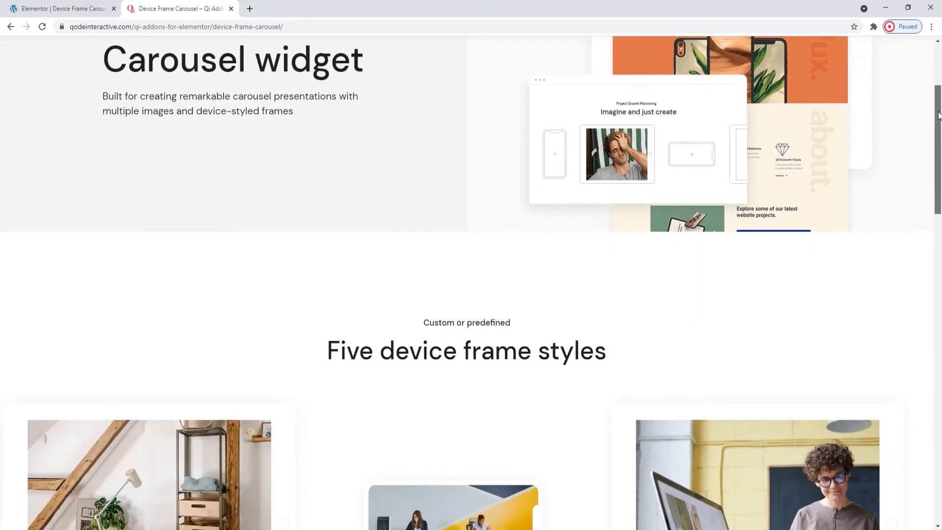
scroll("down", 3)
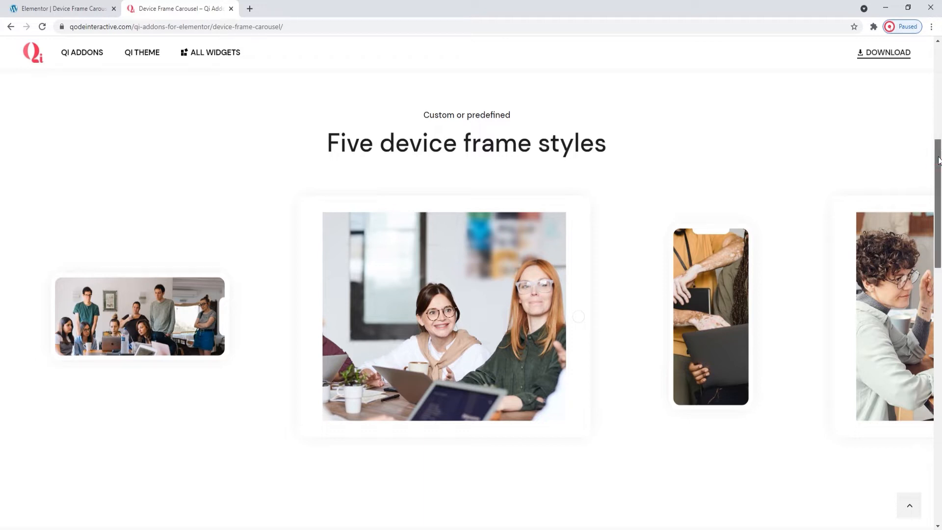
scroll("down", 3)
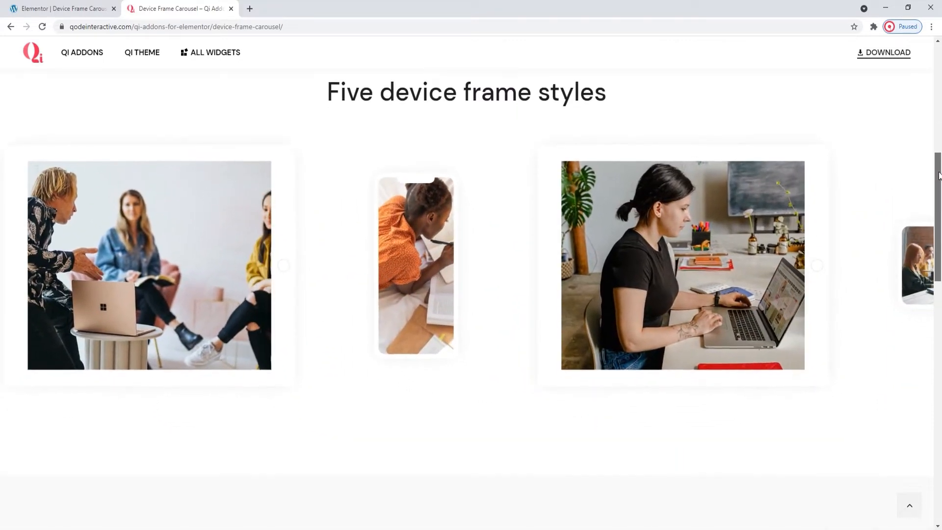
scroll("down", 3)
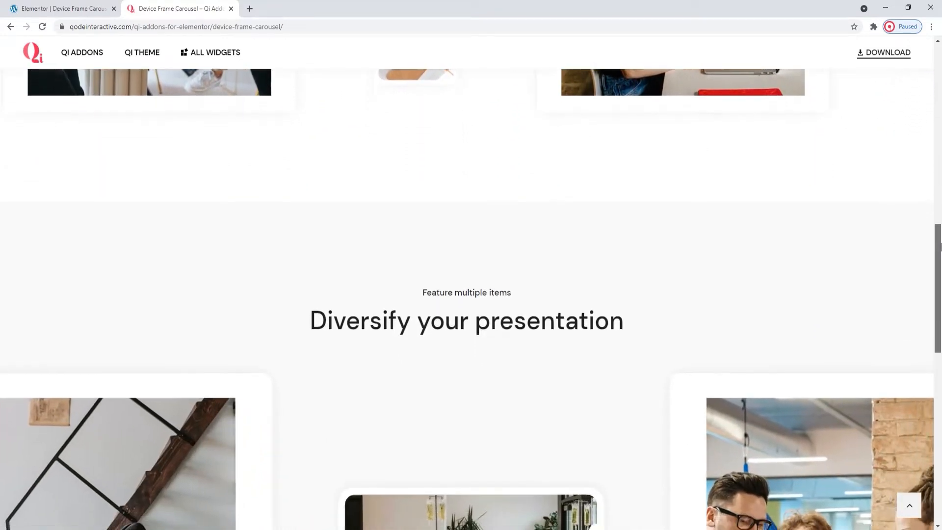
scroll("down", 3)
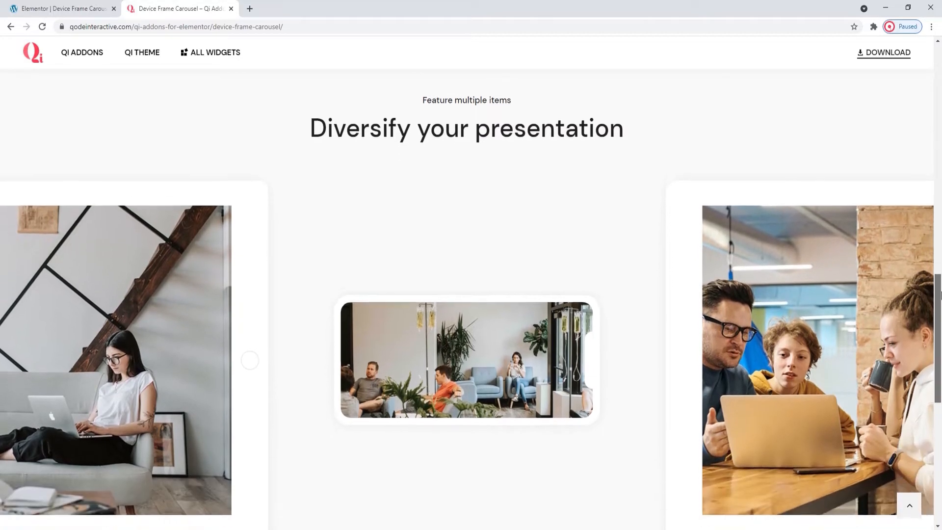
scroll("down", 3)
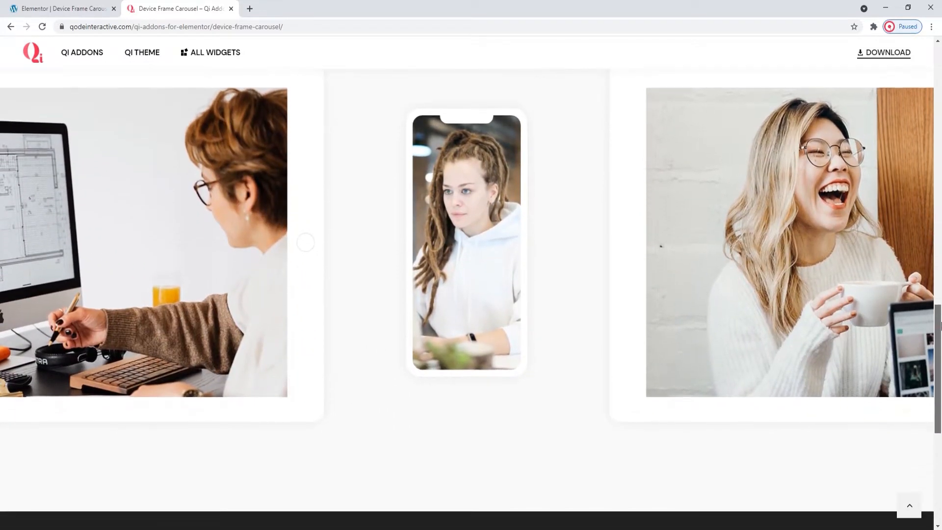
scroll("down", 3)
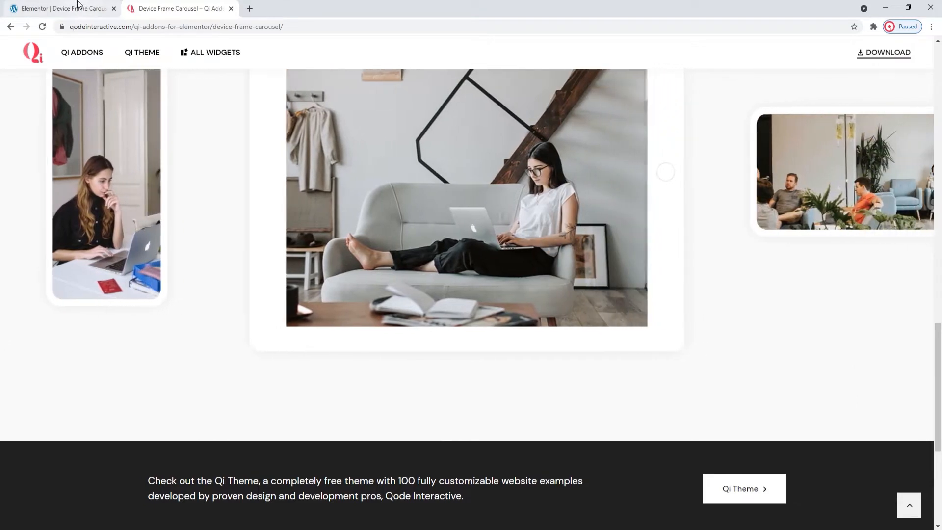
left_click(63, 8)
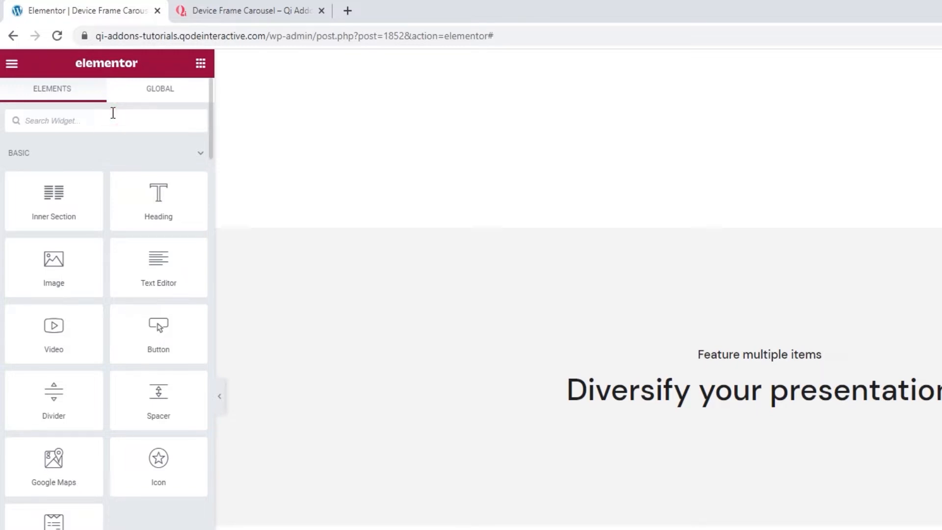
type("dev")
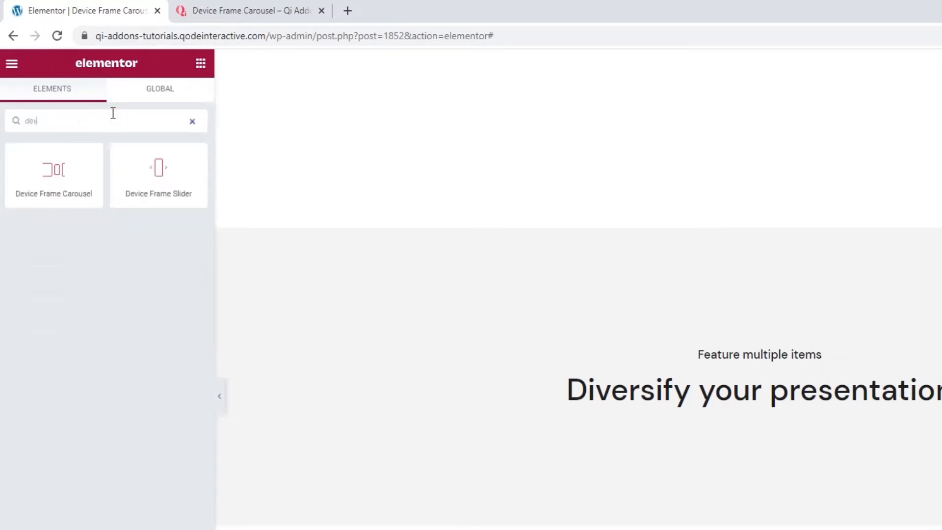
type("ice")
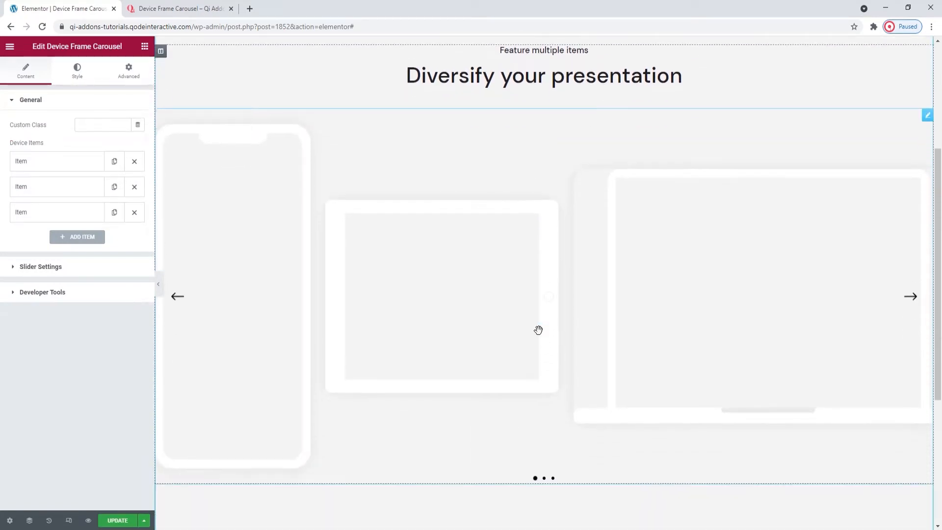
left_click(910, 297)
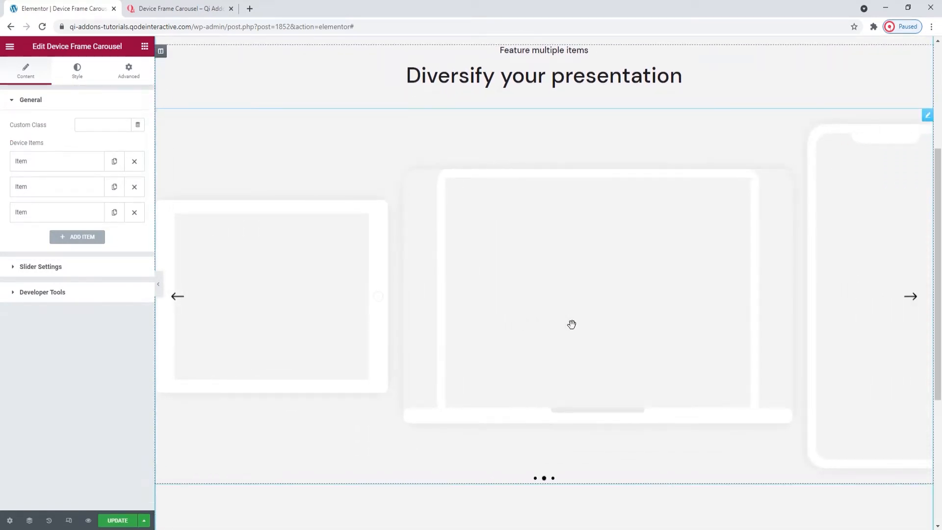
mouse_move(568, 316)
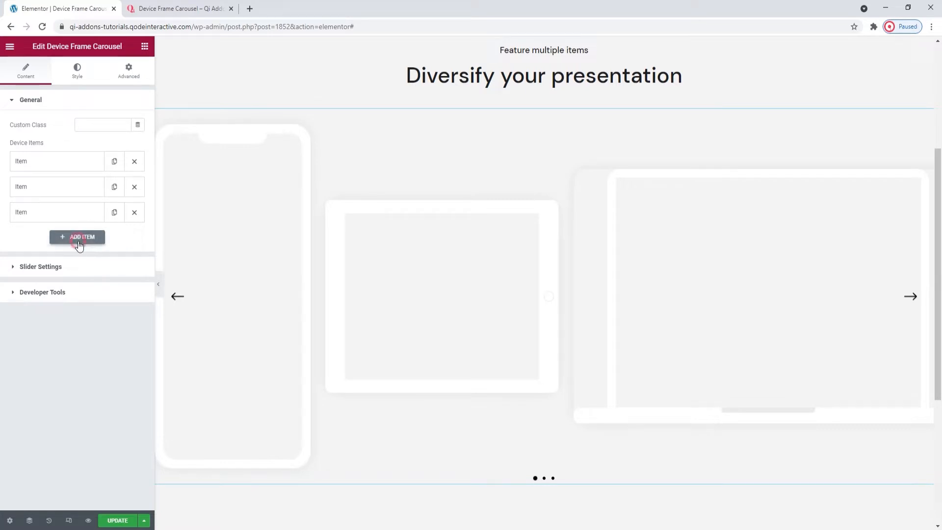
- Add a fourth device item to the carousel
left_click(77, 236)
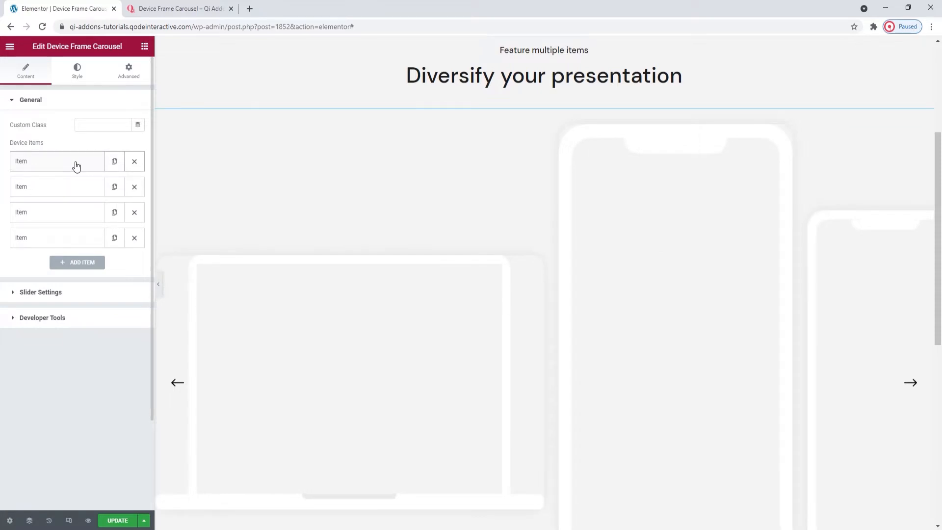
- Change the first device item's frame from Mobile to Tablet
left_click(57, 161)
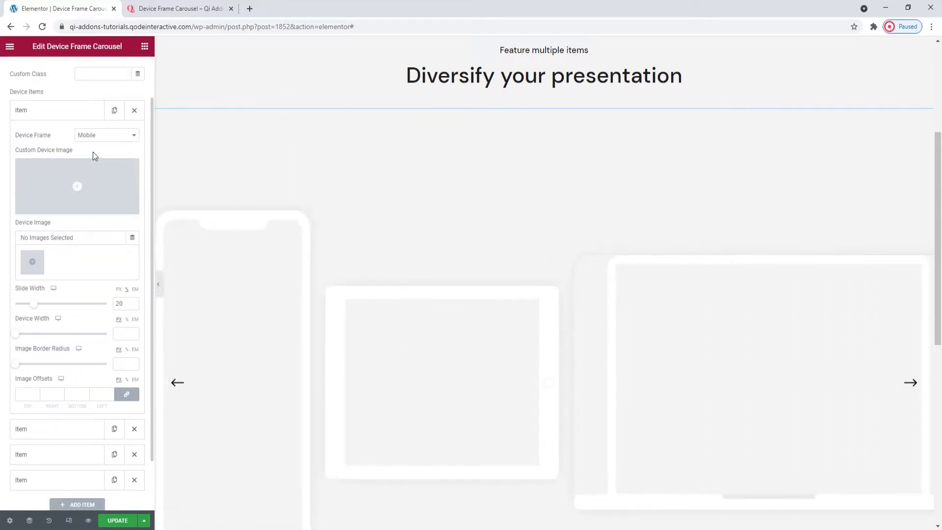
mouse_move(101, 150)
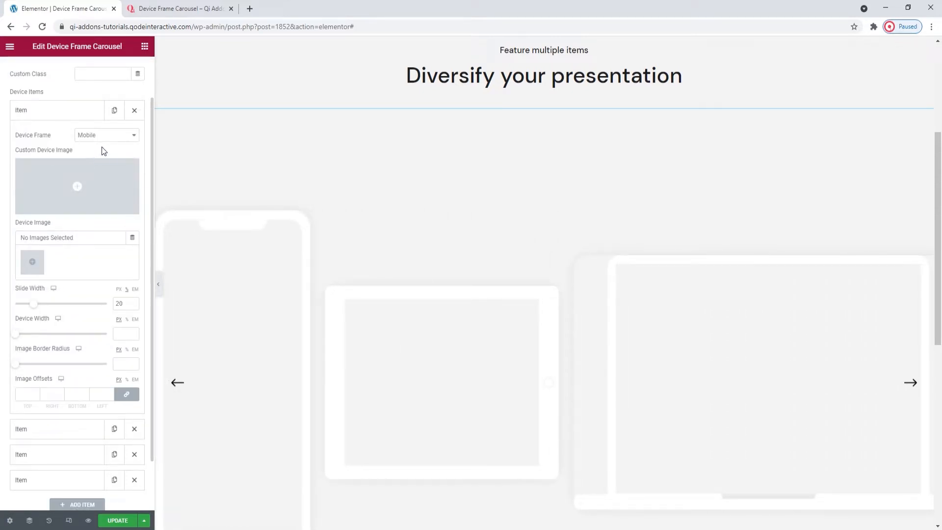
left_click(106, 135)
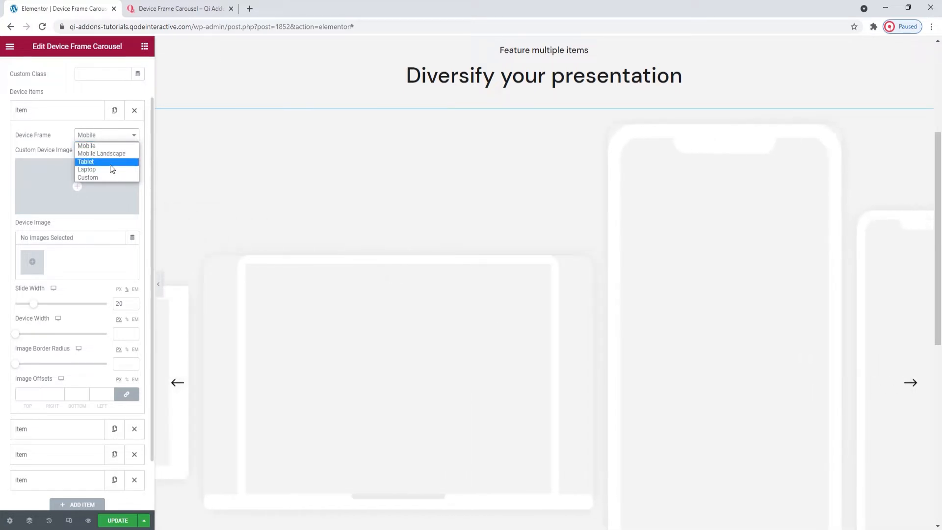
left_click(85, 161)
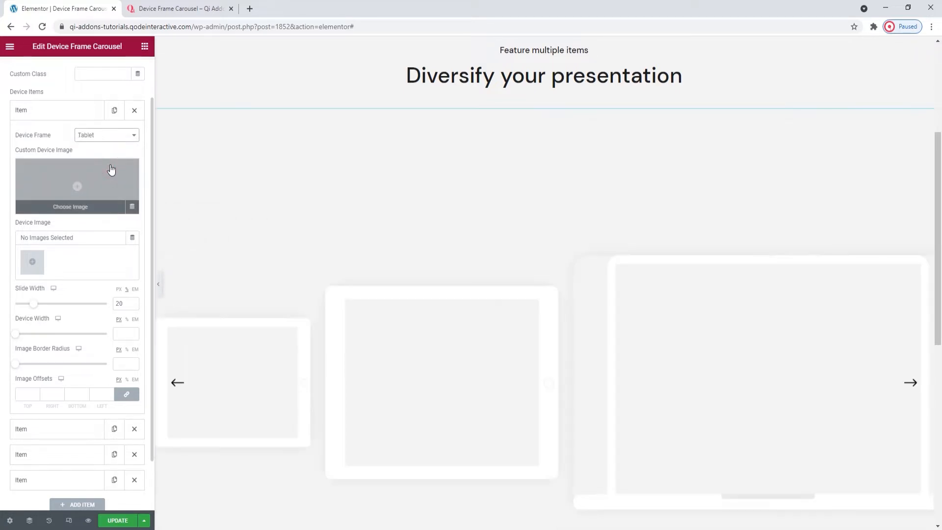
scroll("down", 3)
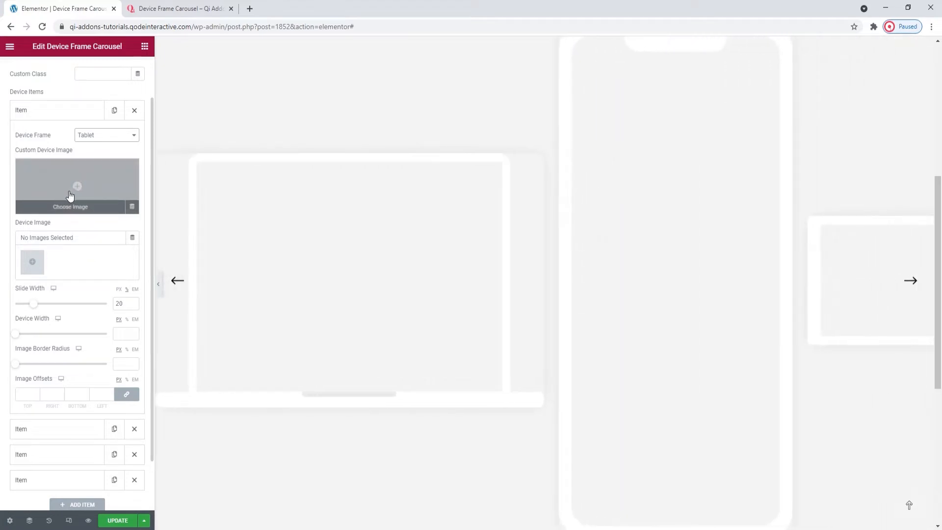
mouse_move(155, 178)
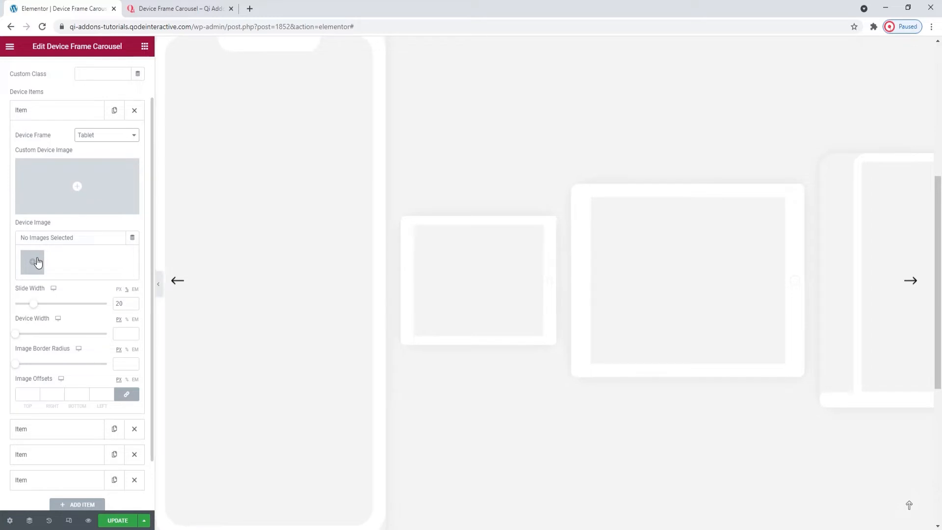
- Build a gallery of the team-at-laptop, laughing woman and sofa photos, with the laughing woman second
left_click(177, 281)
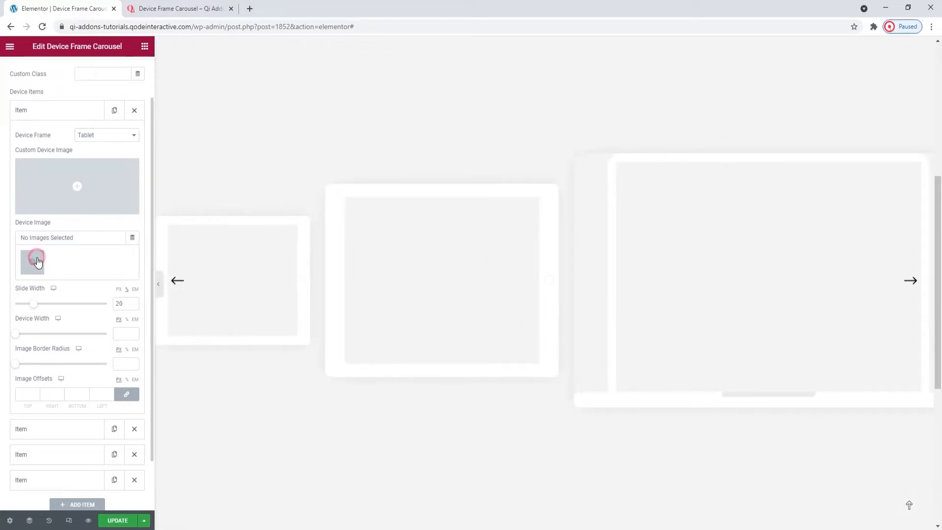
left_click(37, 260)
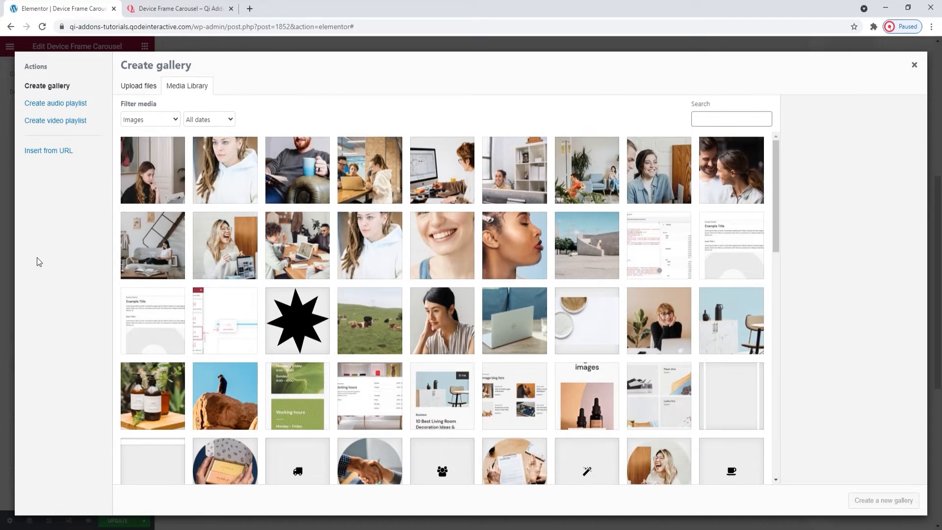
left_click(297, 245)
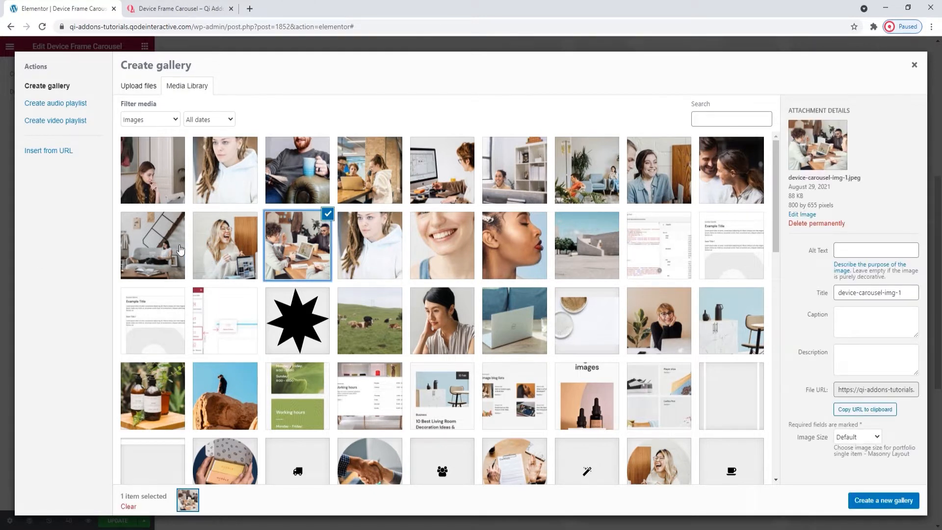
left_click(152, 245)
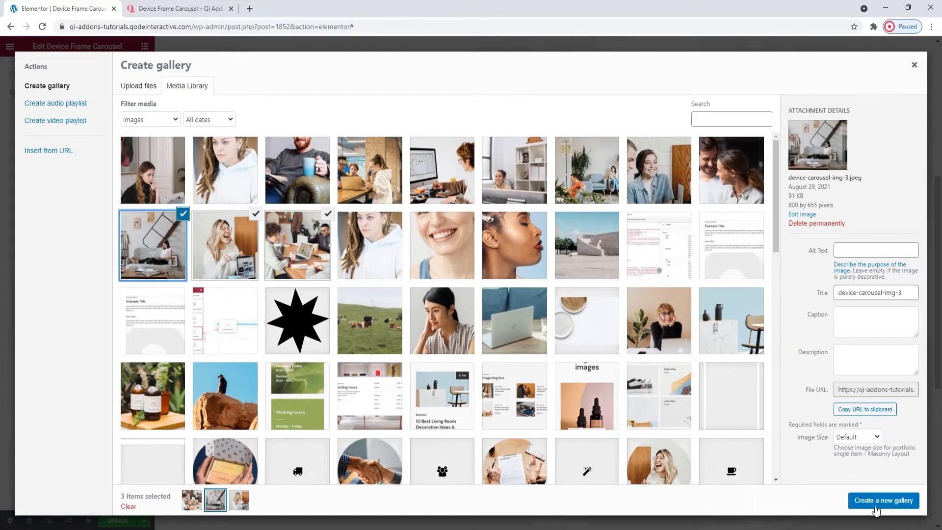
left_click(884, 499)
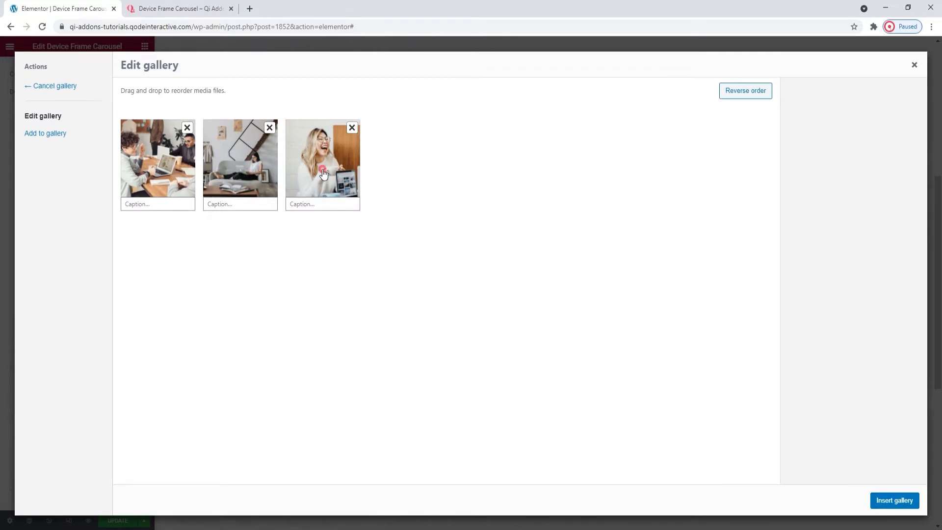
left_click_drag(323, 158, 239, 158)
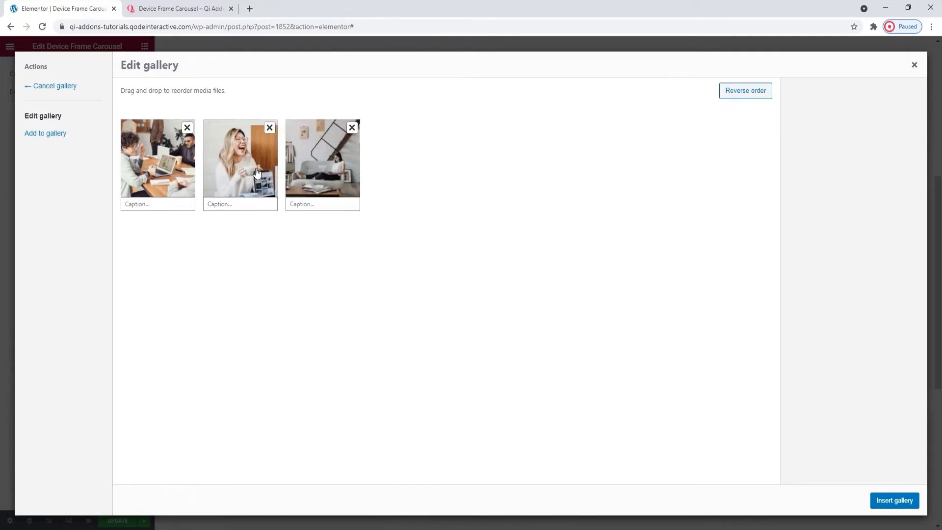
mouse_move(489, 230)
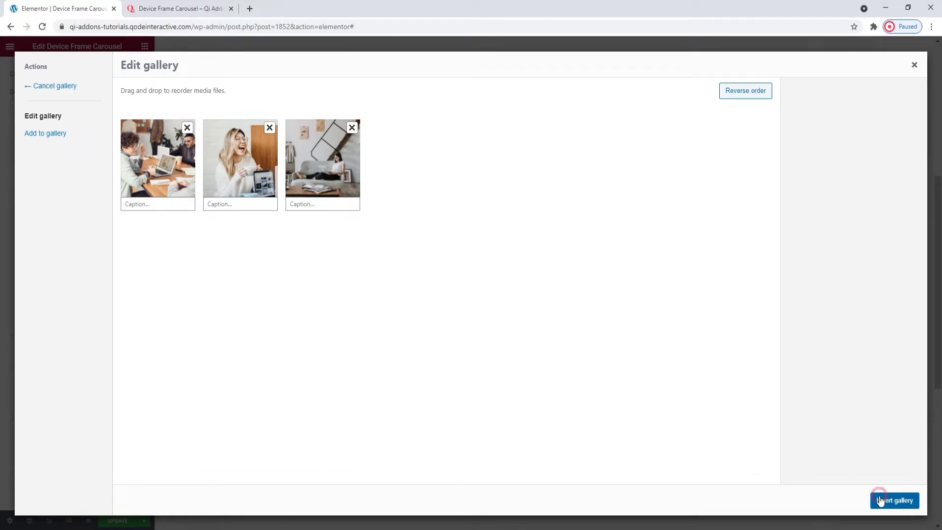
- Insert the gallery and give the first item slide width 48, device width 97, border radius 30
left_click(894, 500)
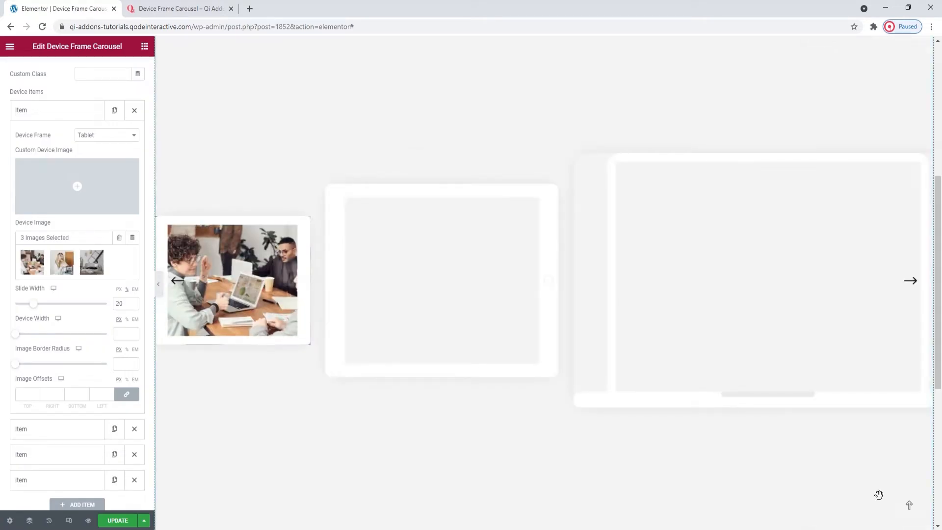
mouse_move(76, 329)
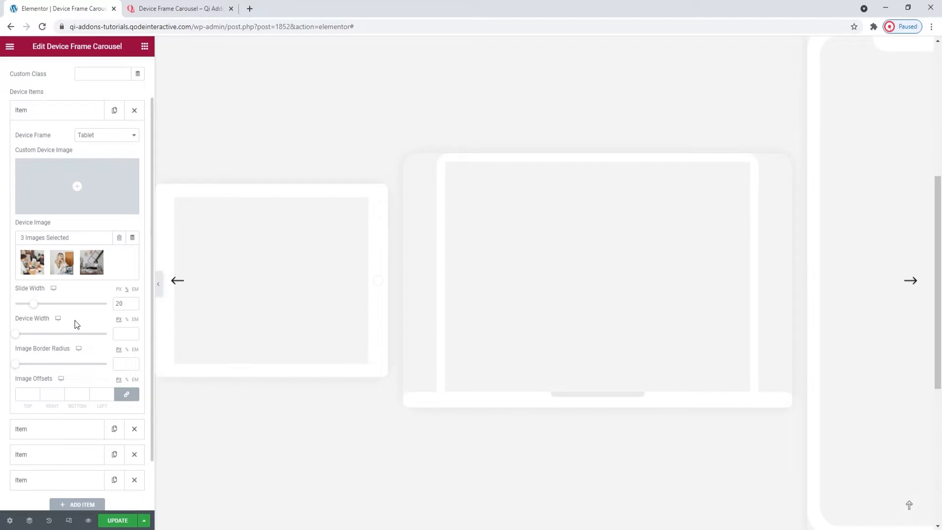
mouse_move(178, 281)
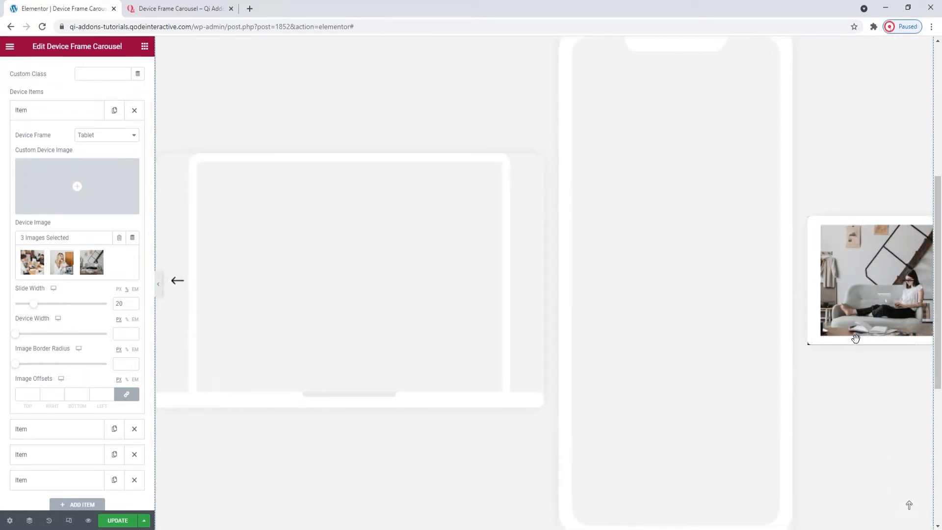
mouse_move(419, 461)
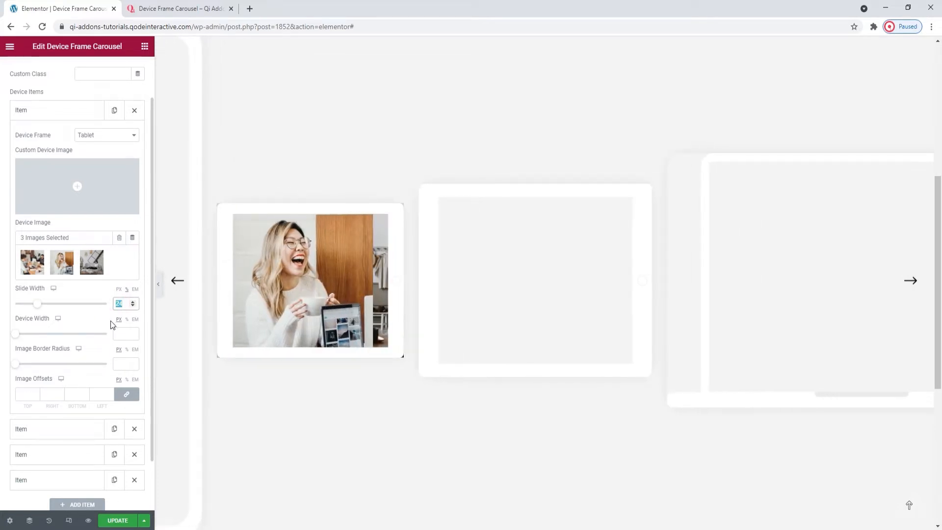
left_click(911, 280)
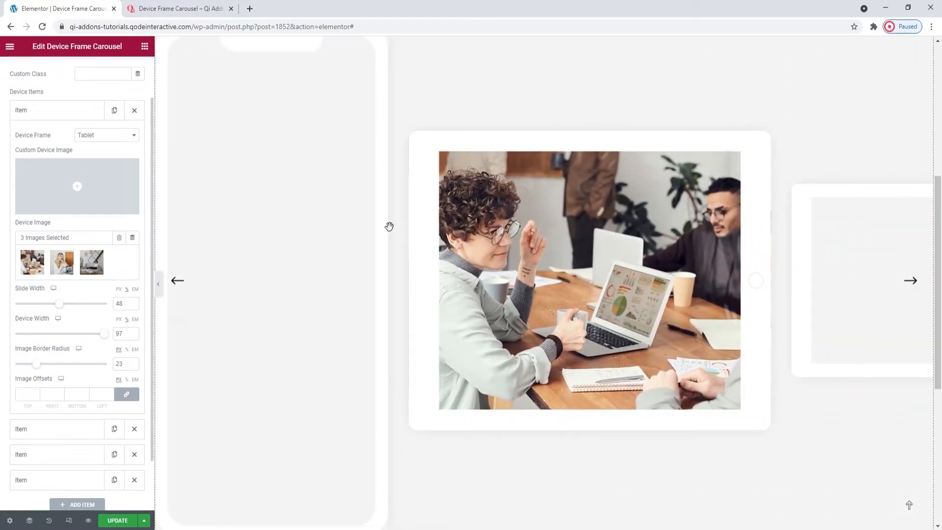
left_click(178, 281)
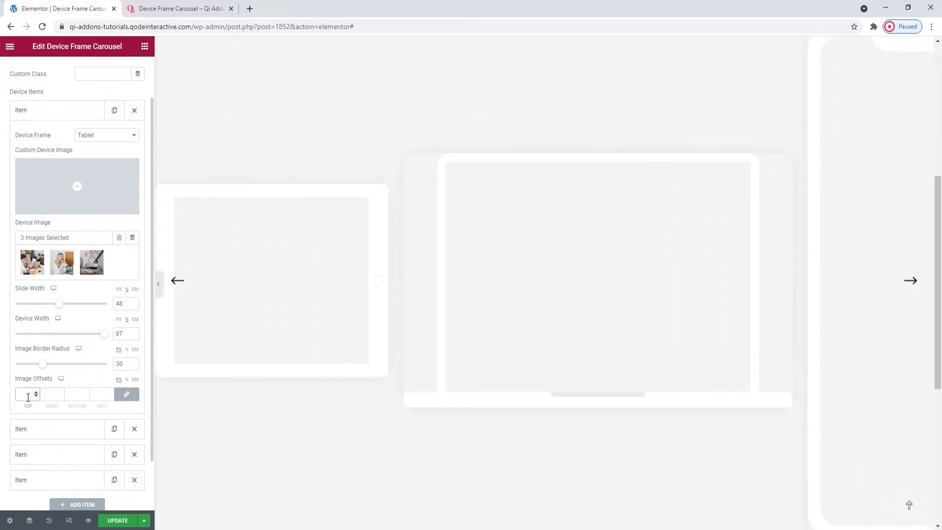
- Set the first item's image offsets to 1, 2, 1, 1 and expand the second item
left_click(910, 280)
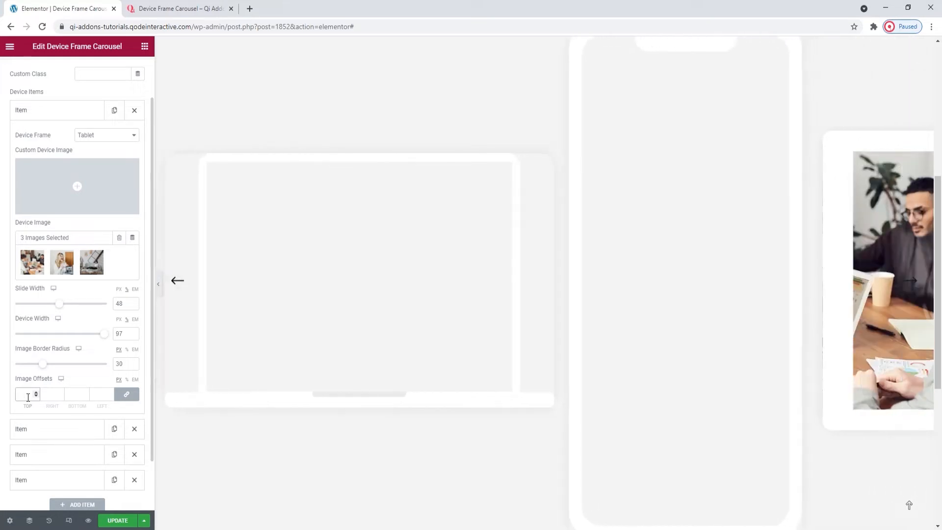
left_click(911, 280)
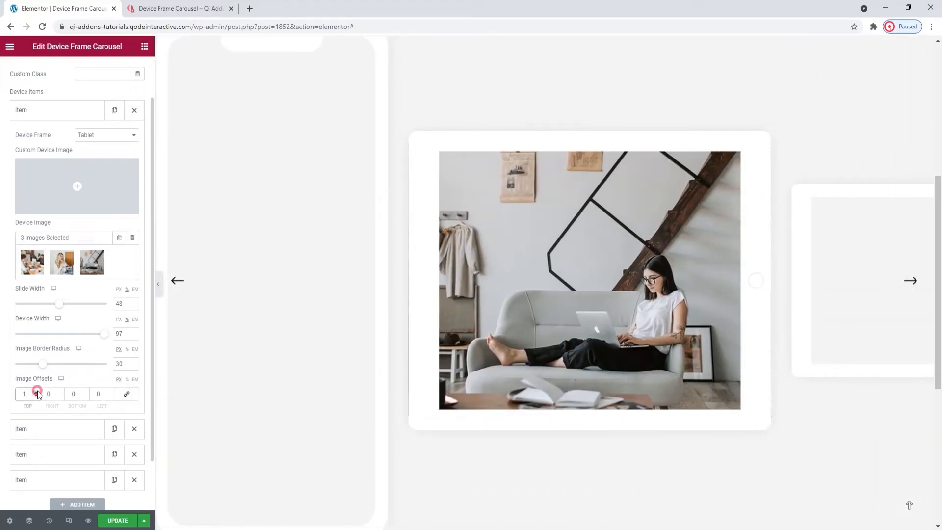
left_click(52, 395)
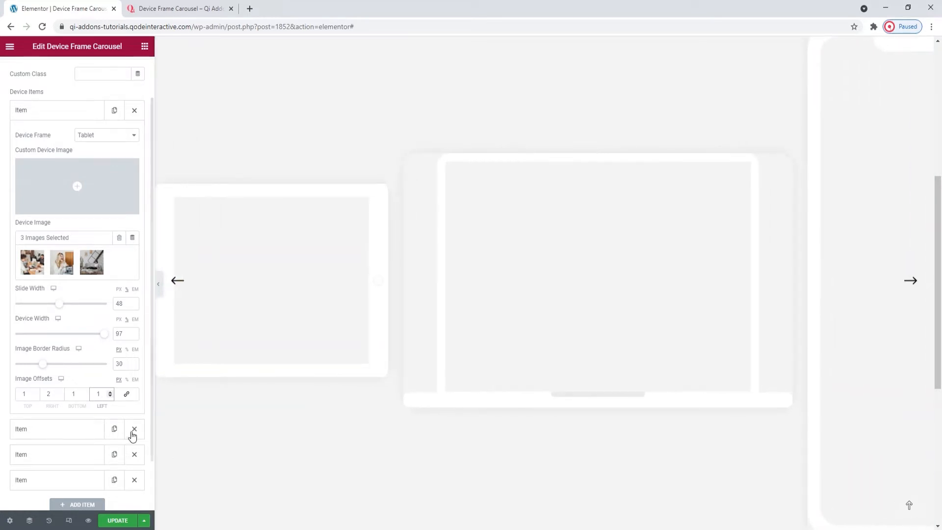
left_click(910, 281)
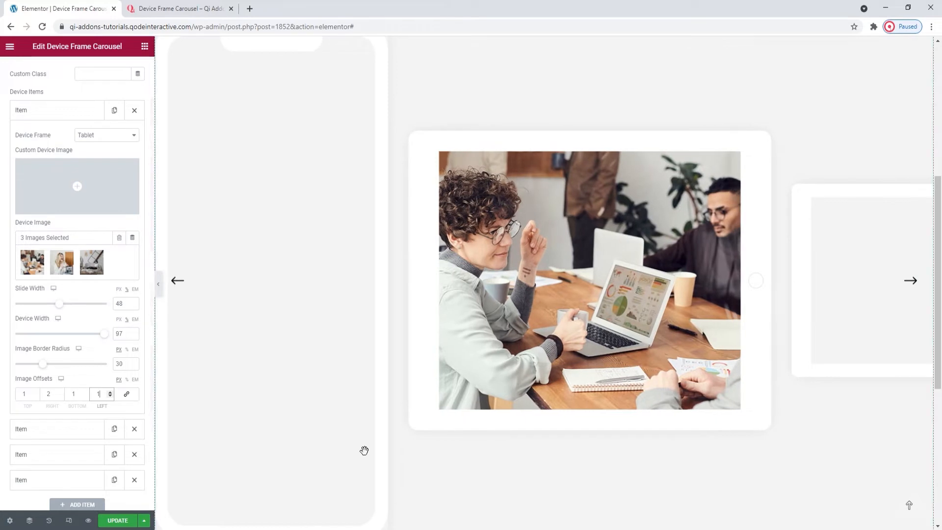
mouse_move(75, 417)
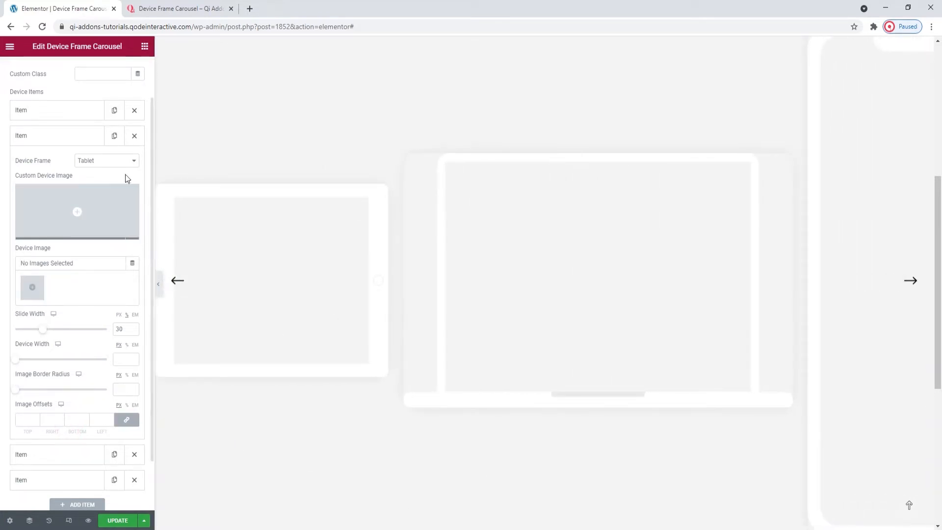
mouse_move(121, 162)
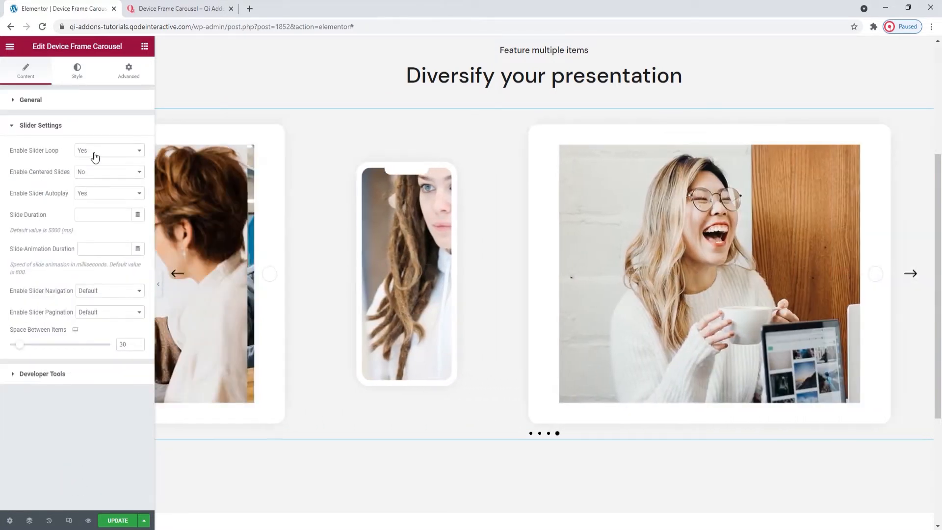
- Keep slider loop on Yes and switch centered slides to Yes in Slider Settings
left_click(109, 150)
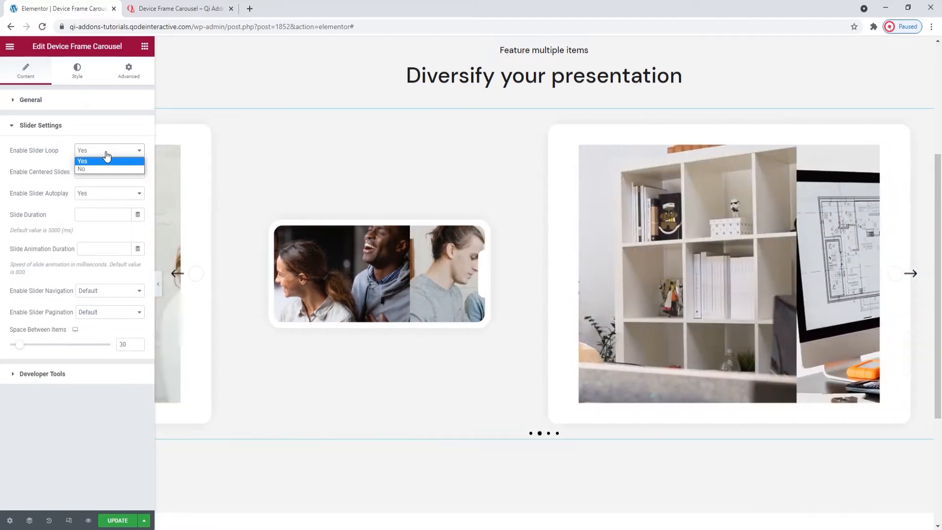
left_click(82, 161)
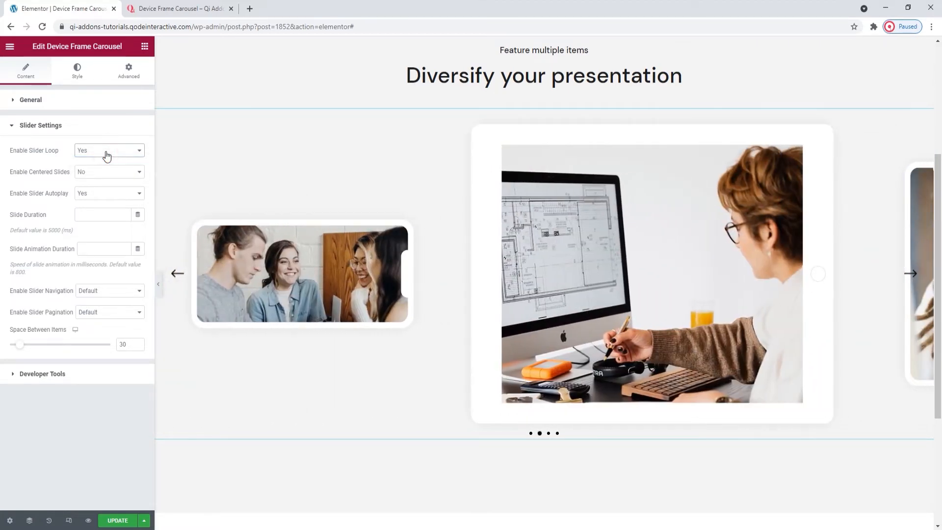
left_click(109, 172)
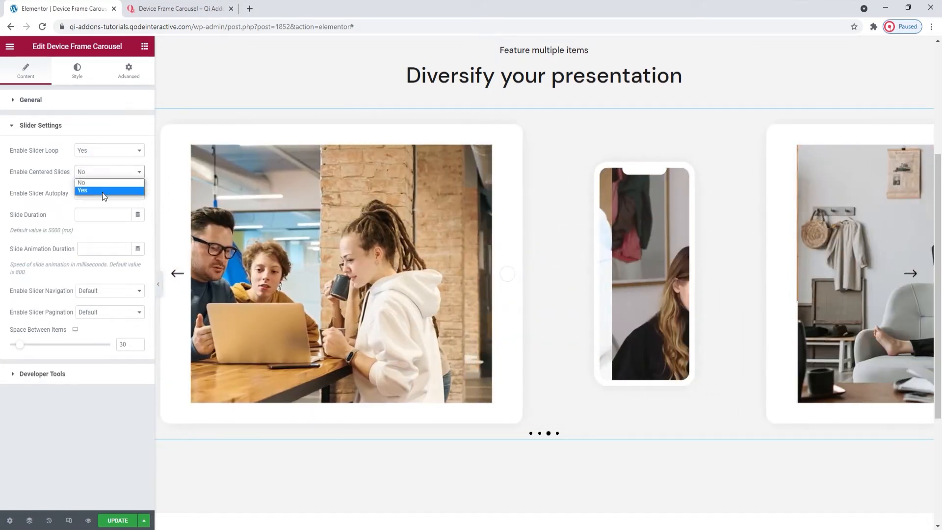
left_click(82, 190)
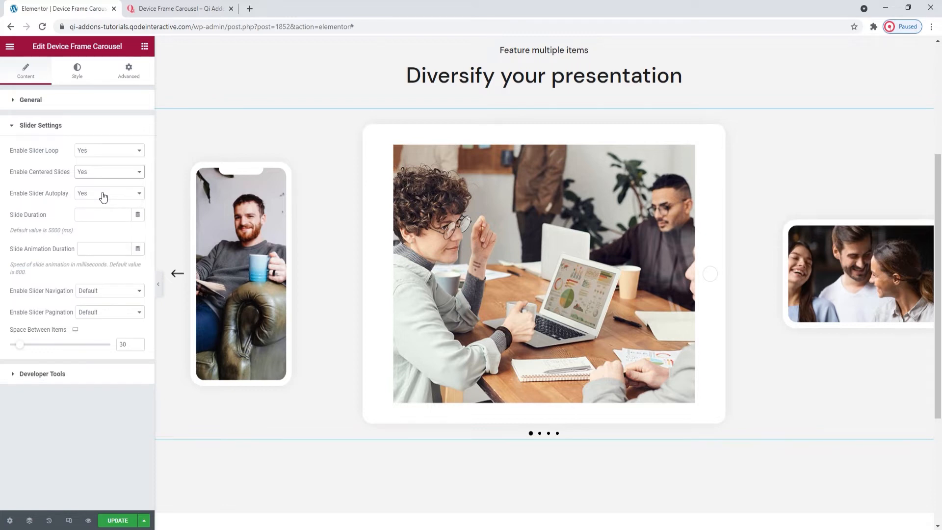
- Enter a 3500 ms slide duration and a 1400 ms slide animation duration
left_click(102, 215)
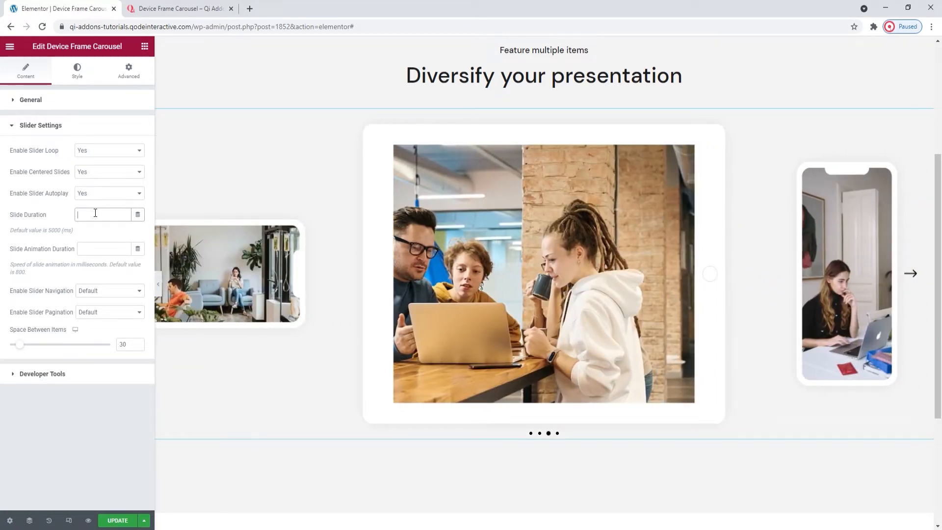
type("3500")
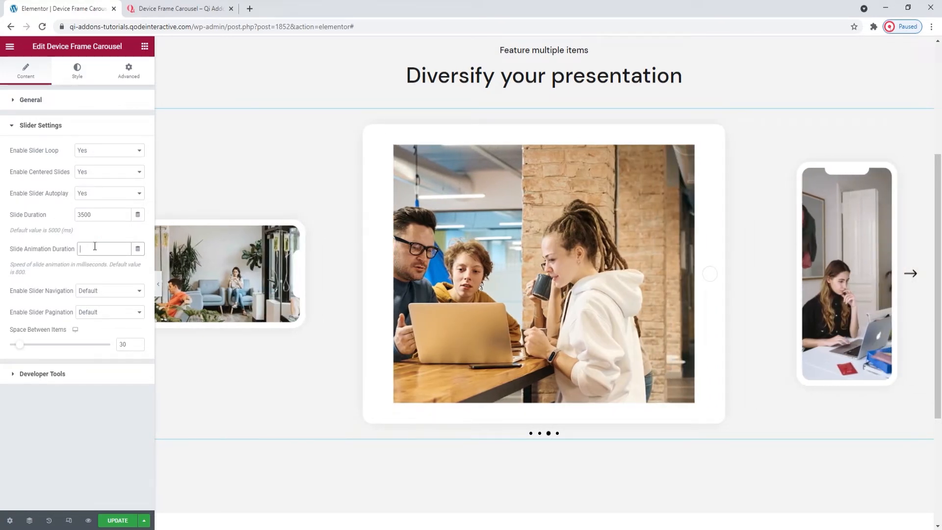
type("1400")
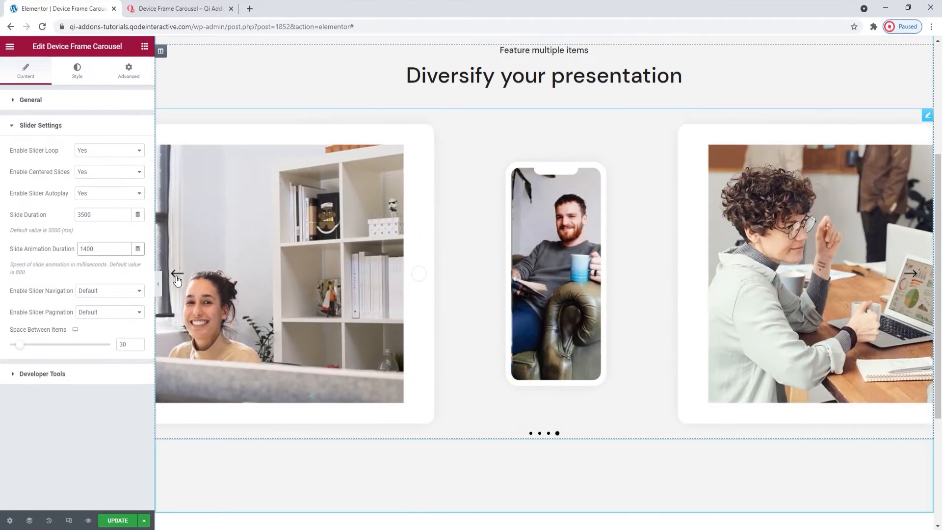
- Set slider navigation arrows and pagination dots both to No
left_click(108, 291)
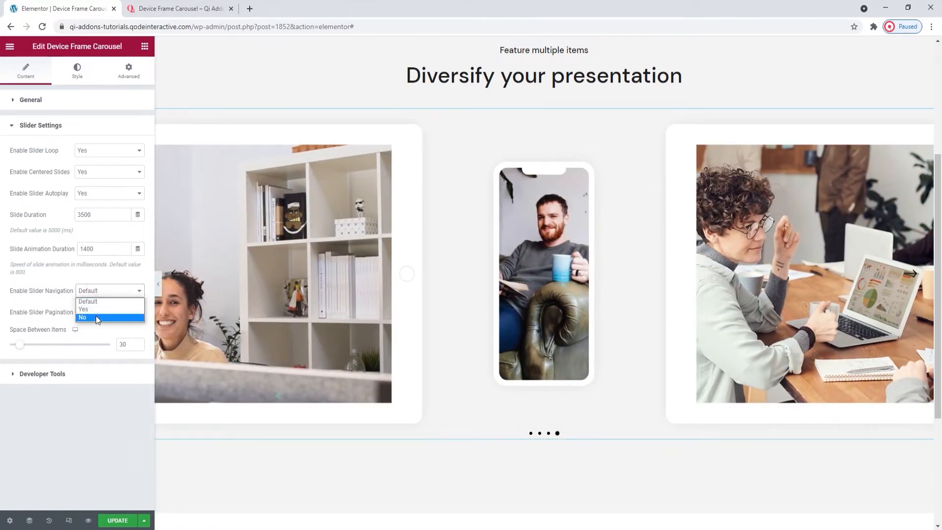
left_click(83, 317)
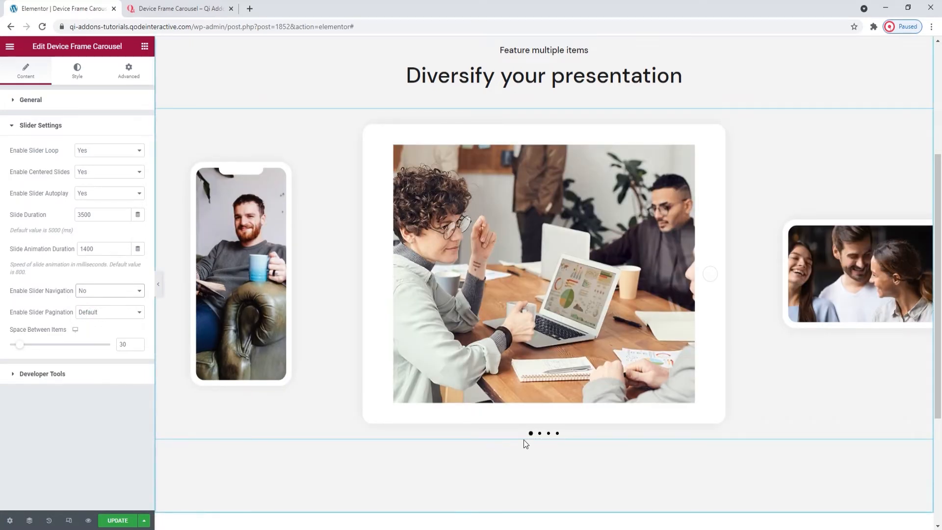
left_click(109, 312)
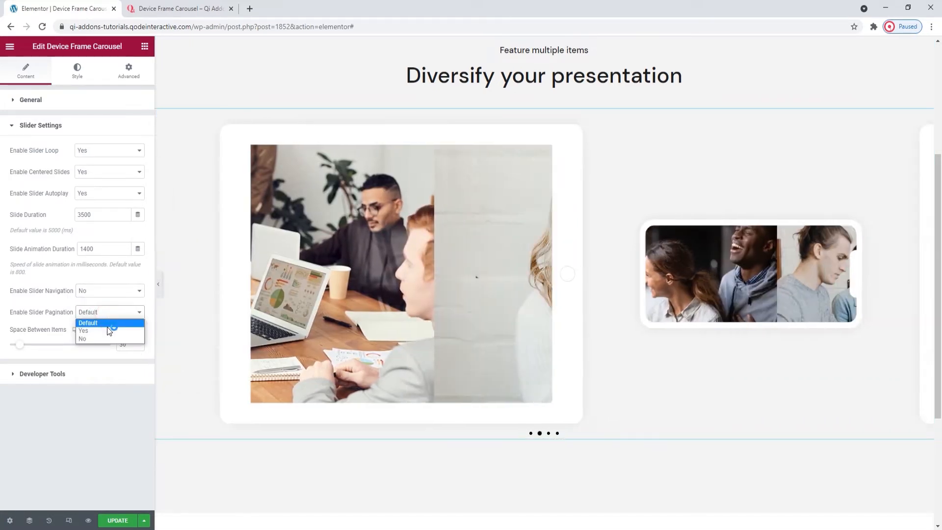
left_click(82, 338)
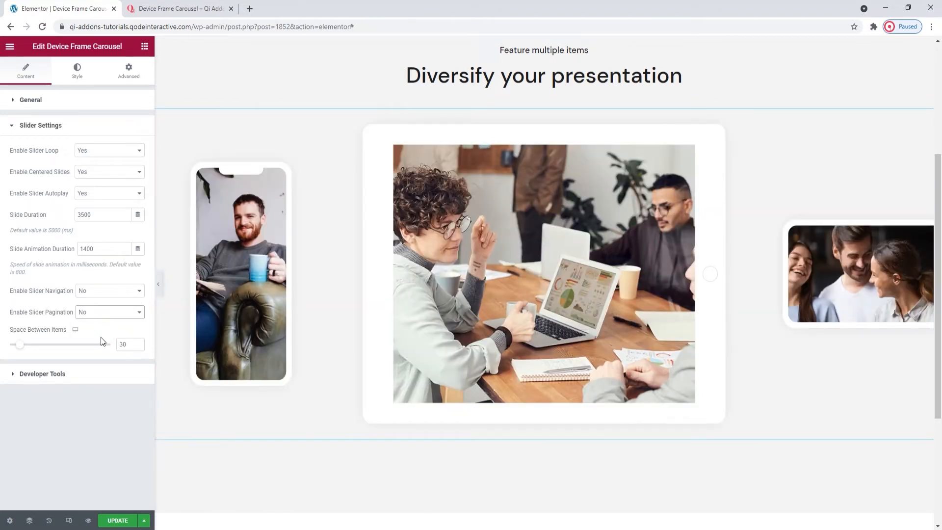
mouse_move(28, 357)
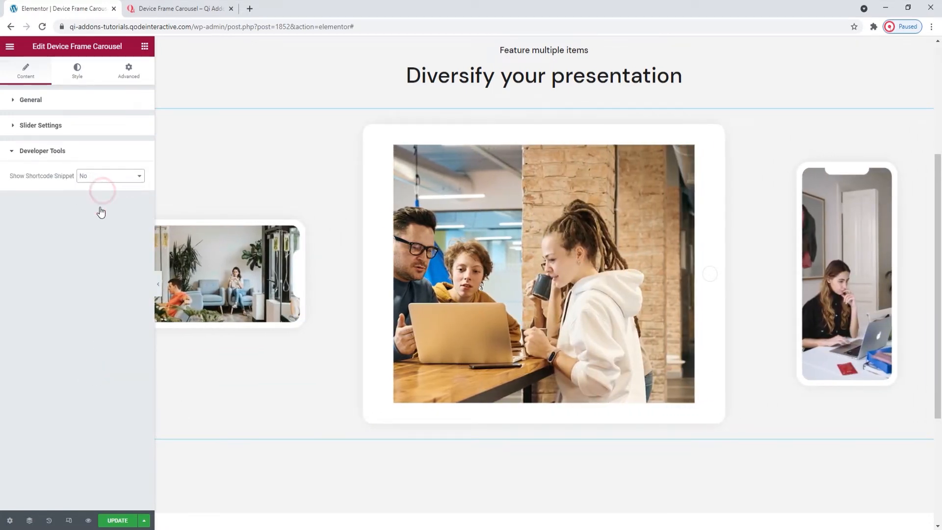
- Show the Developer Tools shortcode snippet, then hide it again with No
left_click(110, 175)
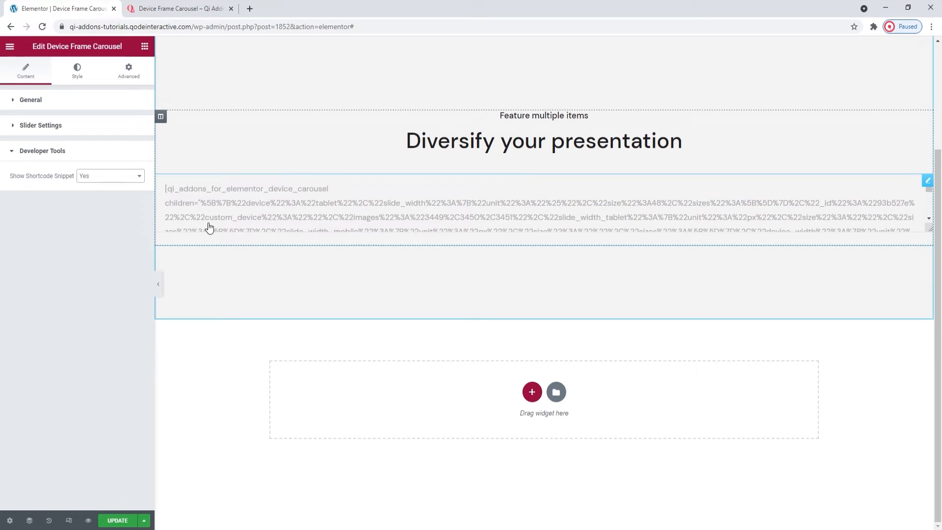
left_click(109, 176)
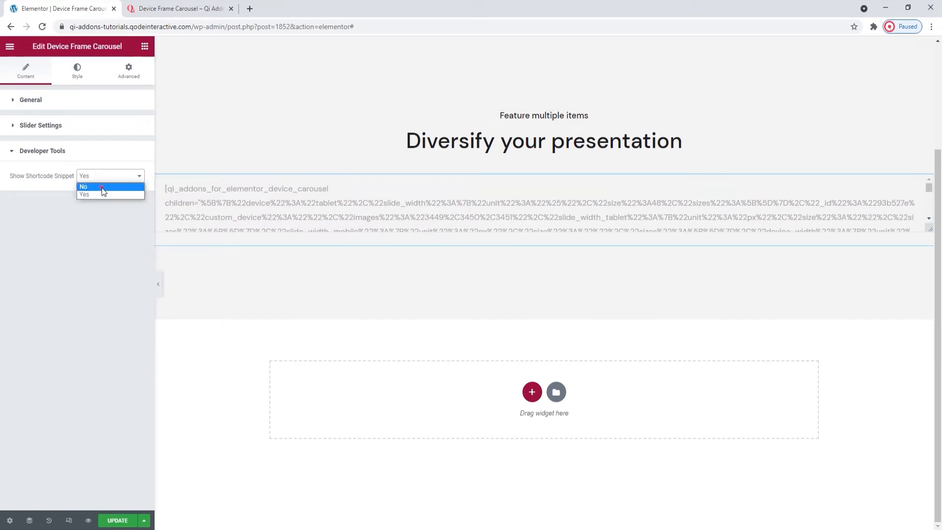
left_click(84, 186)
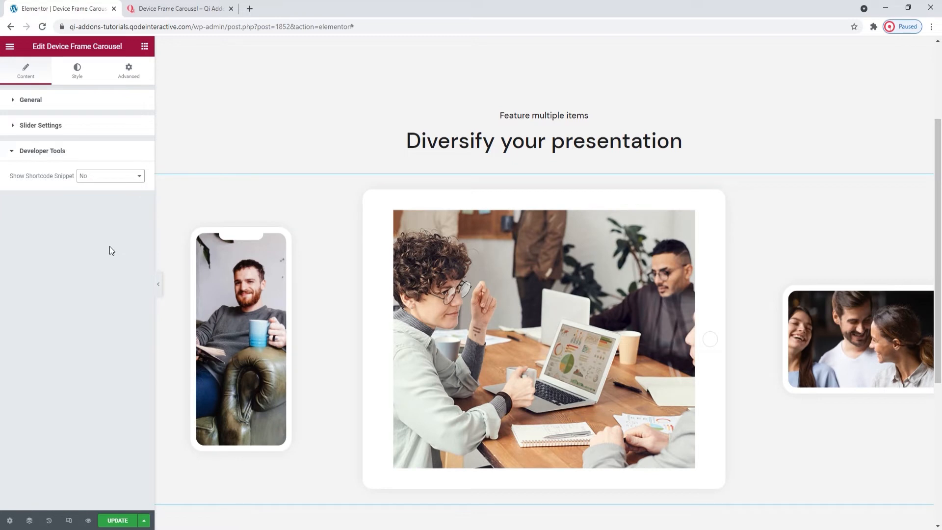
left_click(77, 71)
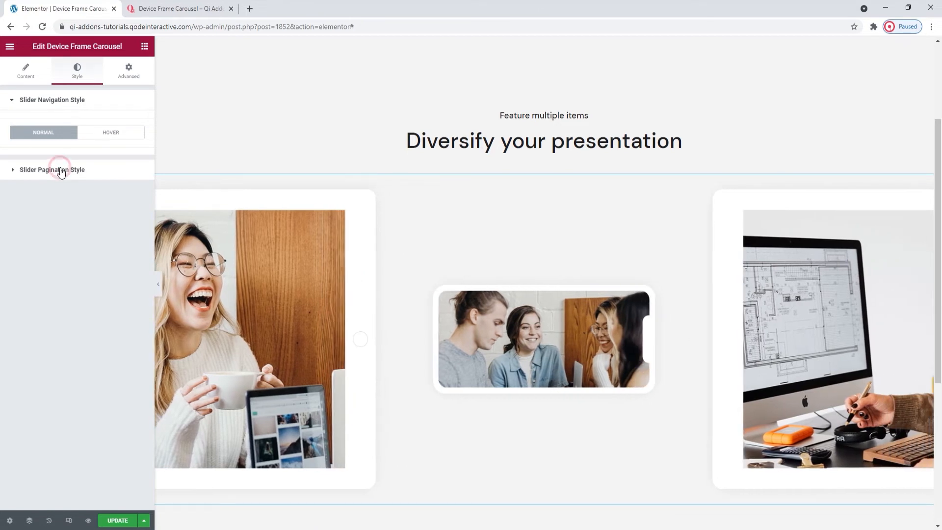
- Switch Enable Slider Navigation back to Yes so arrows appear on the carousel
left_click(52, 170)
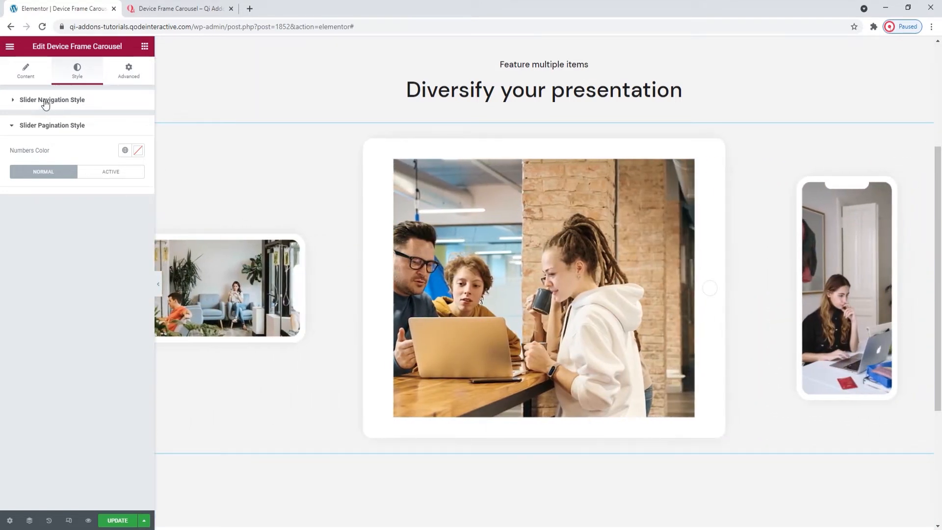
left_click(26, 71)
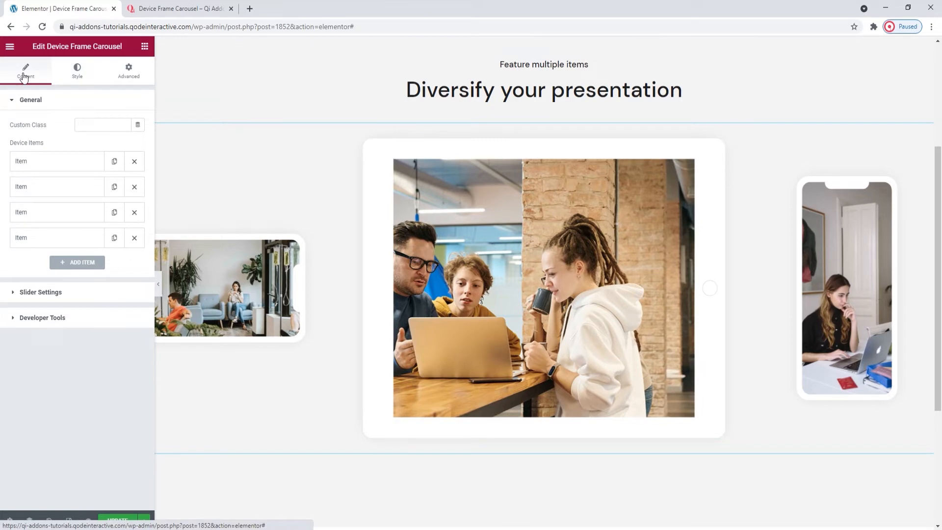
left_click(42, 292)
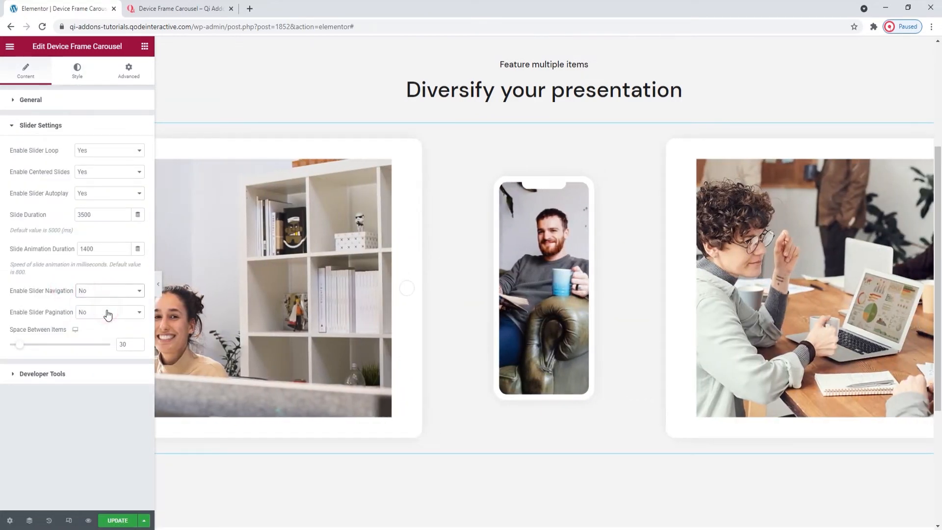
left_click(109, 291)
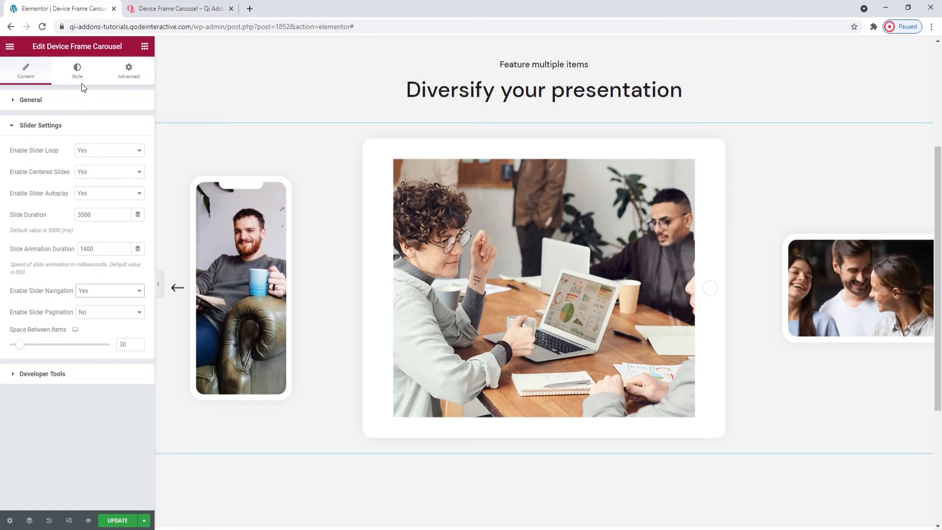
left_click(76, 71)
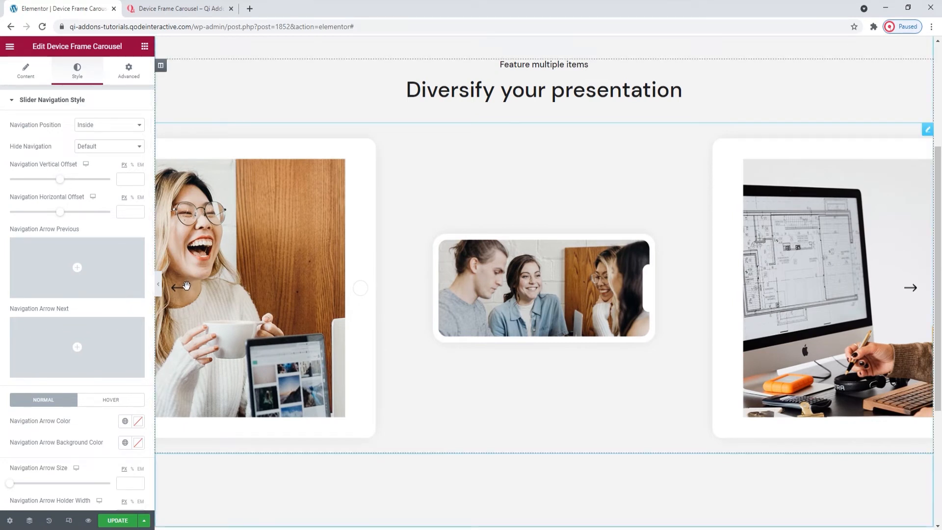
mouse_move(186, 294)
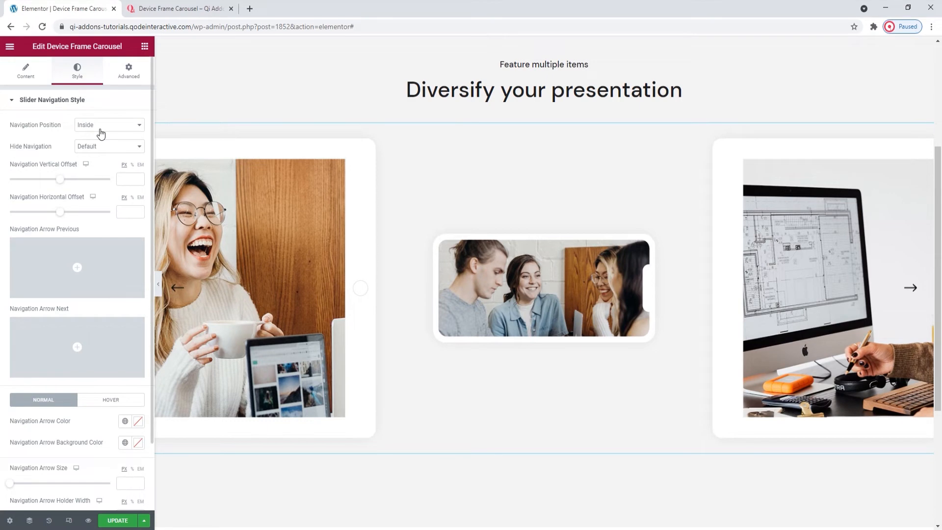
- Set Navigation Position to Together, after trying Outside, and test the arrows
left_click(108, 124)
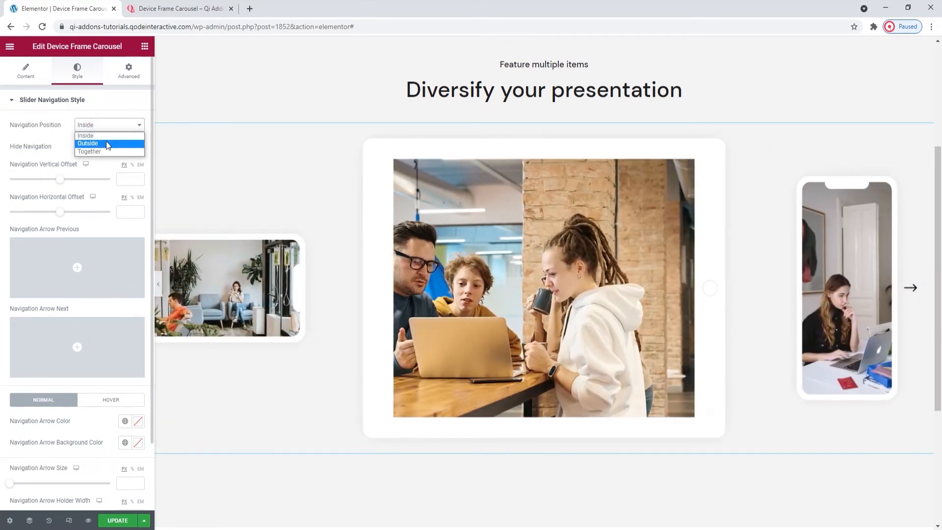
left_click(88, 143)
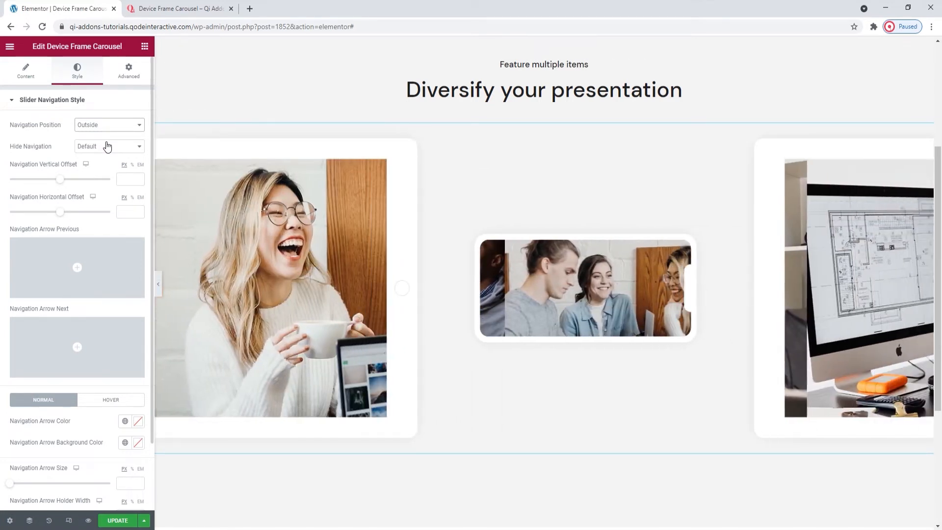
left_click(108, 124)
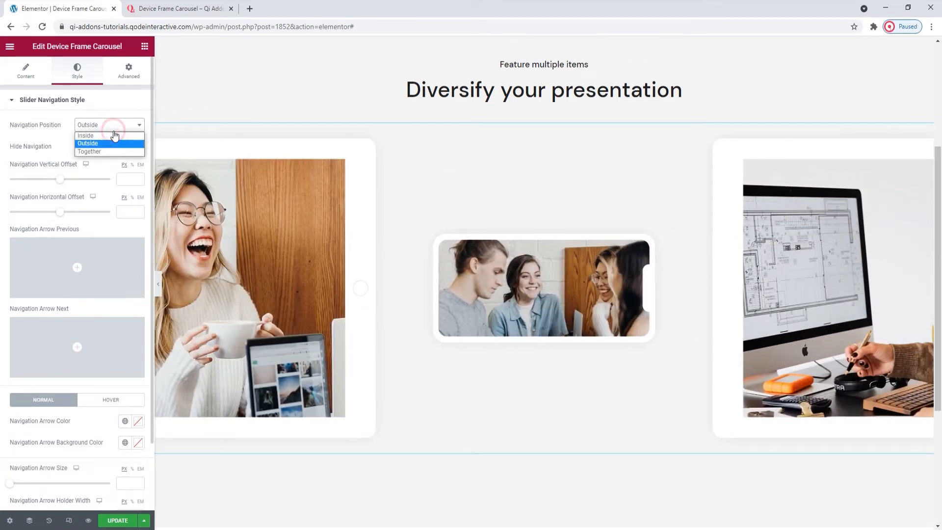
left_click(89, 151)
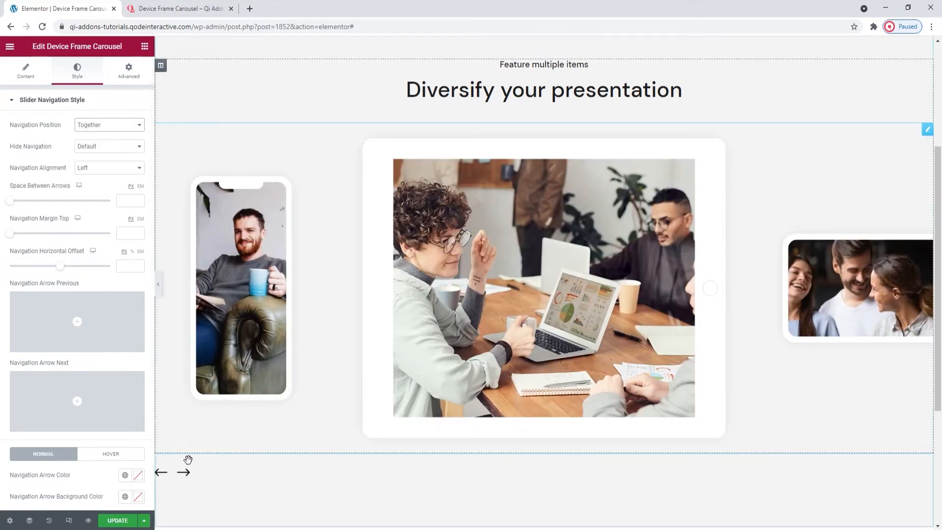
mouse_move(183, 475)
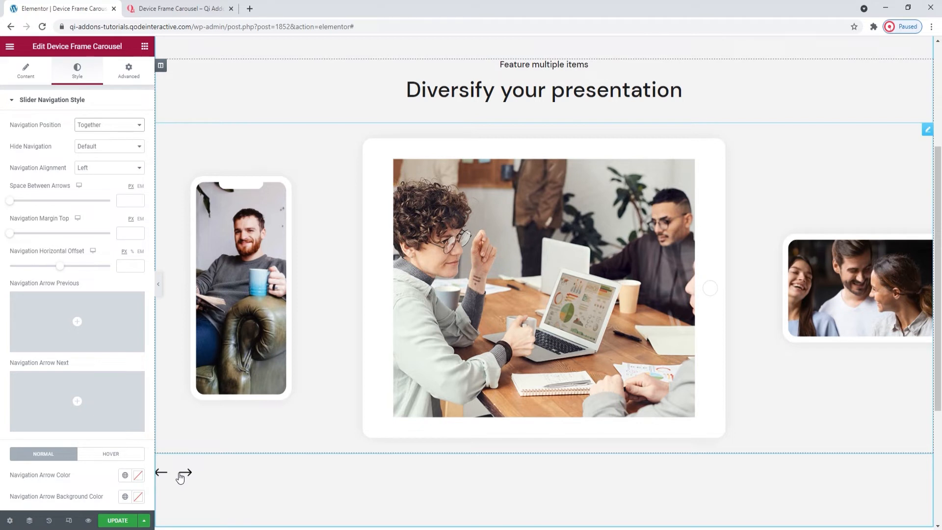
left_click(183, 473)
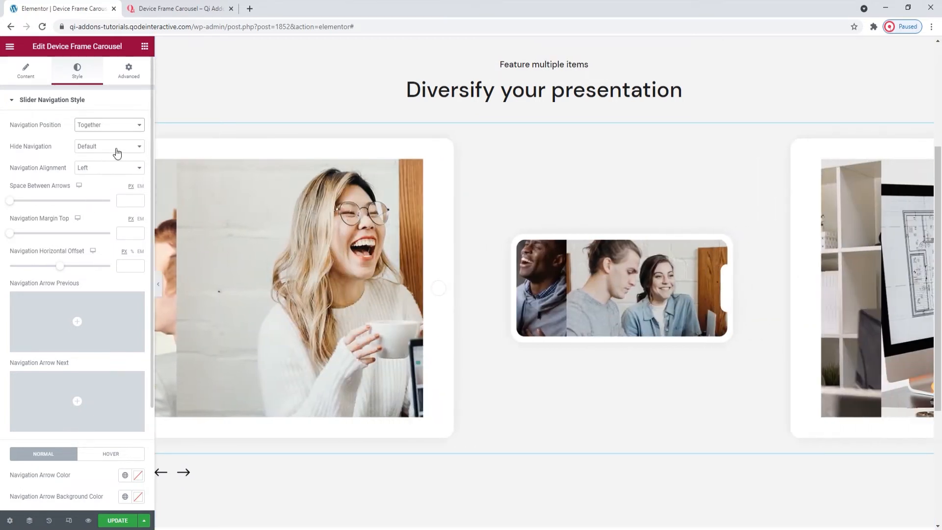
- Keep Hide Navigation on Default and set arrow alignment to Left after trying Right
left_click(108, 146)
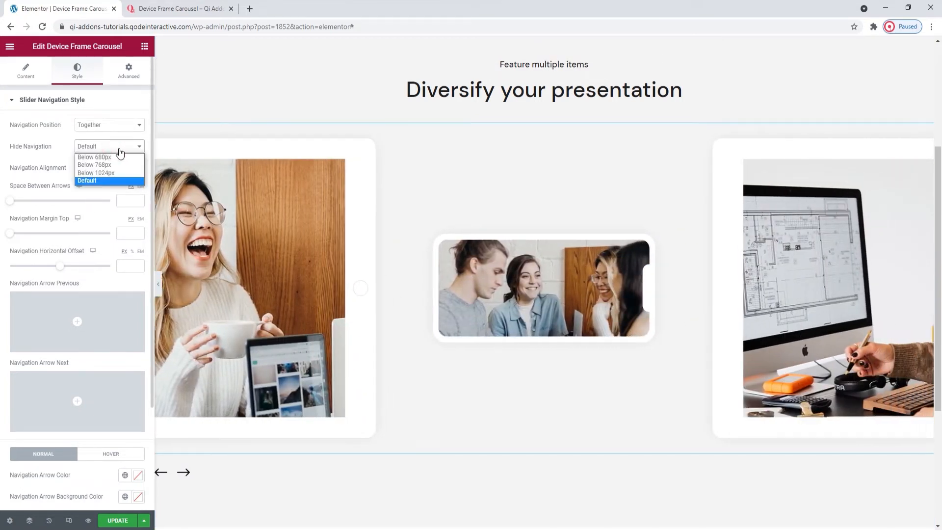
mouse_move(108, 157)
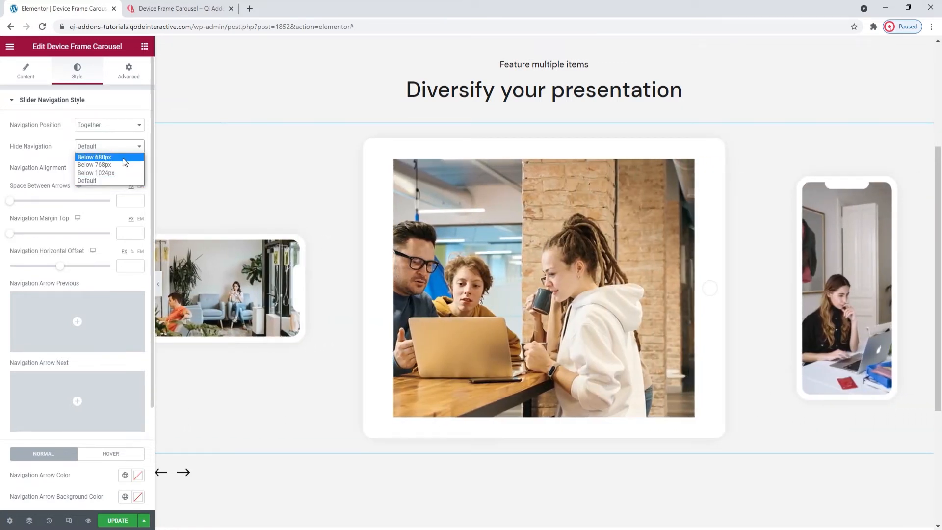
left_click(86, 181)
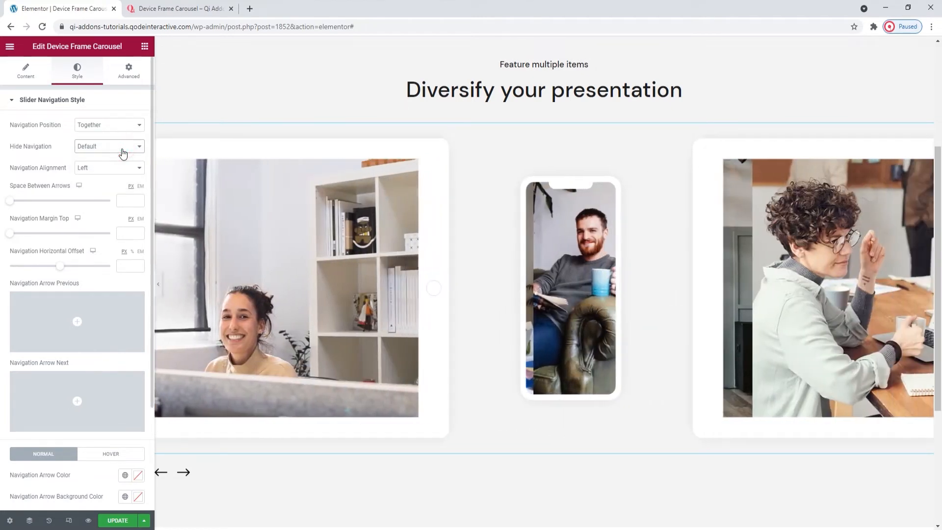
left_click(108, 167)
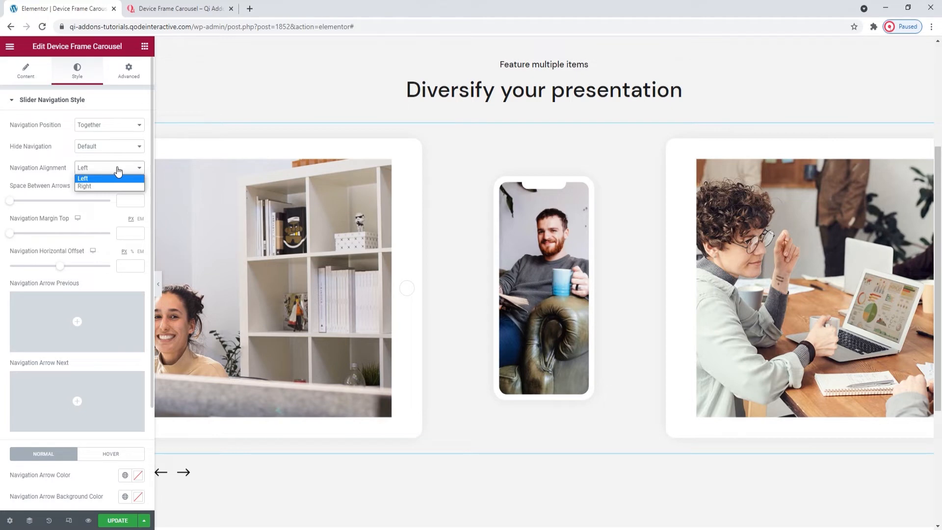
mouse_move(110, 186)
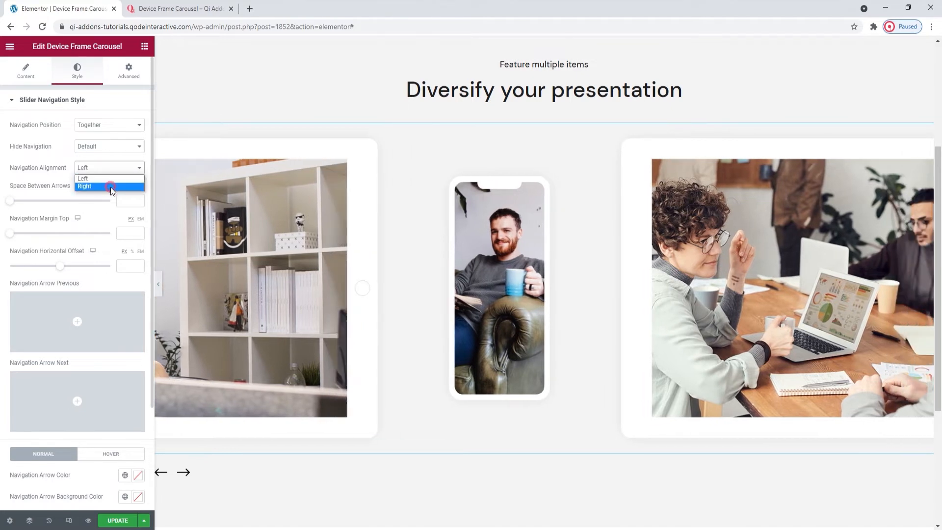
left_click(84, 186)
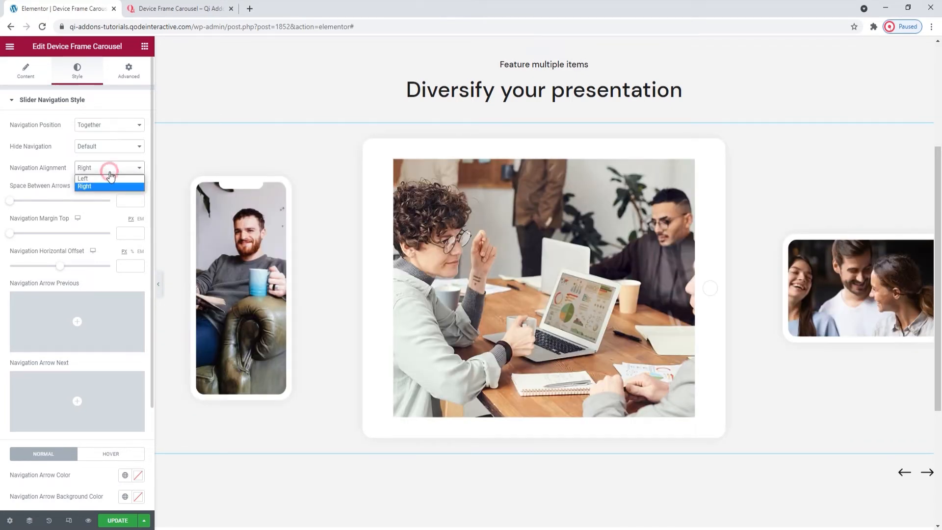
left_click(83, 179)
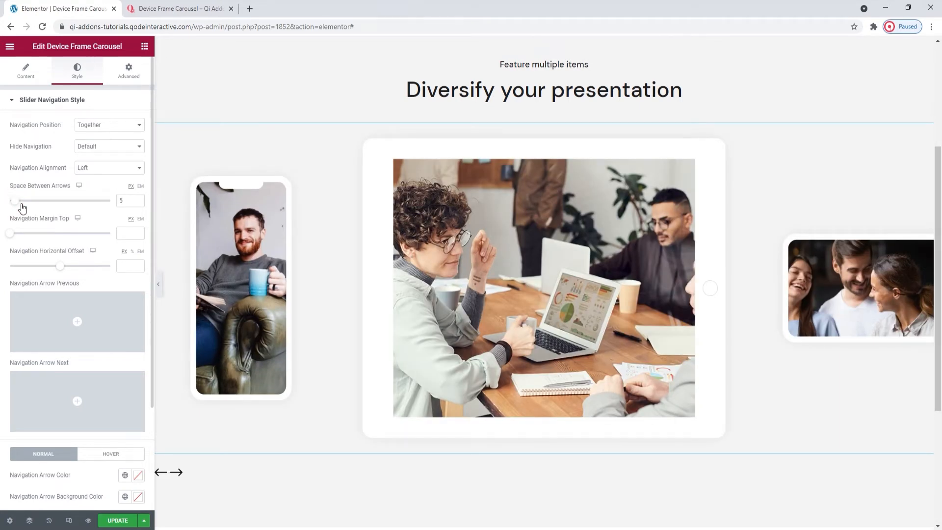
- Give the carousel arrows a top margin of 26 and clear the Space Between Arrows value
left_click_drag(17, 200, 36, 200)
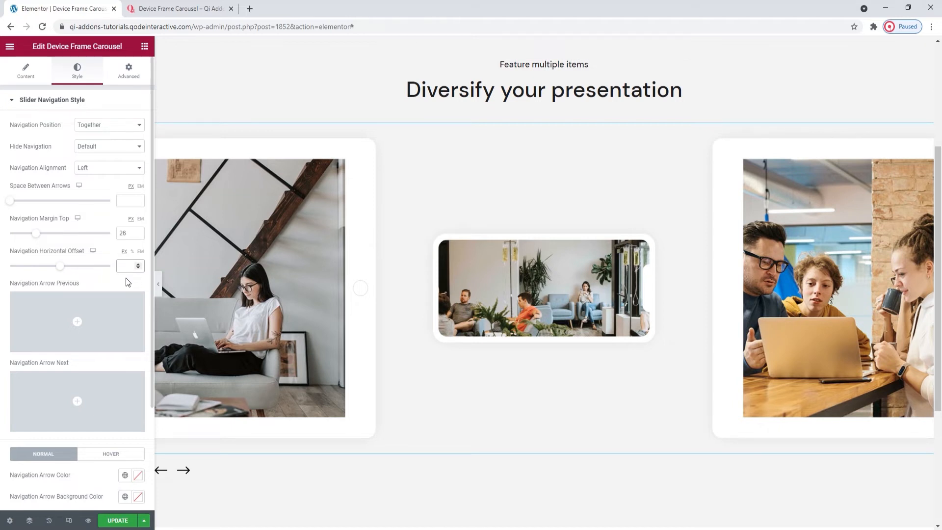
scroll("down", 3)
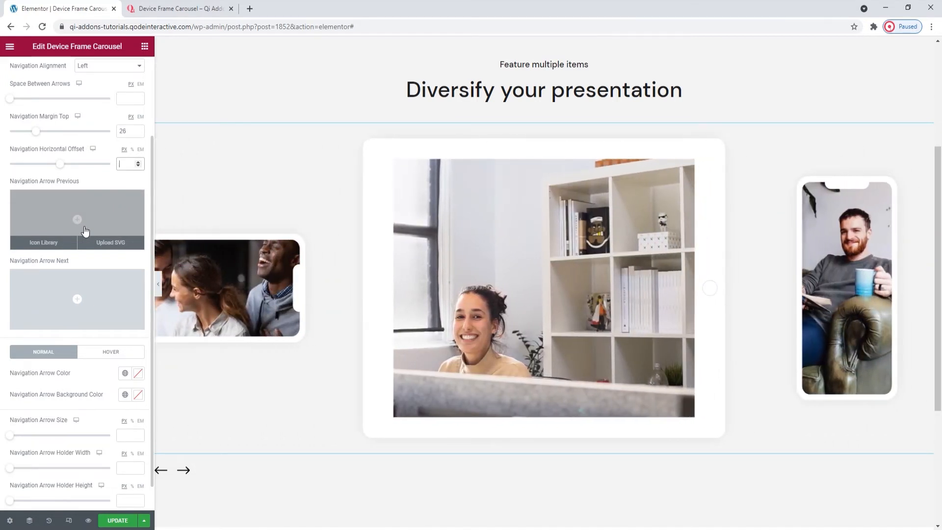
mouse_move(105, 246)
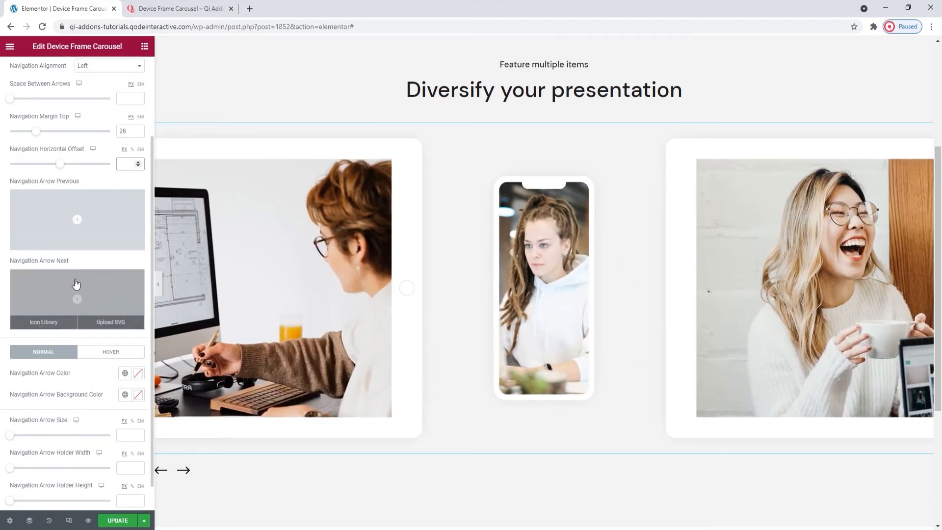
left_click(126, 164)
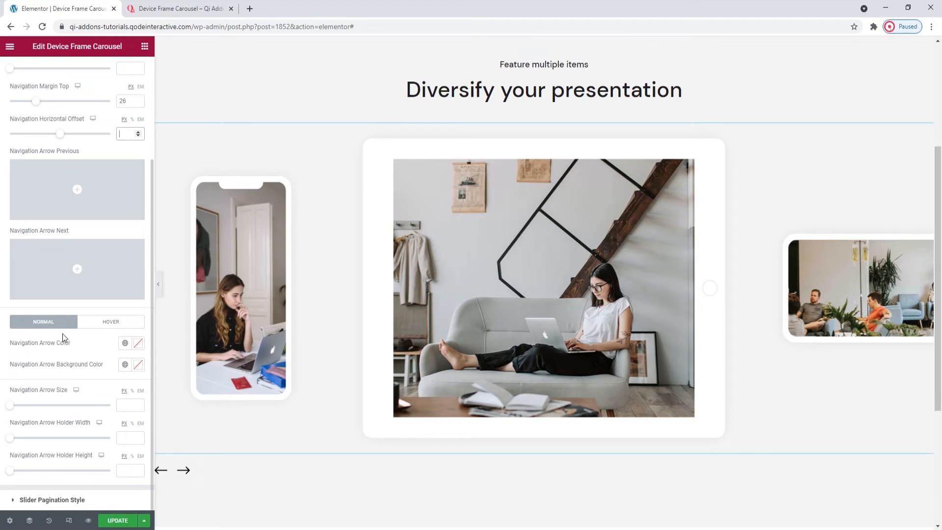
- Try a pink arrow background colour, then clear it so the 25px arrows in 50×36 holders have no background
left_click(125, 343)
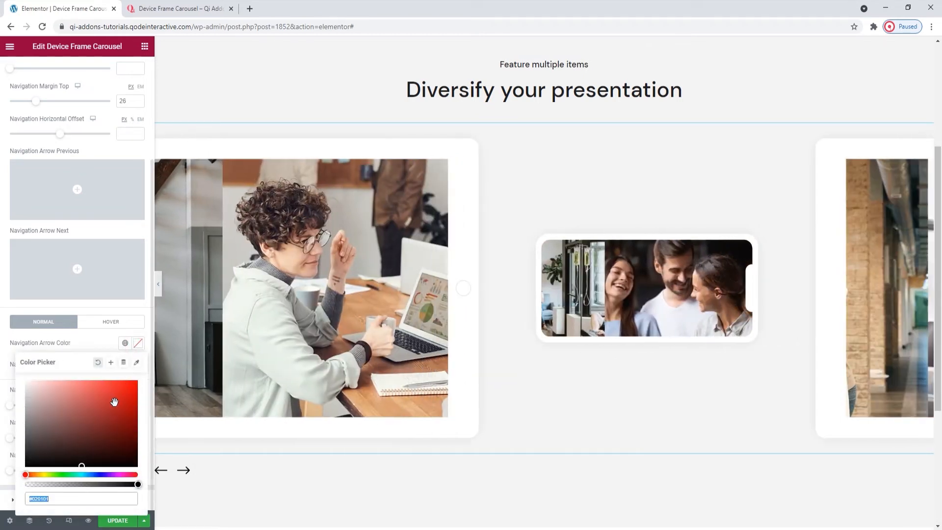
left_click(97, 362)
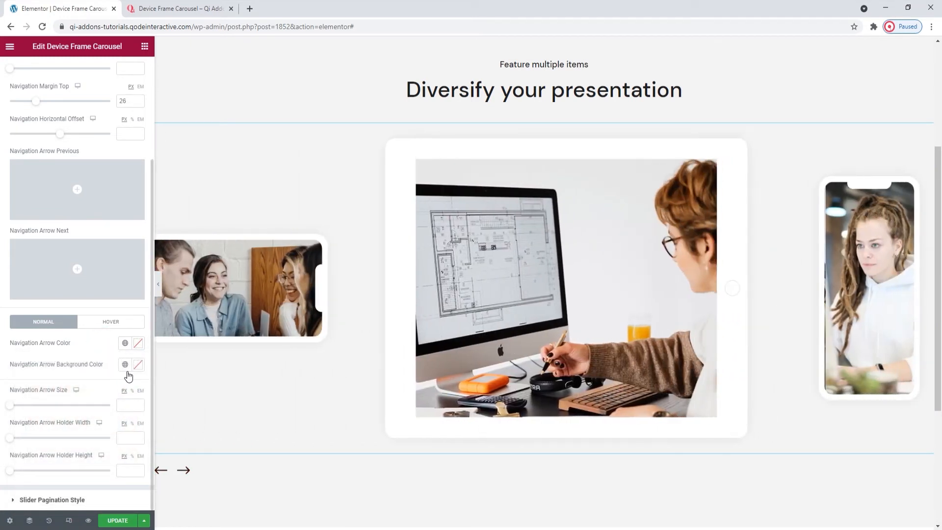
left_click(125, 364)
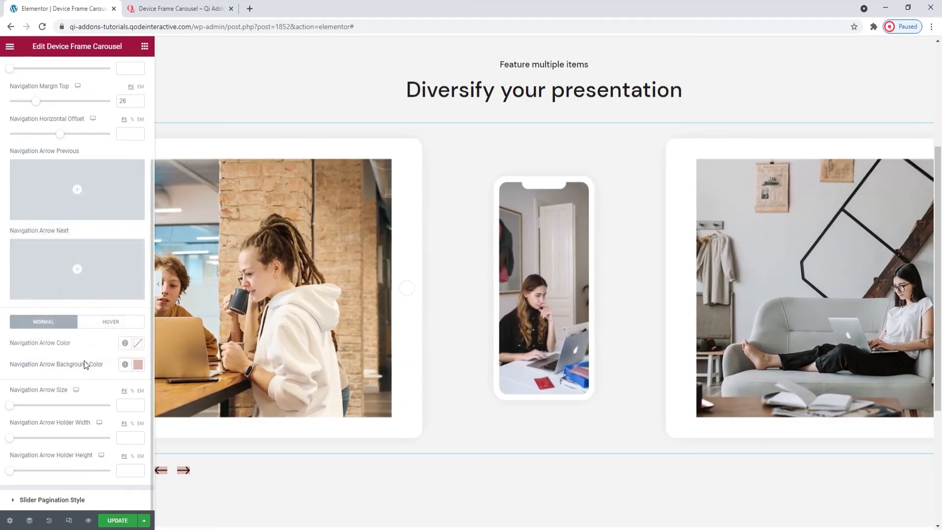
mouse_move(25, 414)
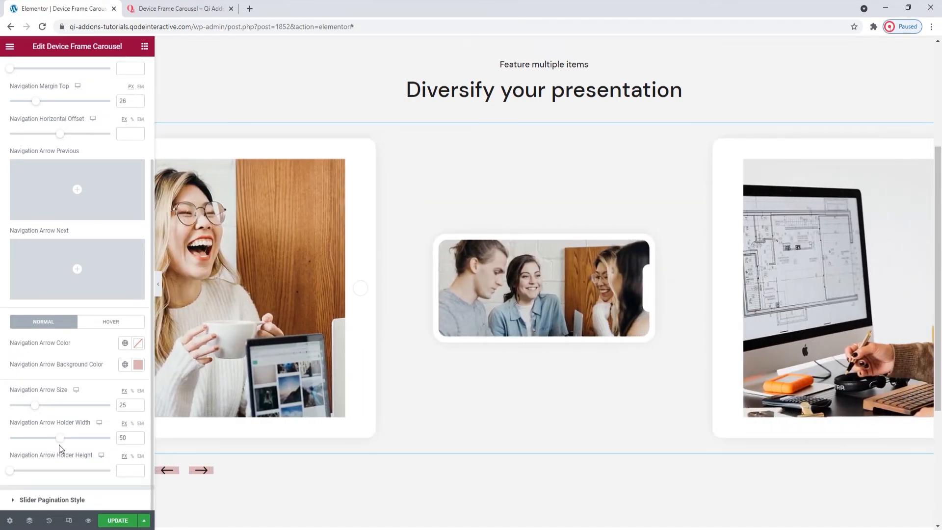
mouse_move(29, 477)
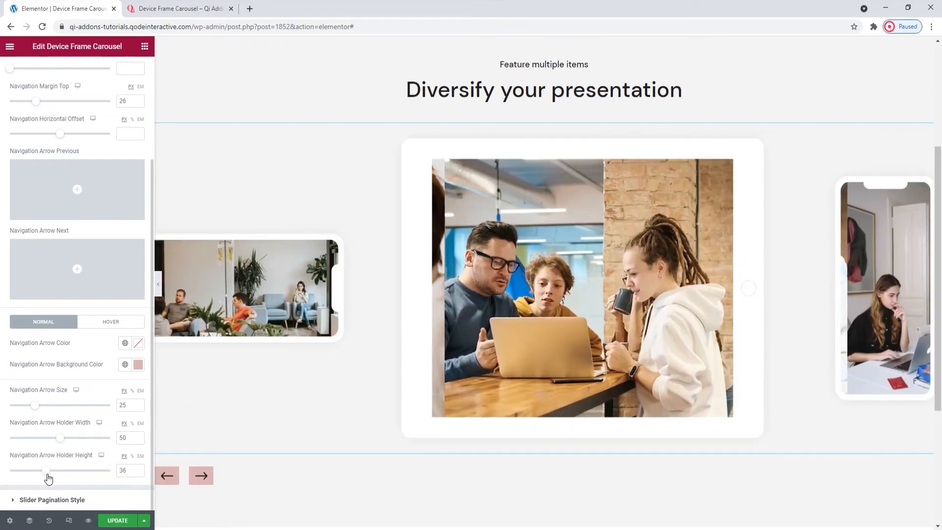
left_click(137, 343)
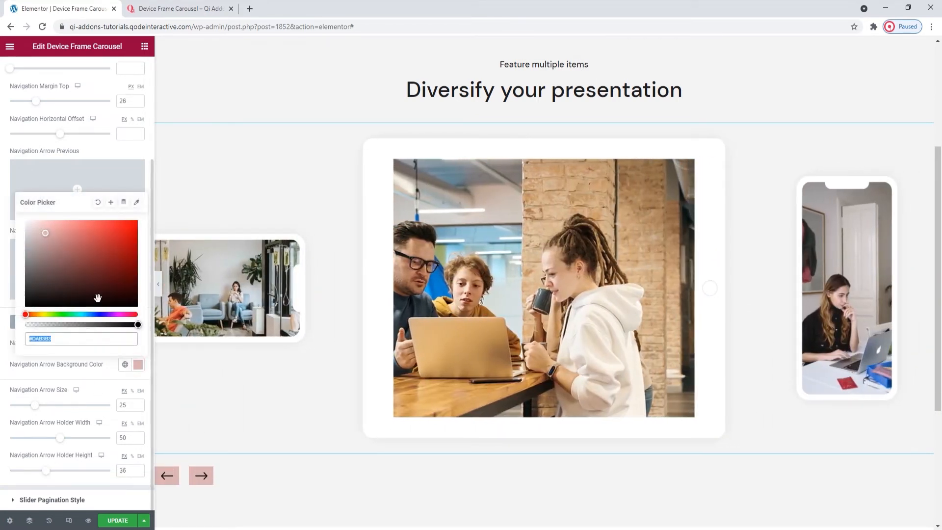
left_click(98, 202)
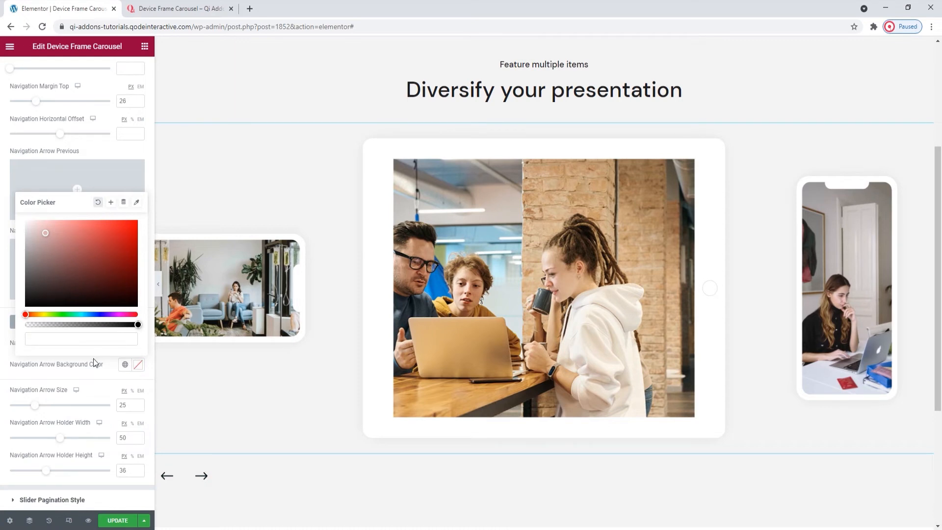
left_click(111, 322)
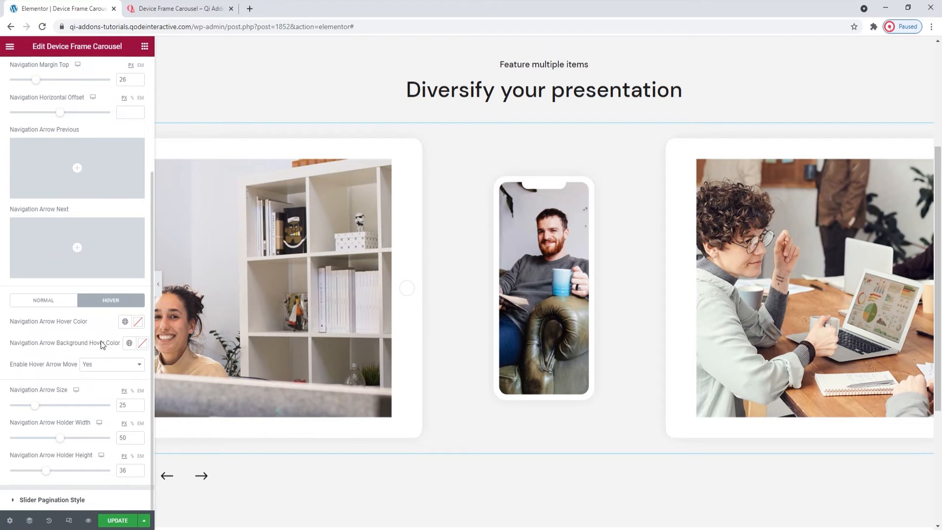
- Clear the arrows' hover background colour and test-click the arrows to advance and go back a slide
left_click(138, 322)
type("#D56464")
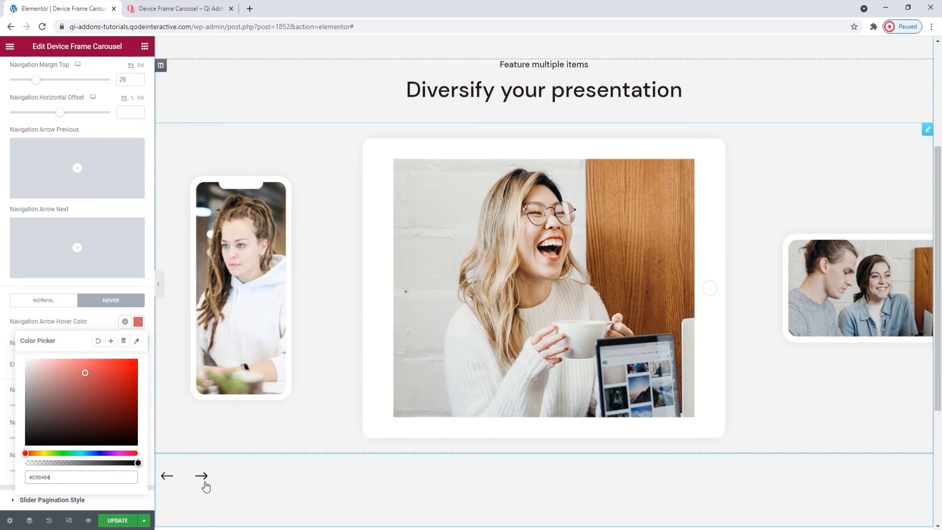
mouse_move(111, 342)
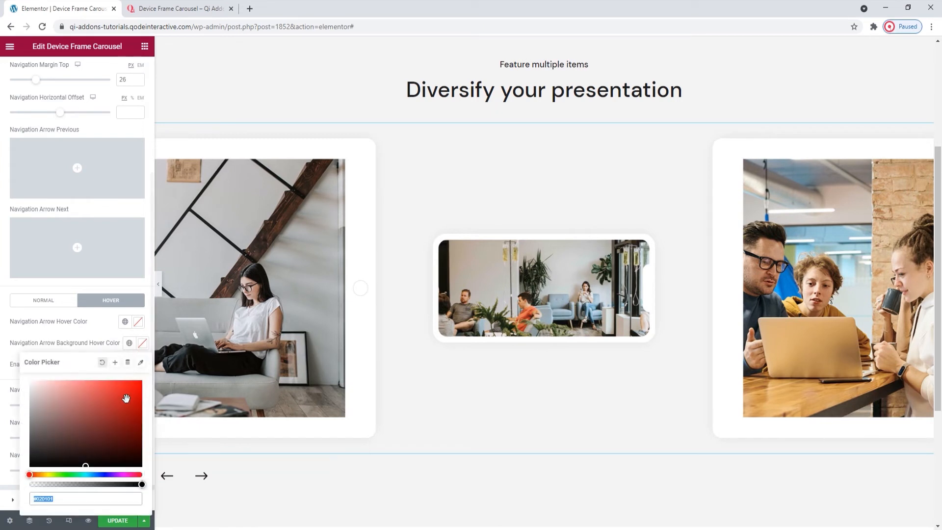
left_click(114, 399)
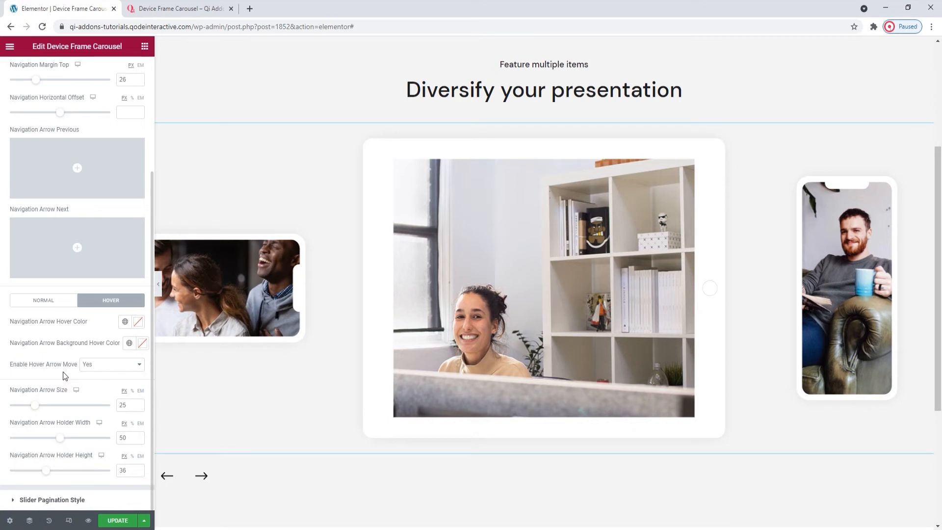
mouse_move(94, 381)
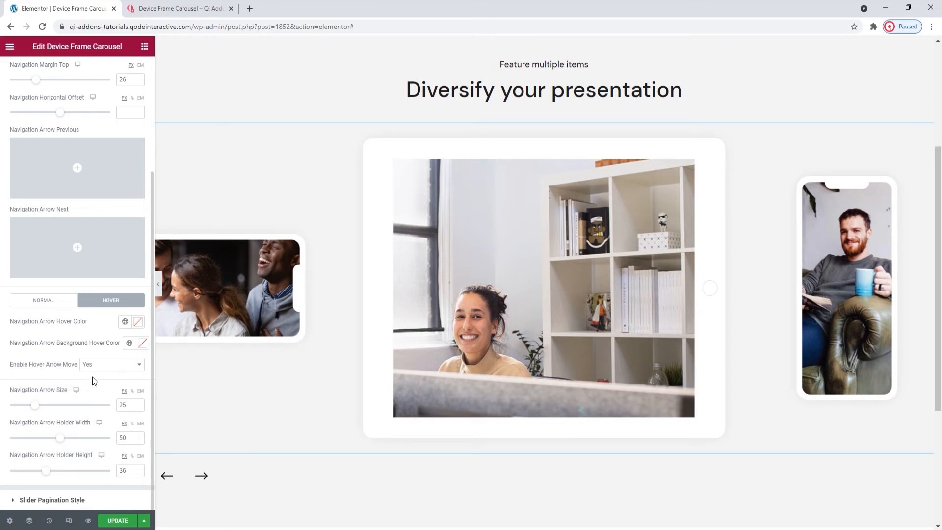
left_click(201, 475)
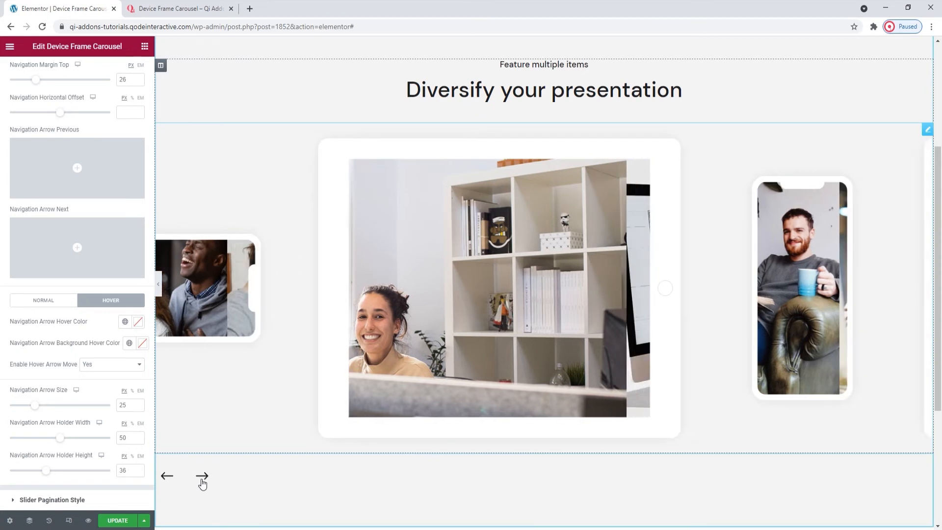
left_click(202, 475)
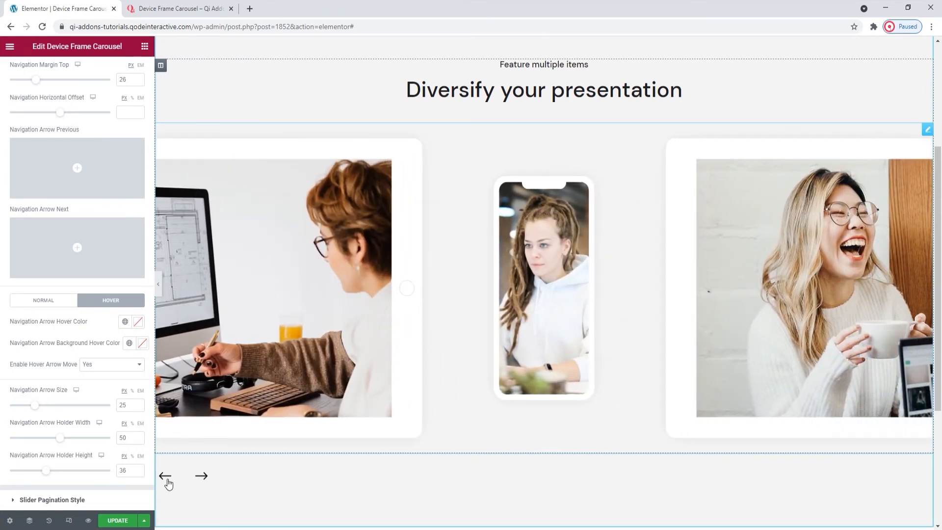
- Set Enable Hover Arrow Move to No
left_click(111, 364)
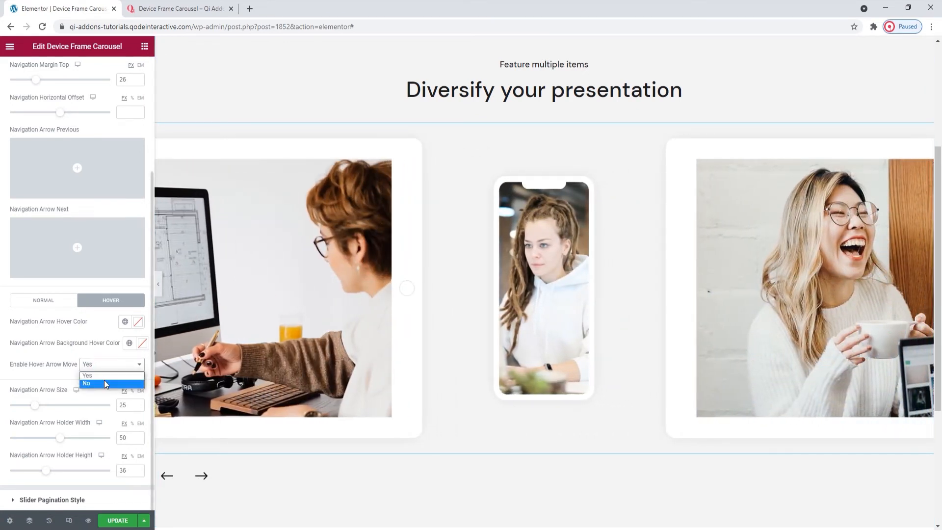
left_click(86, 383)
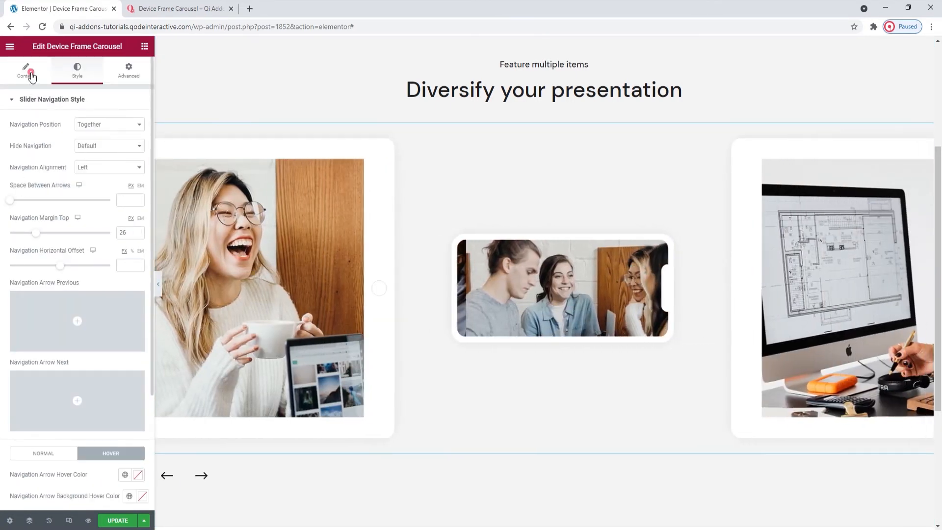
- In Content settings, turn slider navigation off and slider pagination on
left_click(26, 70)
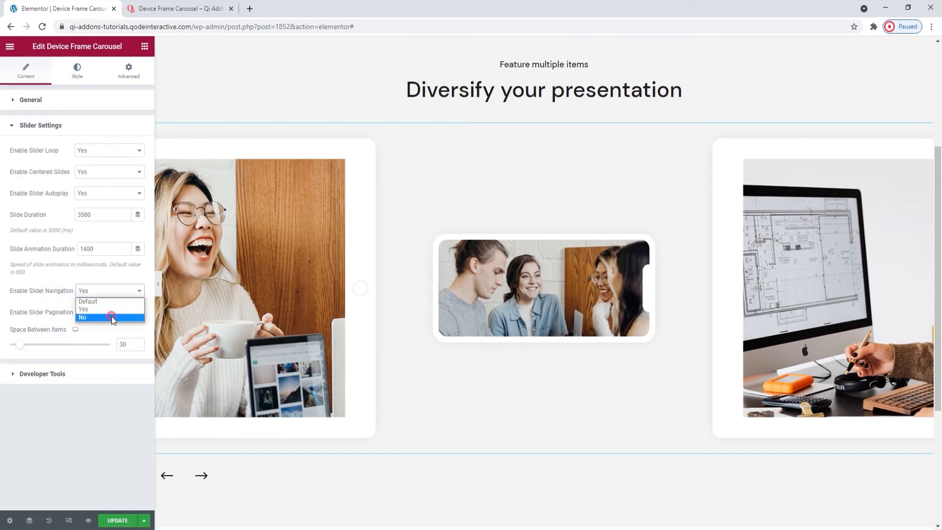
left_click(83, 317)
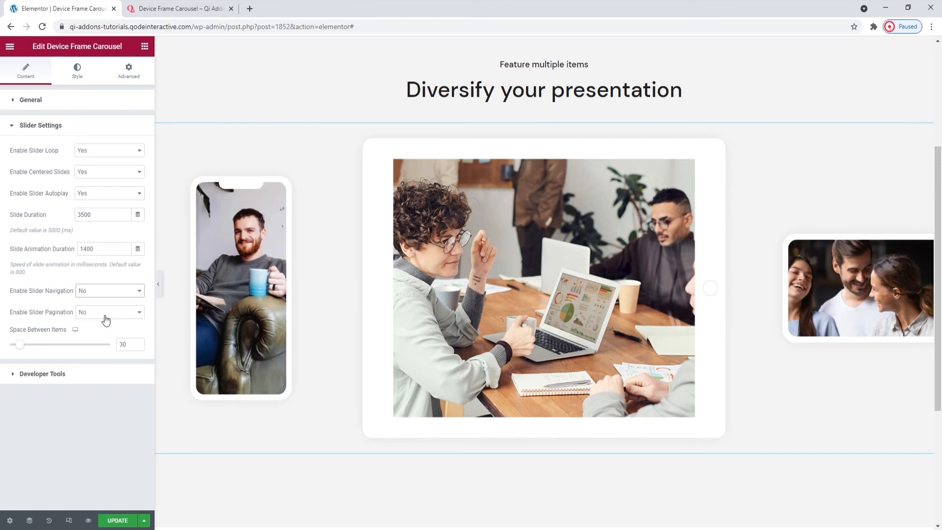
left_click(109, 312)
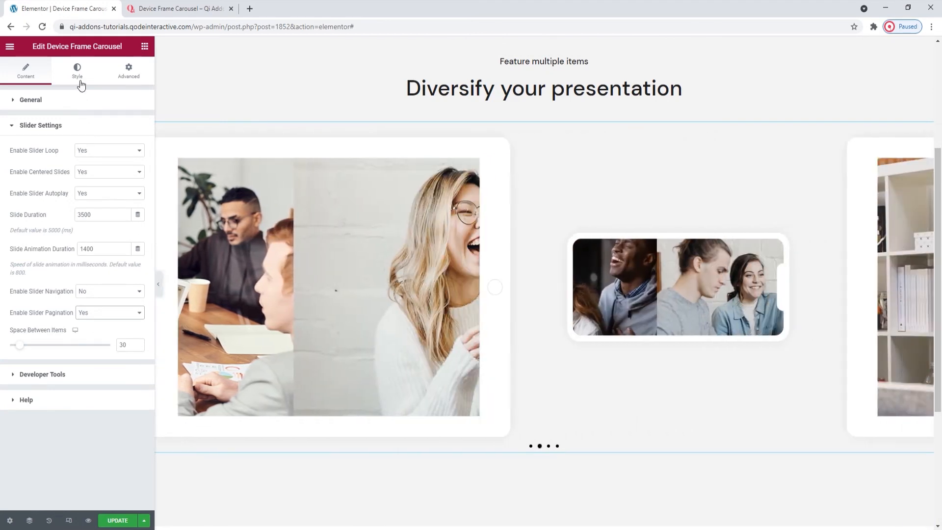
- In Slider Pagination Style, place the pagination dots outside the slides
left_click(76, 70)
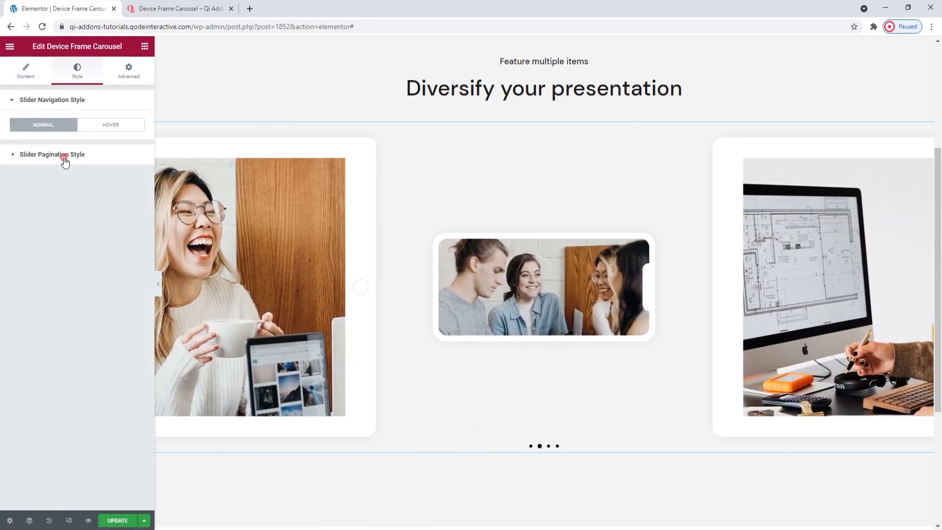
left_click(52, 155)
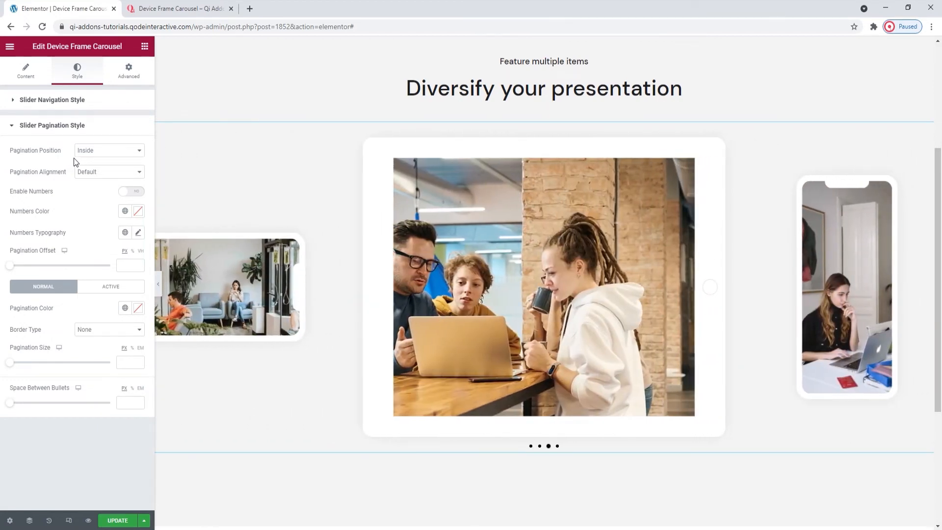
left_click(108, 150)
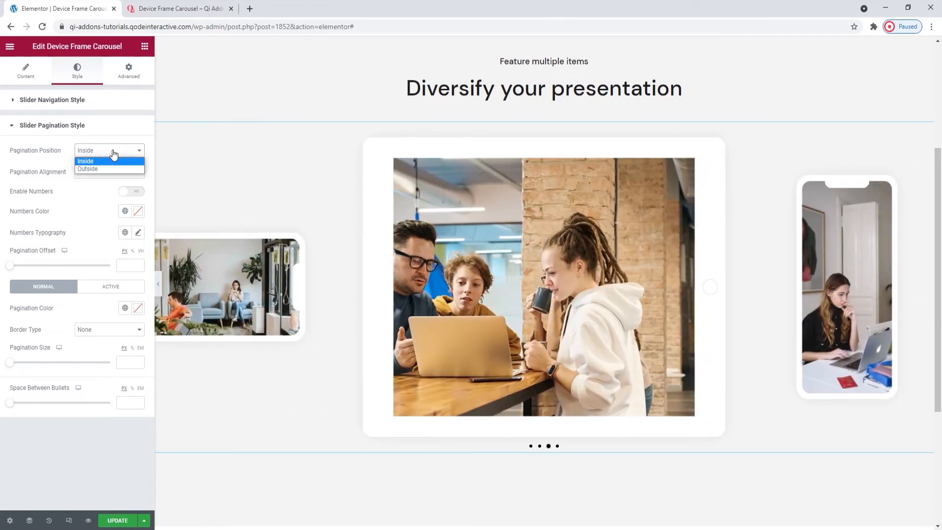
left_click(87, 169)
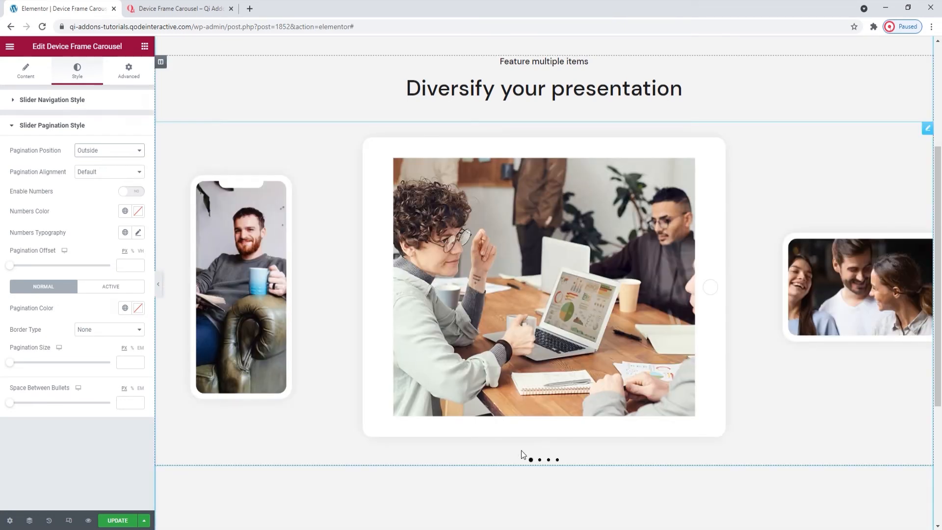
- Try start, centre and end pagination alignment, then reset it to default
left_click(108, 171)
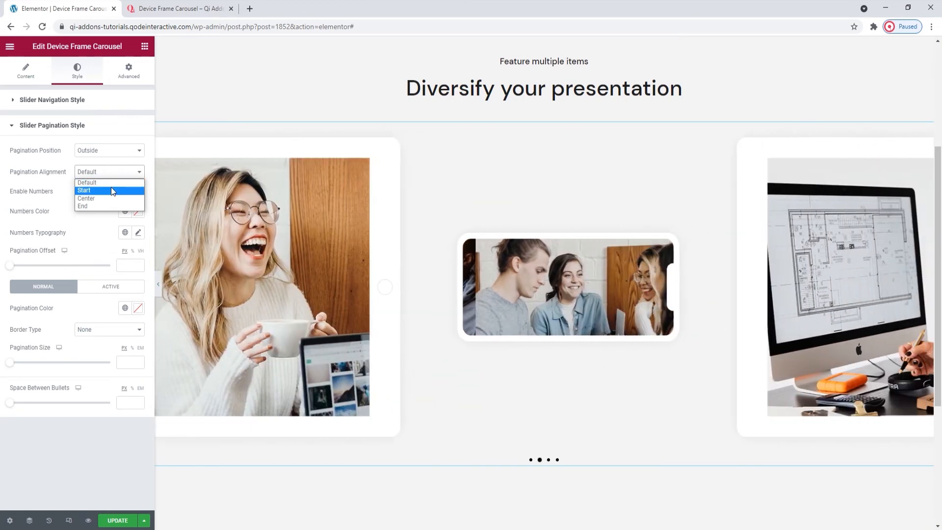
left_click(84, 189)
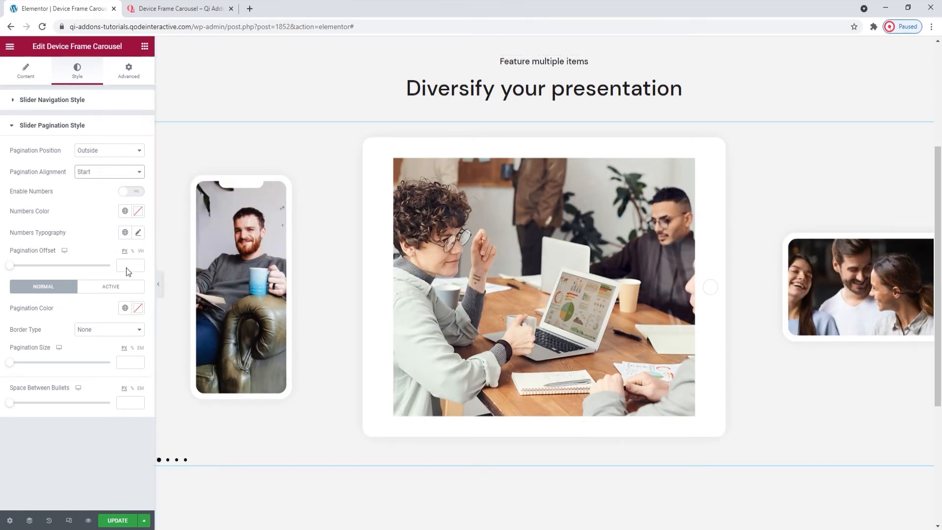
left_click(108, 171)
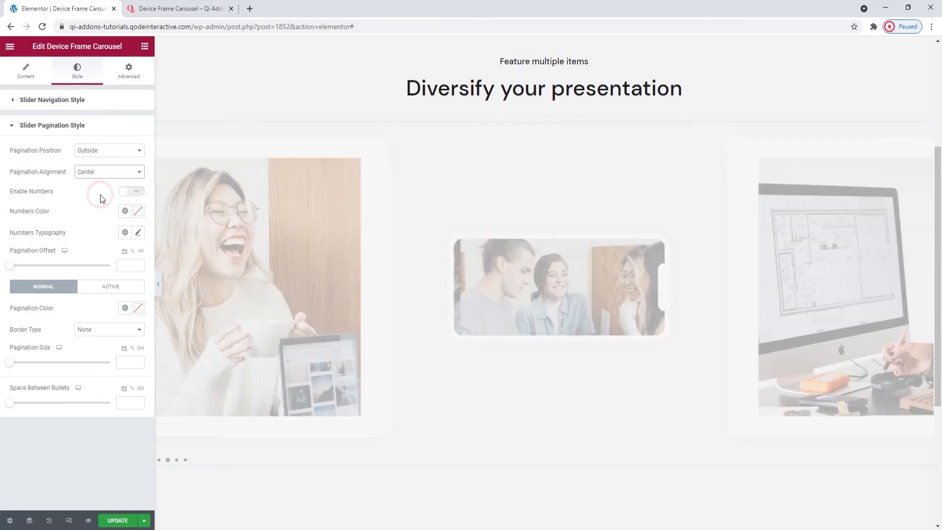
left_click(108, 170)
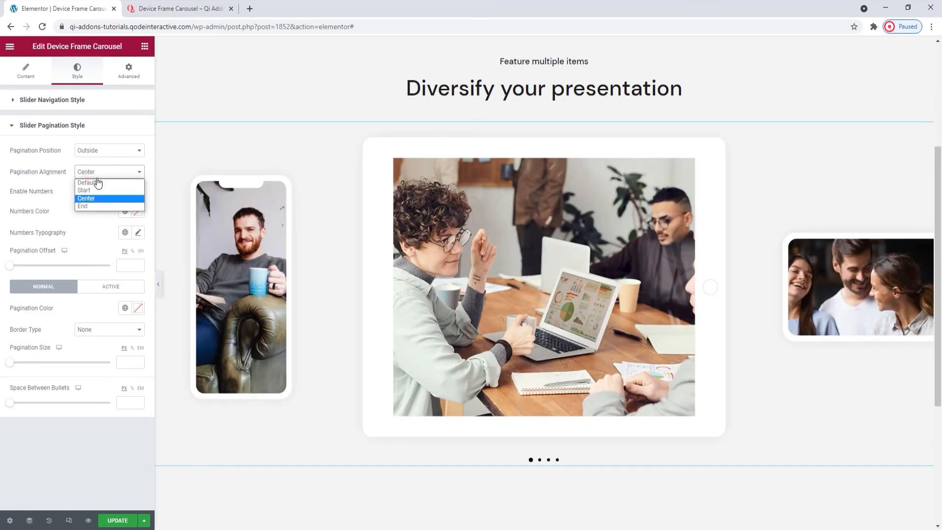
left_click(82, 206)
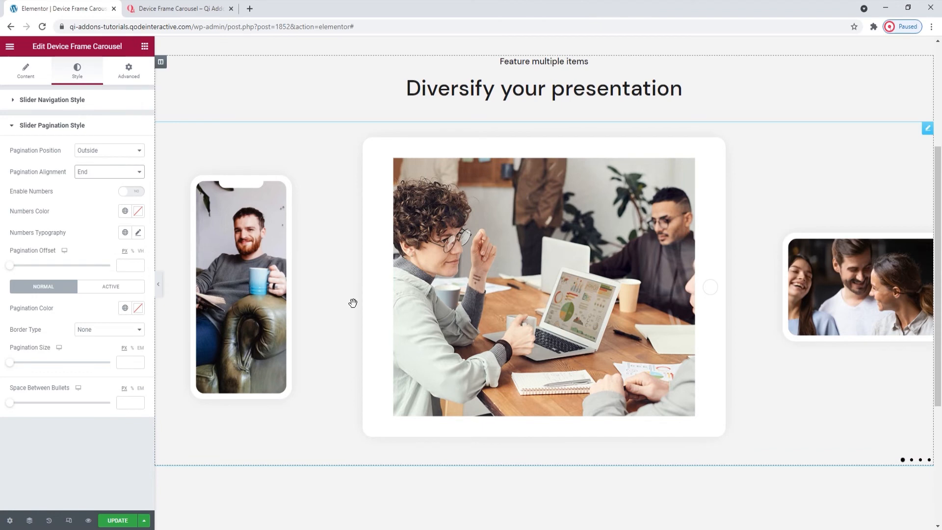
mouse_move(115, 205)
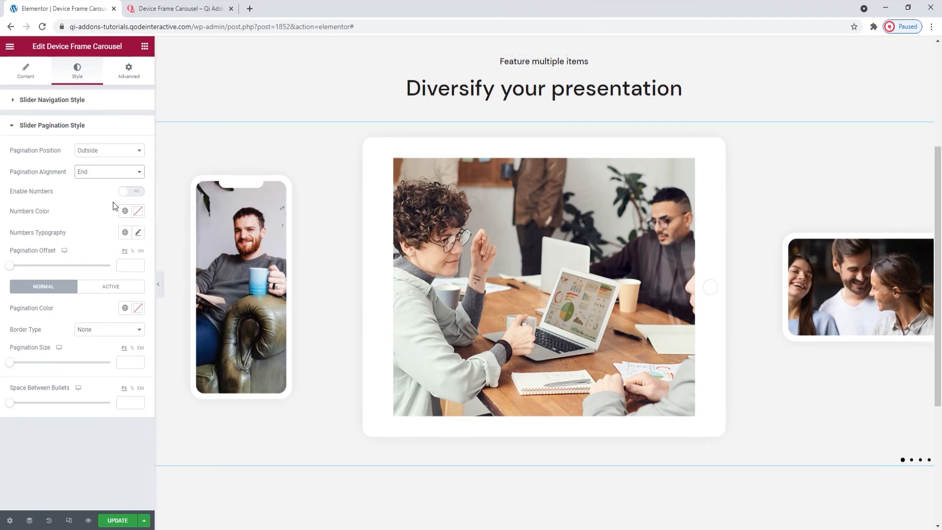
left_click(108, 170)
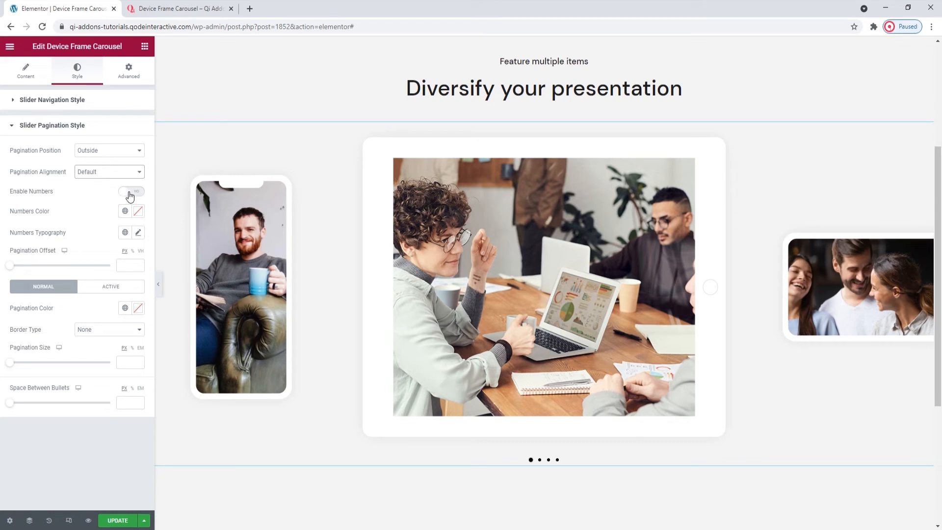
- Enable numbered pagination (01–04), jump to slides 02 and 04, and move on to number typography
left_click(130, 192)
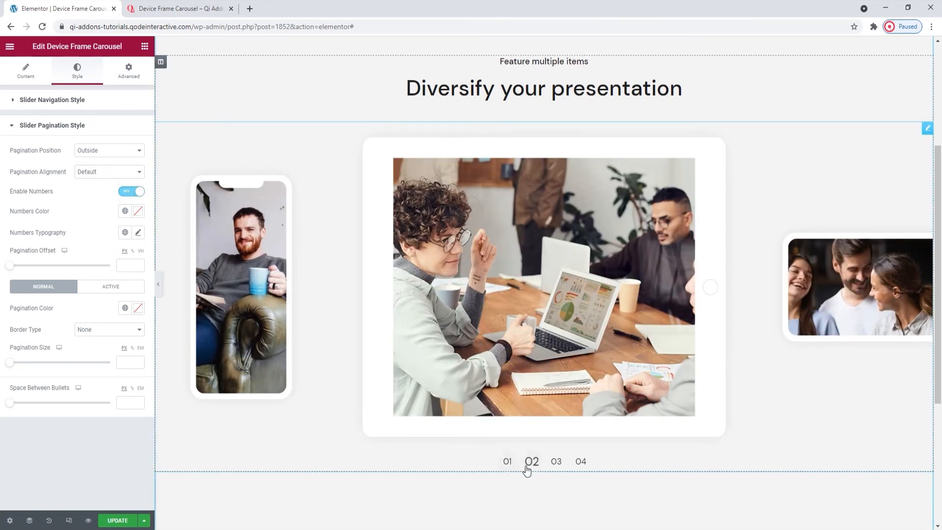
left_click(580, 461)
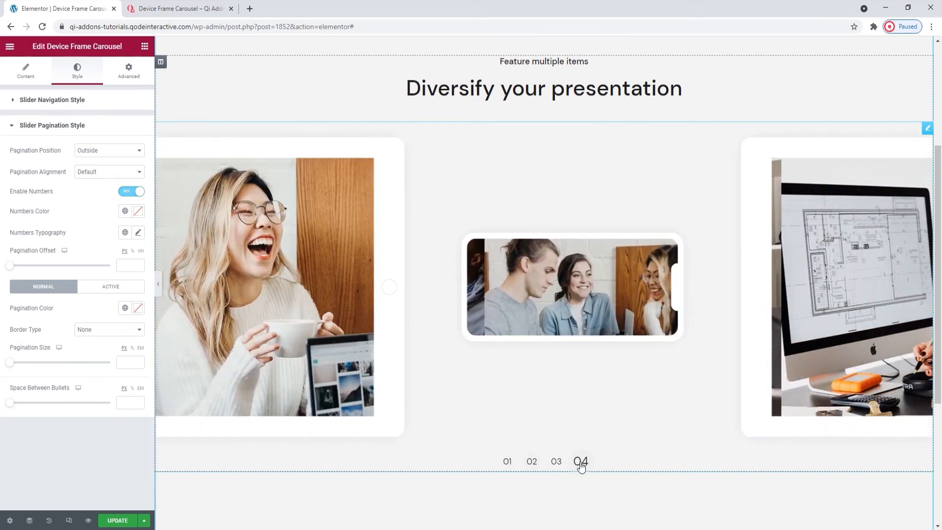
left_click(137, 211)
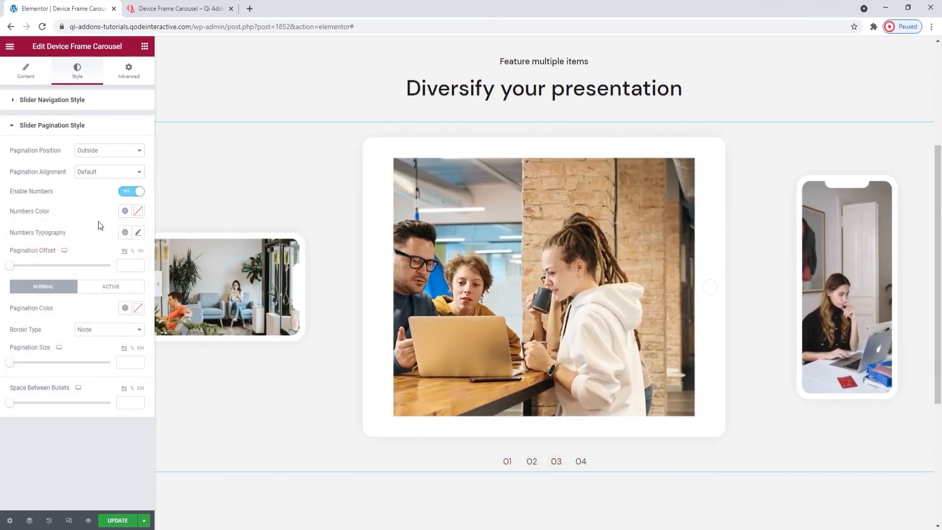
left_click(137, 233)
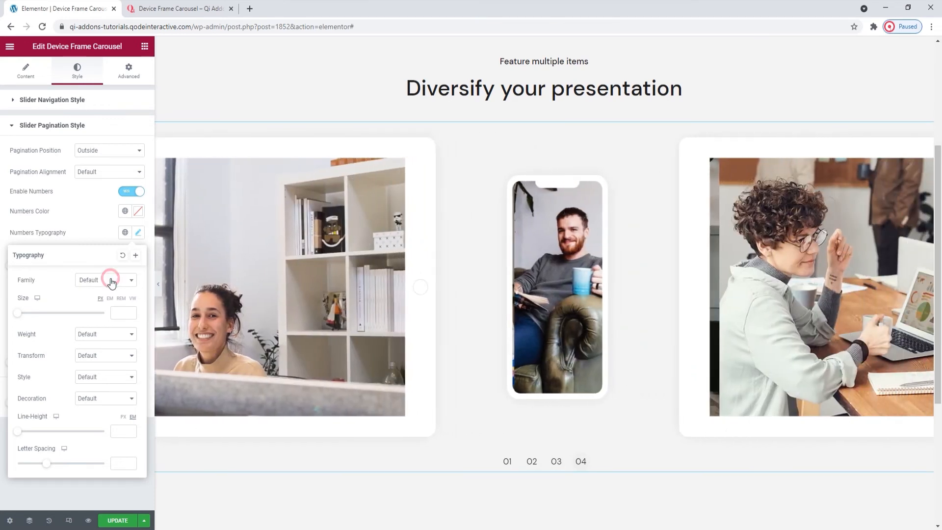
left_click(105, 279)
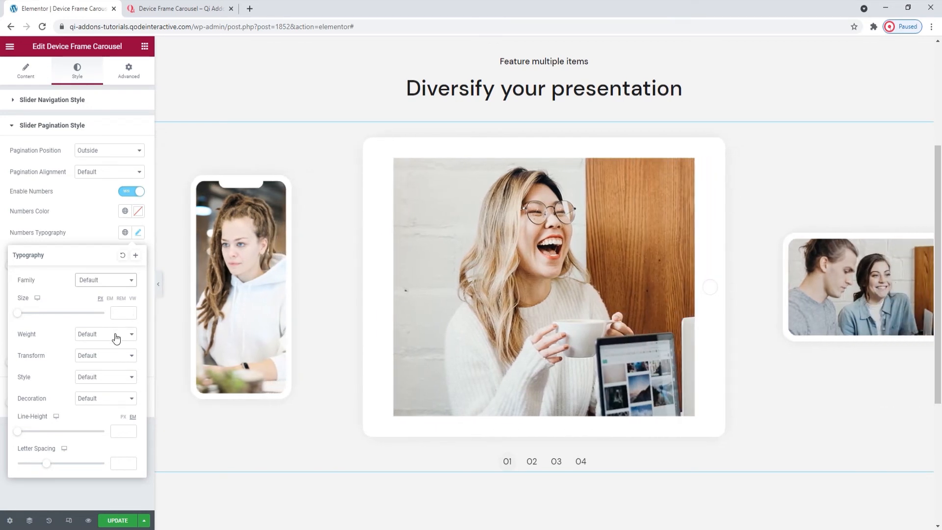
left_click(105, 334)
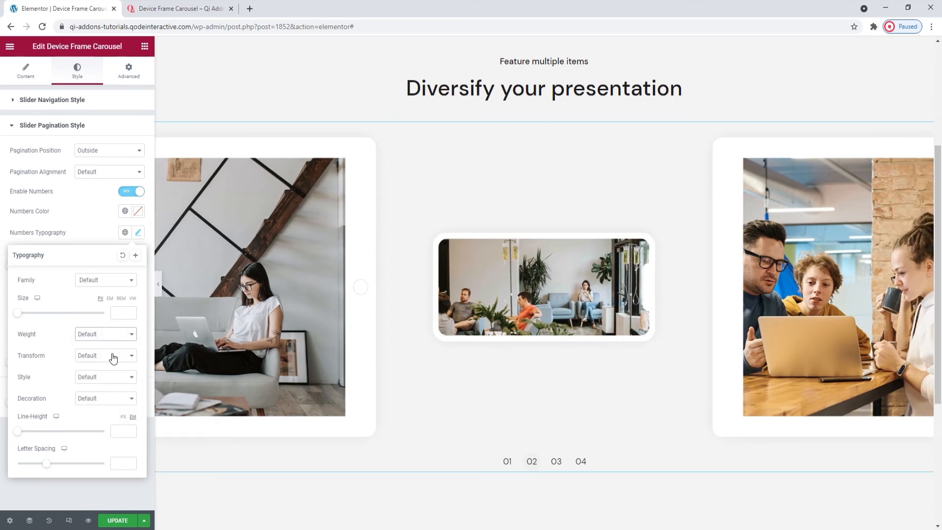
left_click(105, 355)
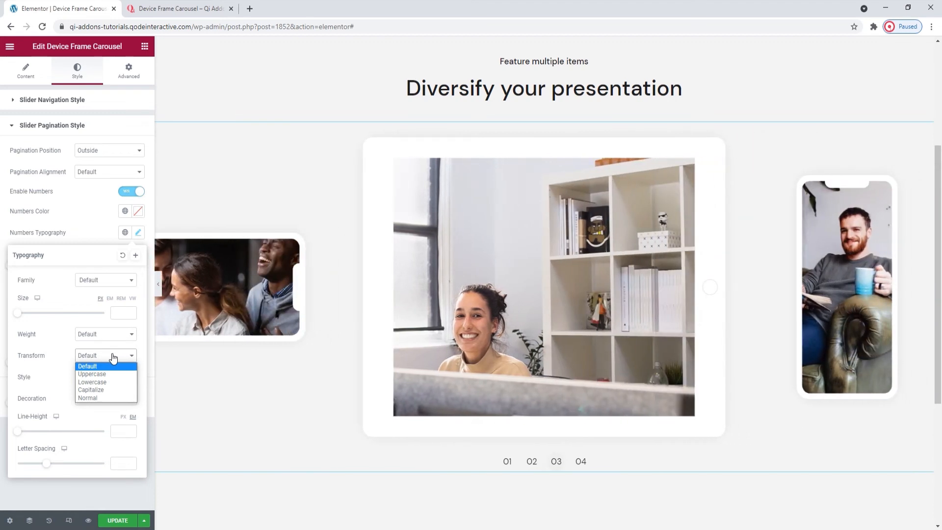
left_click(105, 377)
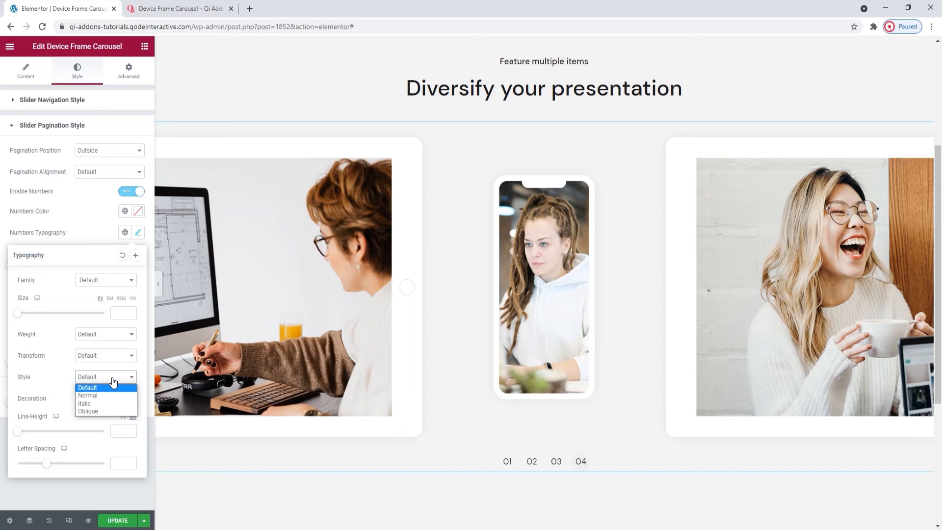
left_click(105, 397)
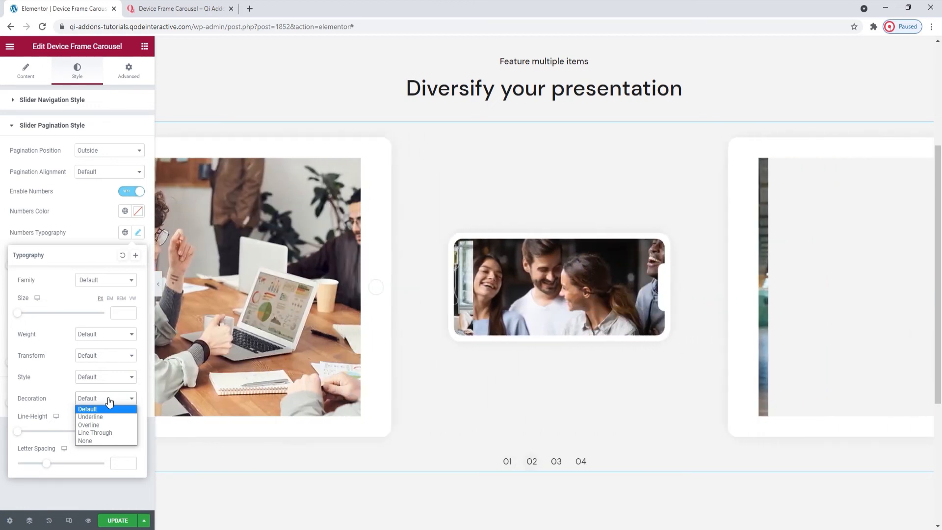
left_click(106, 399)
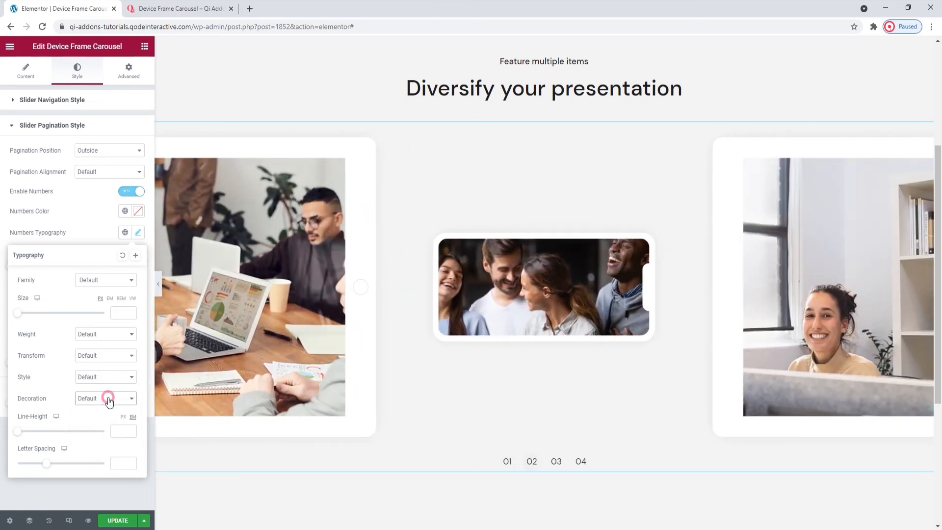
mouse_move(108, 400)
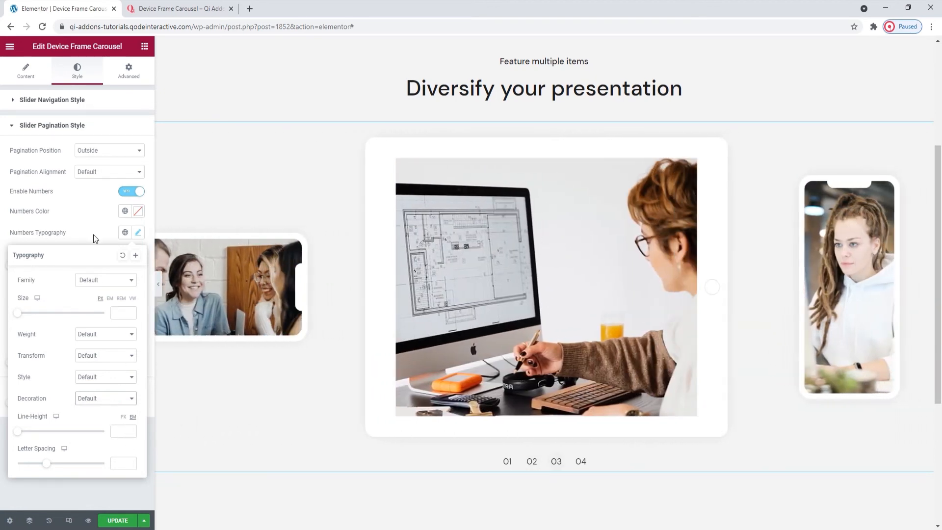
left_click(138, 233)
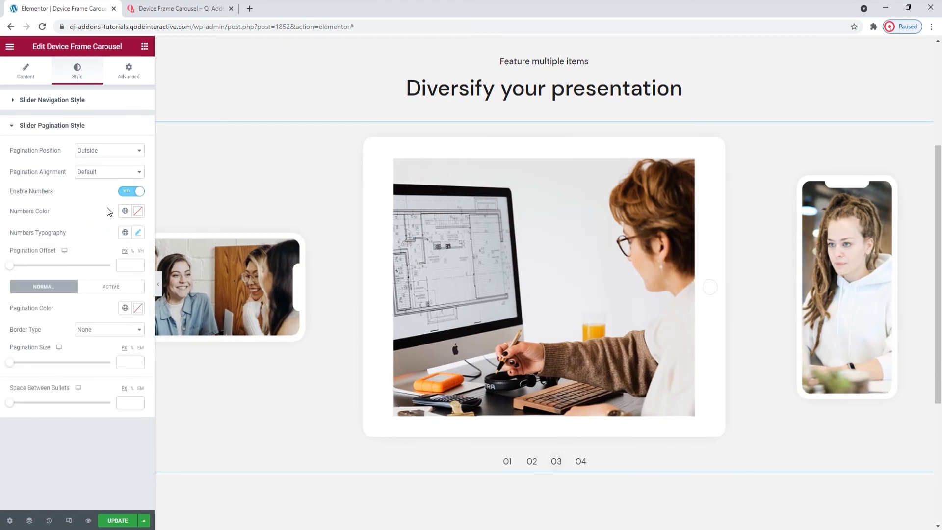
- Switch pagination back to dots, set Pagination Offset to 31 and Border Type to Solid
left_click(130, 191)
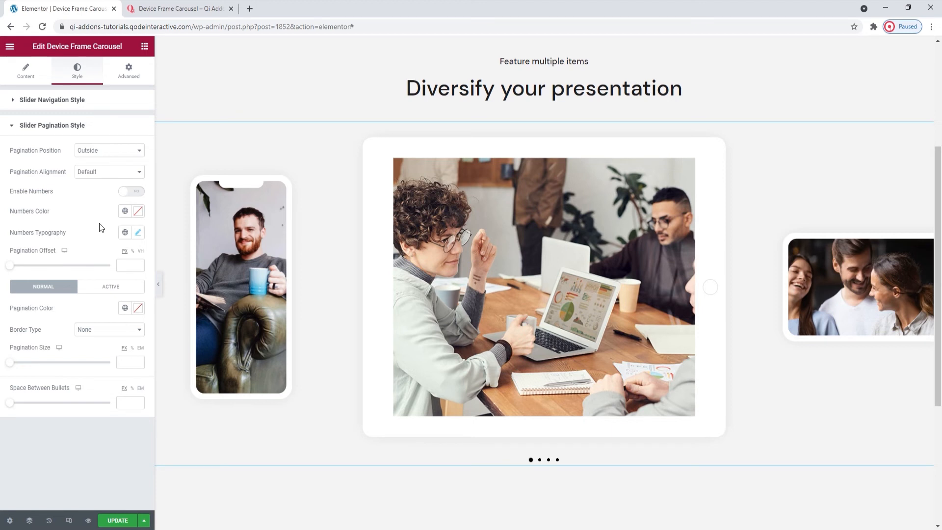
mouse_move(10, 270)
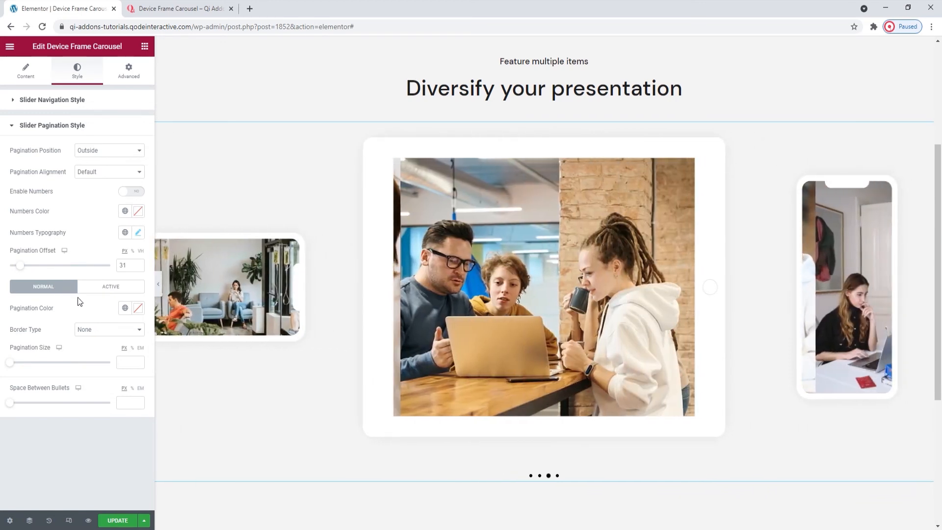
left_click(138, 307)
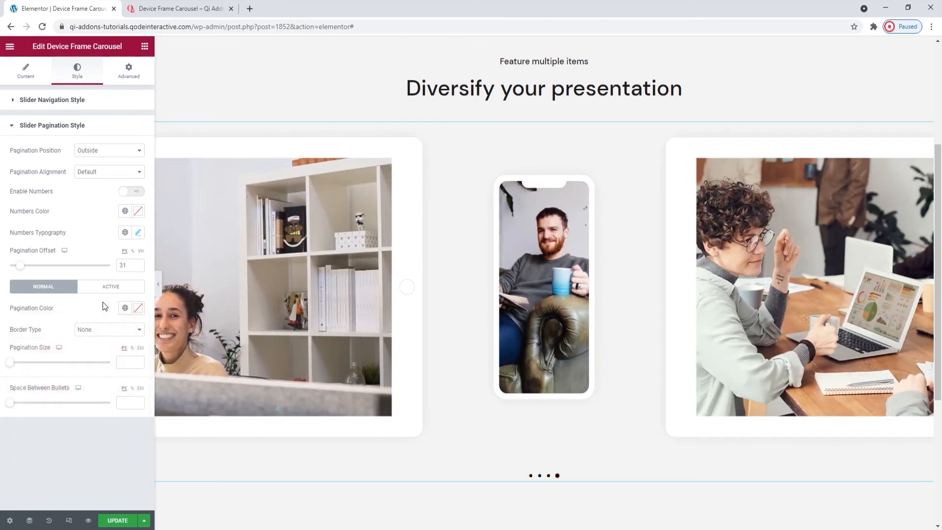
left_click(108, 330)
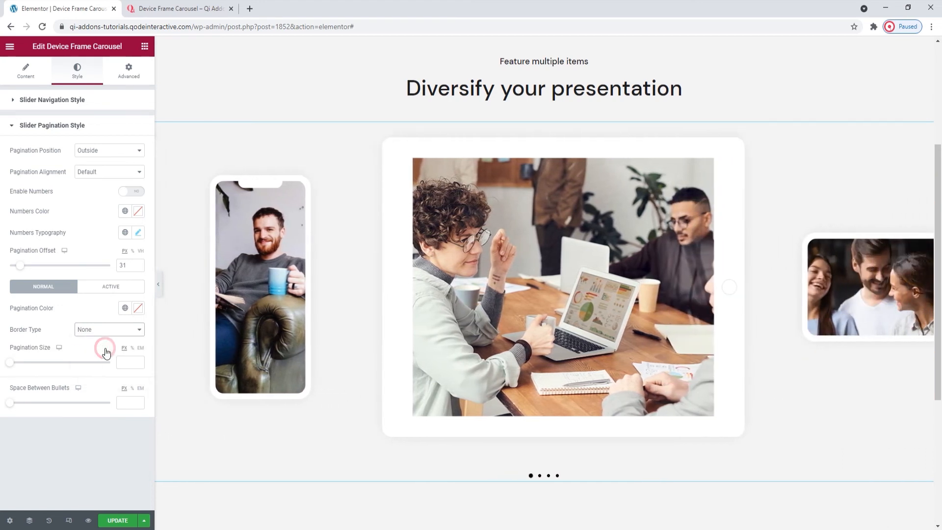
left_click(109, 330)
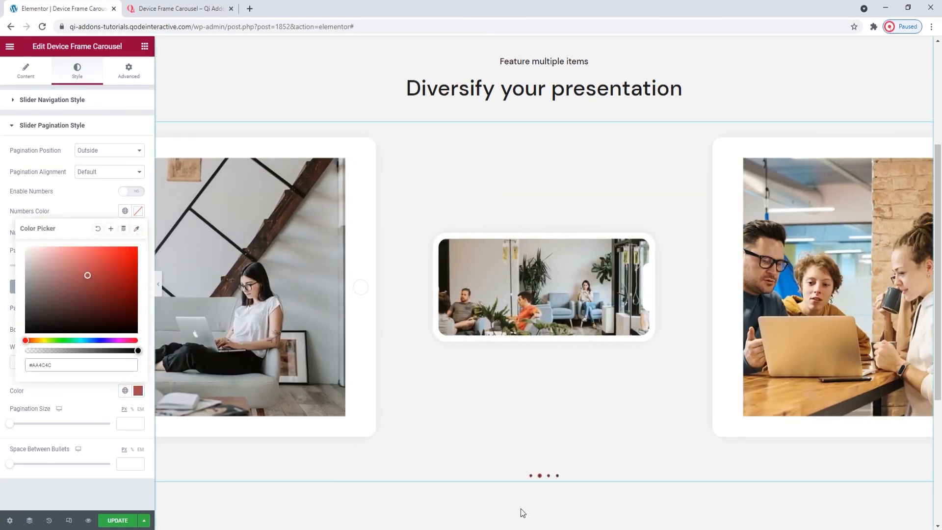
- Try a reddish border colour on the dots, clear it and set Border Type back to None
left_click(557, 475)
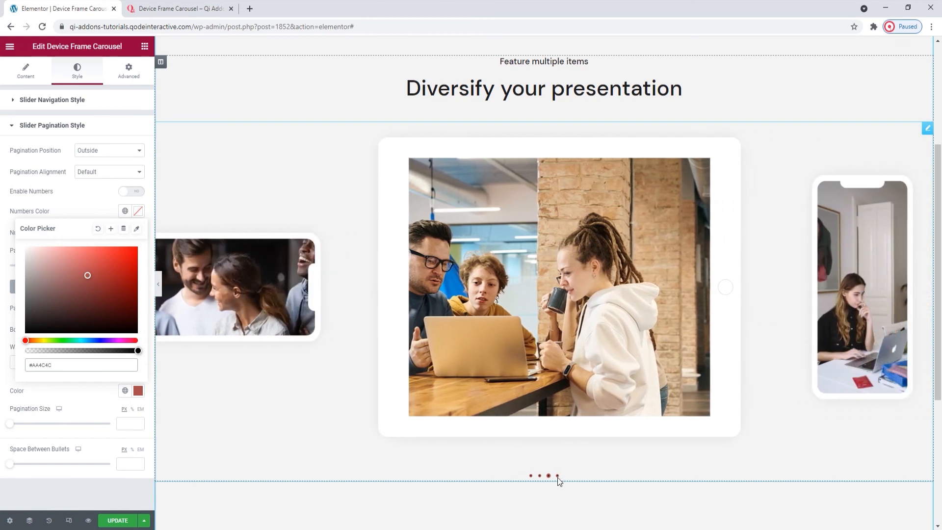
left_click(547, 476)
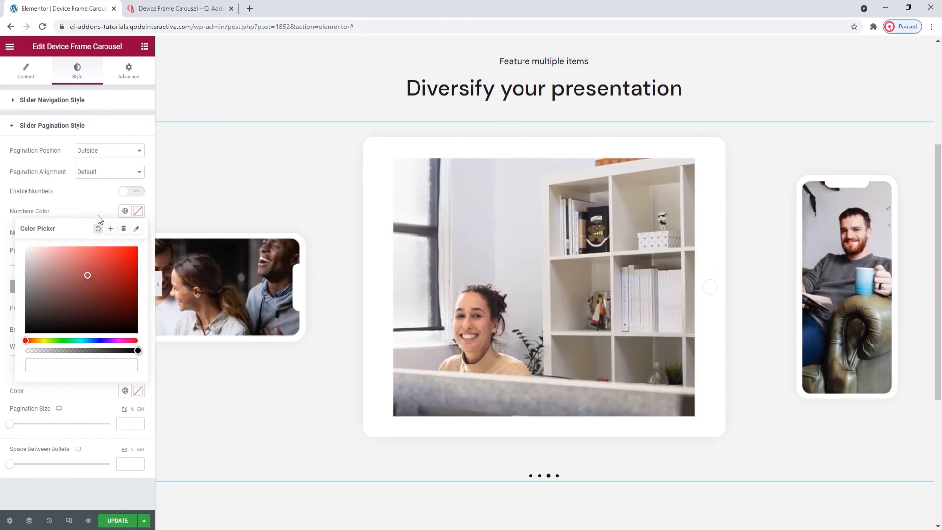
left_click(107, 330)
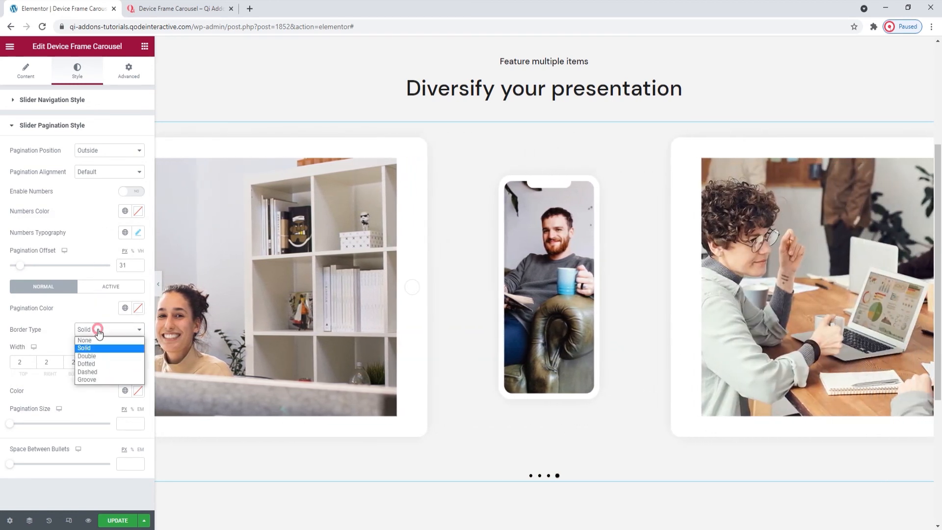
left_click(84, 340)
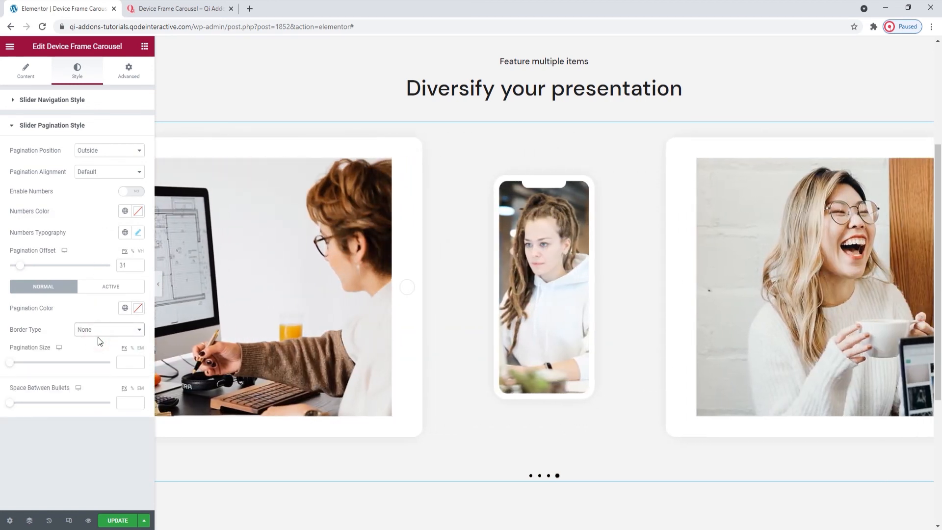
mouse_move(12, 369)
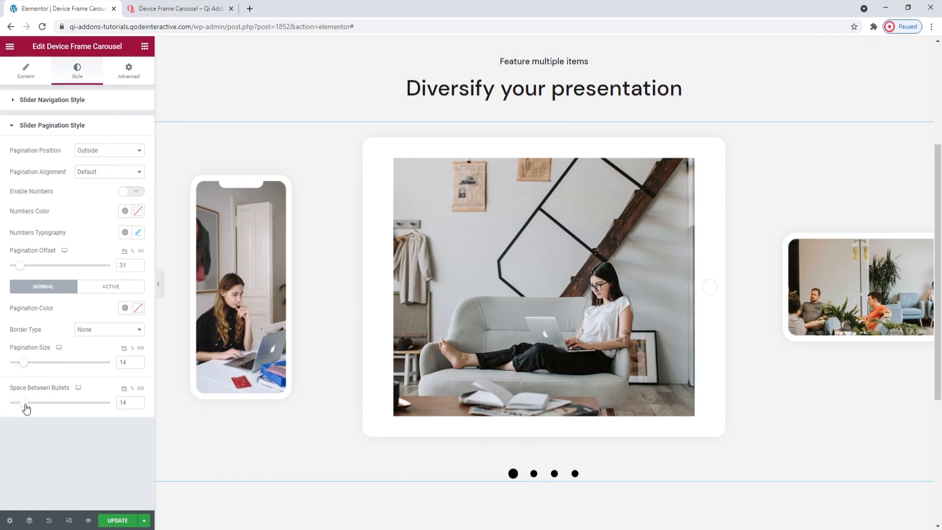
mouse_move(65, 324)
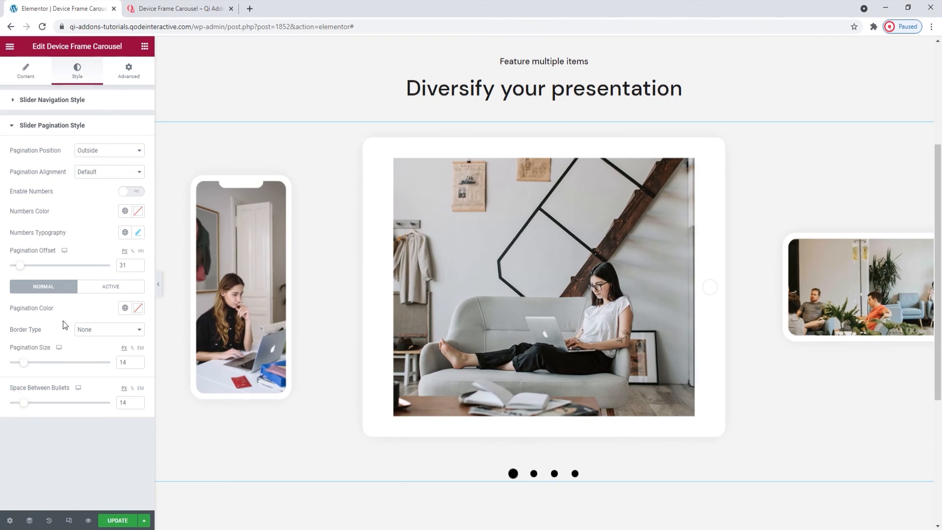
- Switch to the Active dot tab and check the Pagination Active Color
left_click(111, 286)
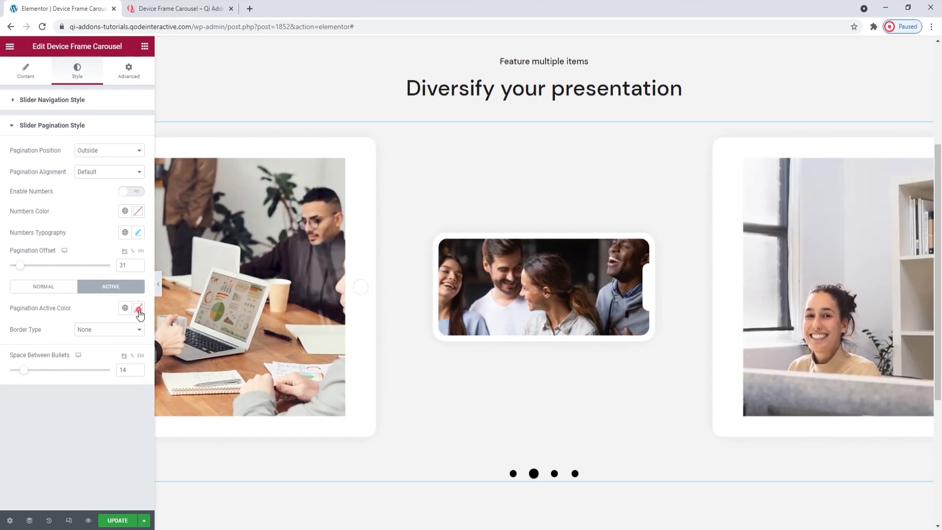
left_click(137, 307)
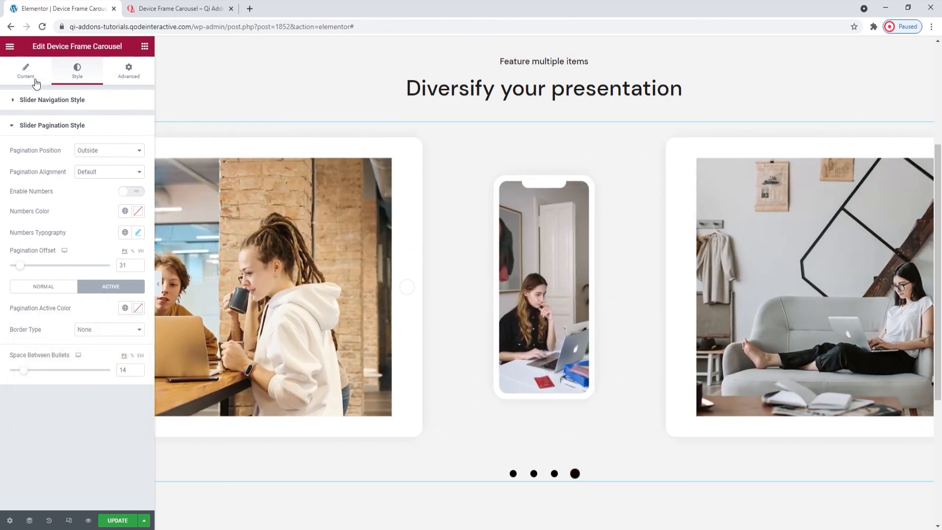
- In Content > Slider Settings, set Enable Slider Pagination to No and scroll to the animation settings
left_click(25, 70)
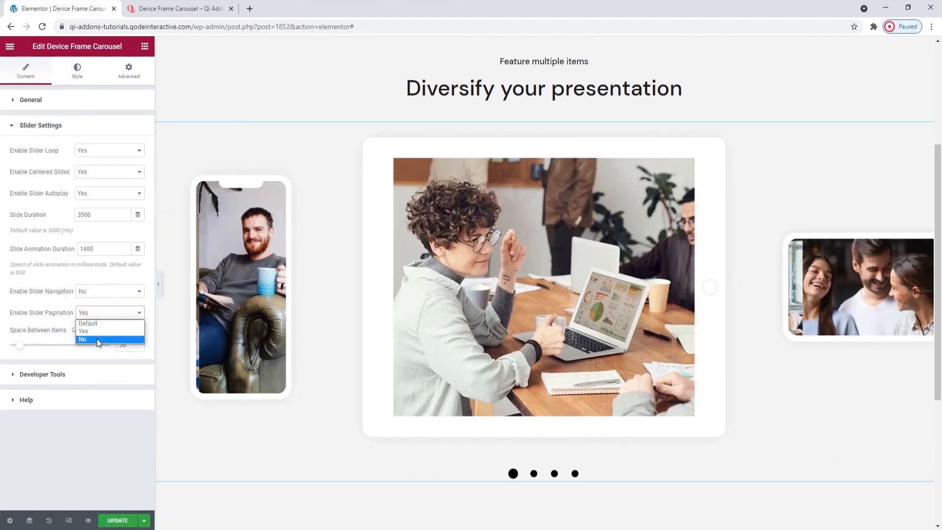
left_click(82, 338)
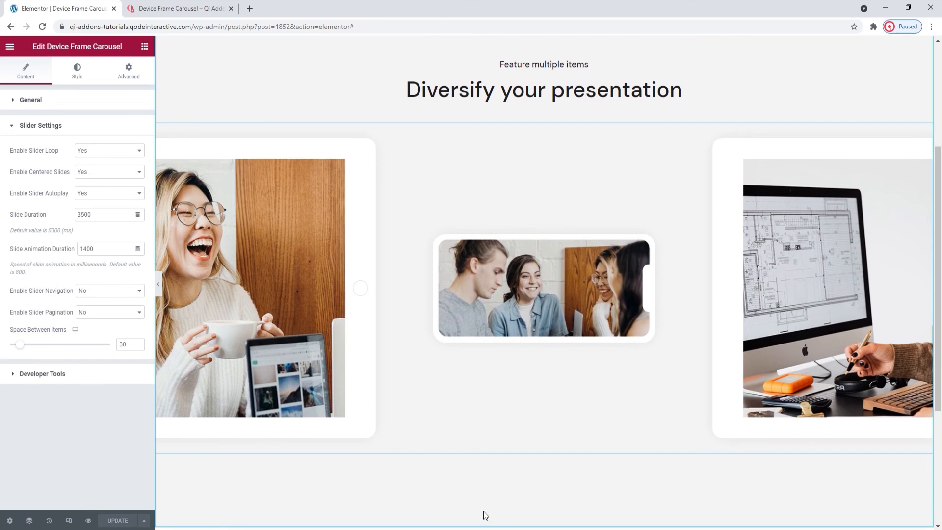
scroll("down", 3)
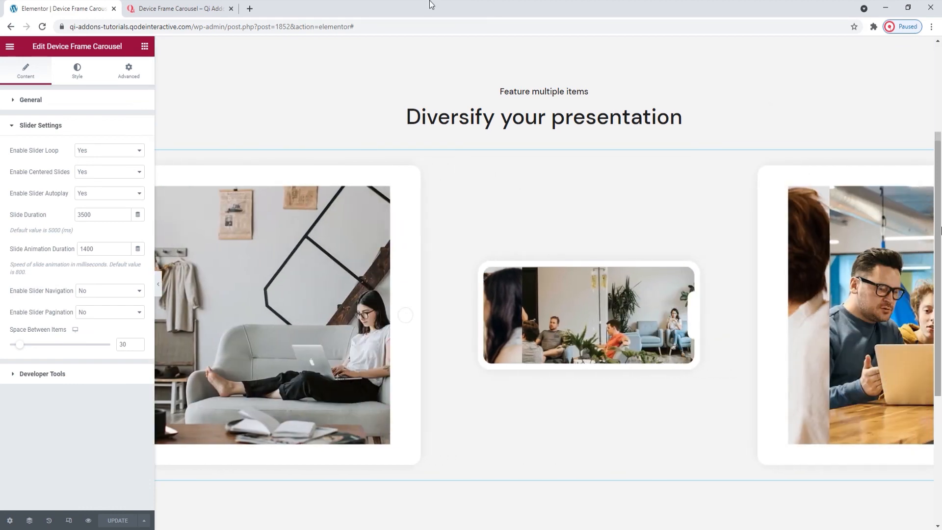
- Return to the Qi Addons Device Frame Carousel demo page and scroll through its examples to the Qi Theme promotion
left_click(178, 9)
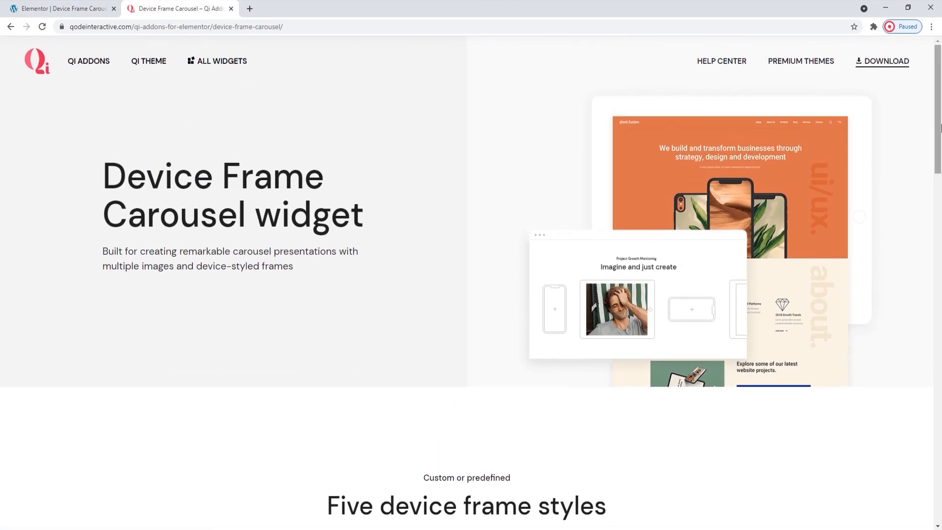
scroll("down", 3)
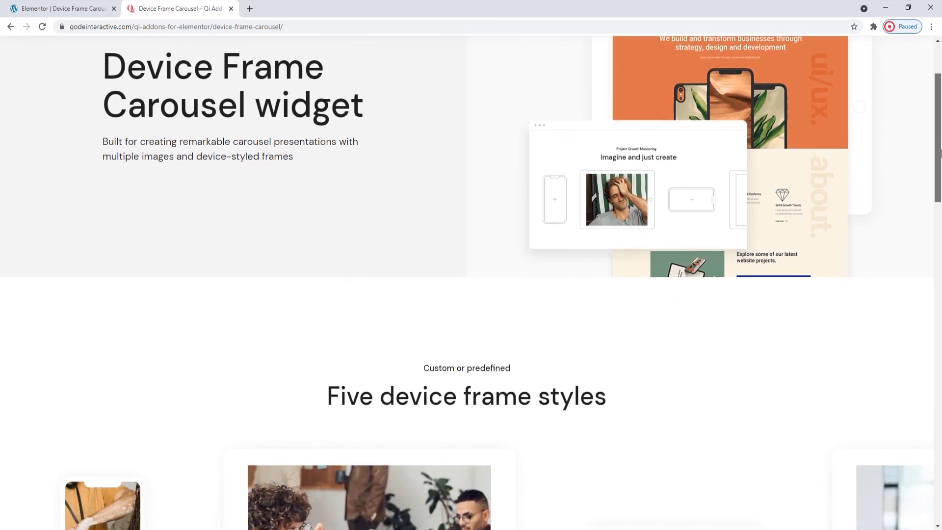
scroll("down", 3)
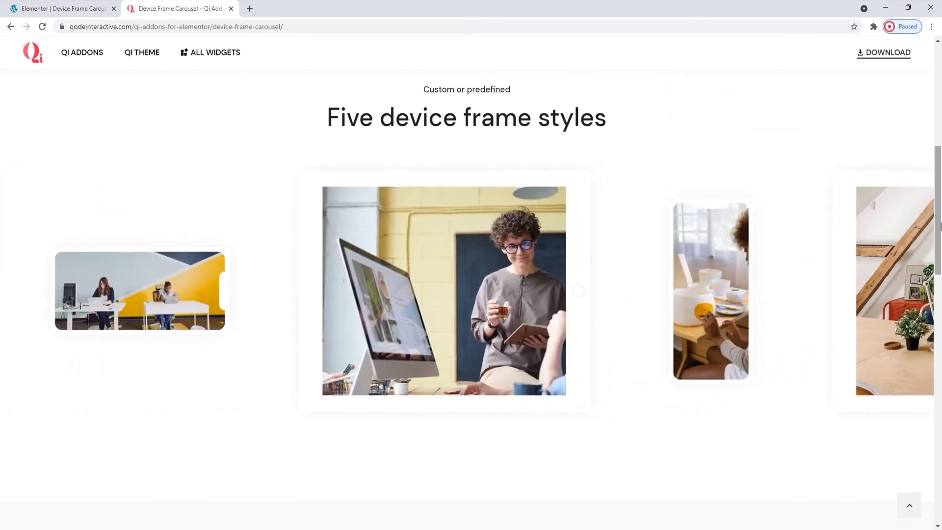
scroll("down", 3)
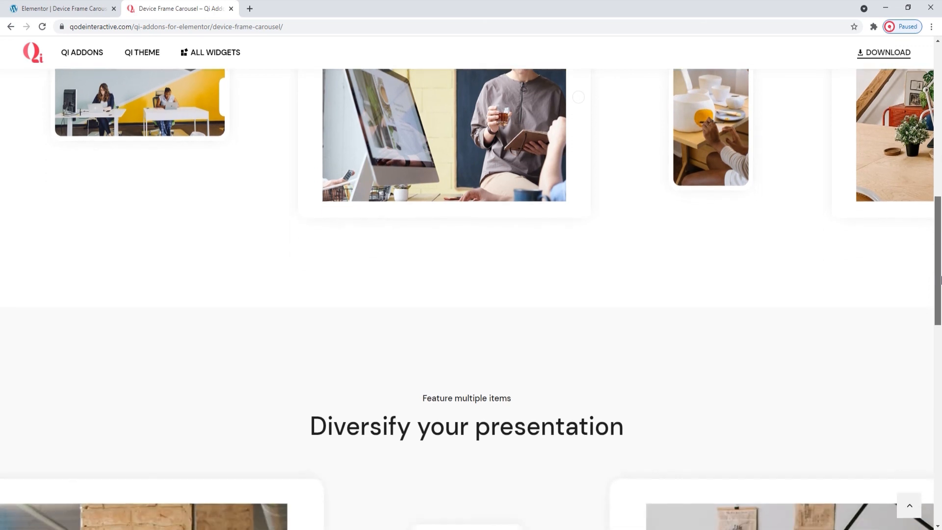
scroll("down", 3)
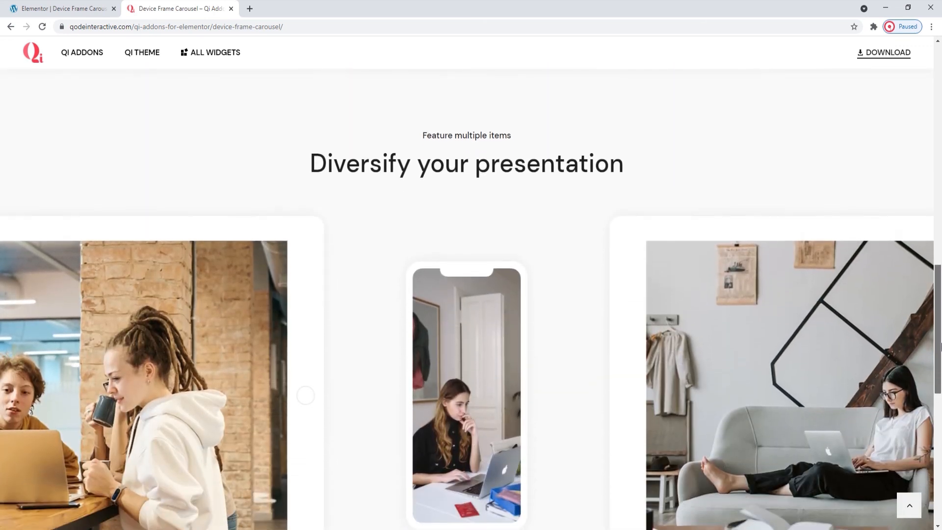
scroll("down", 3)
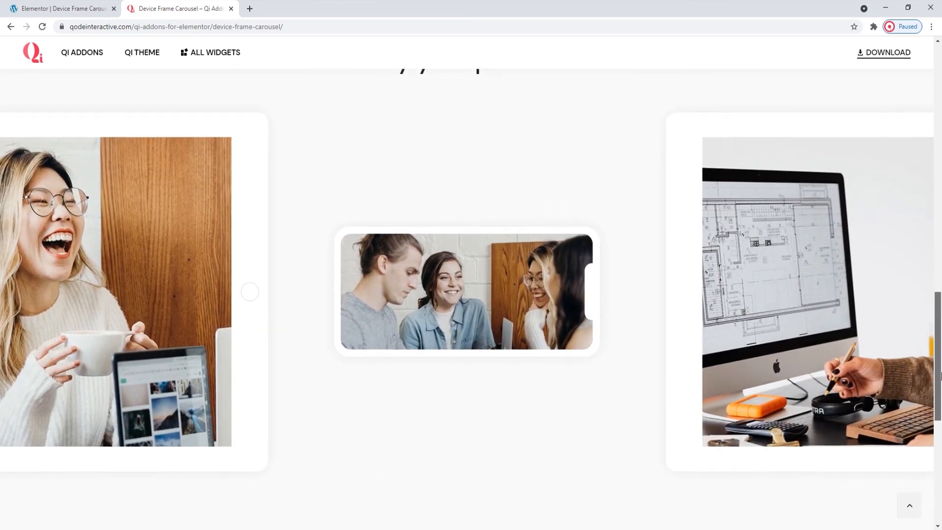
scroll("down", 3)
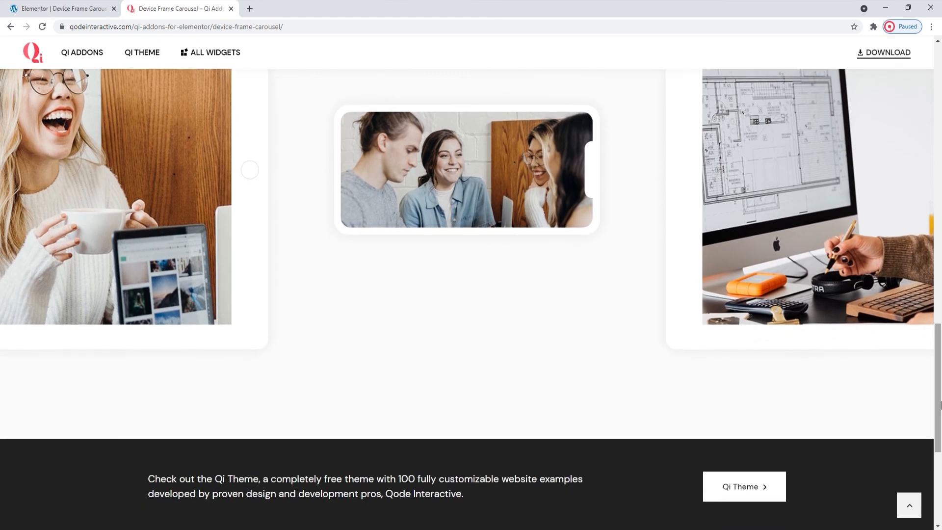